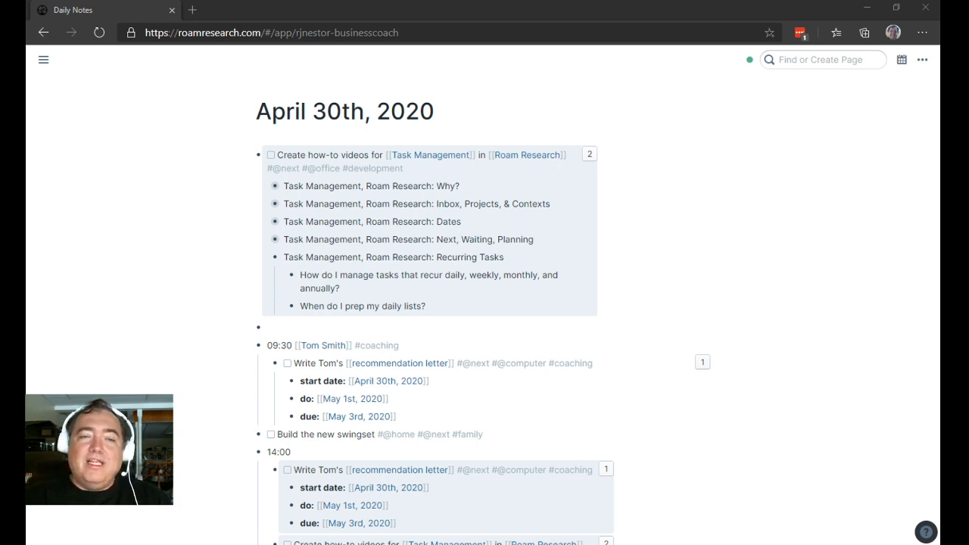
{"action": "mouse_move", "coordinate": [286, 306]}
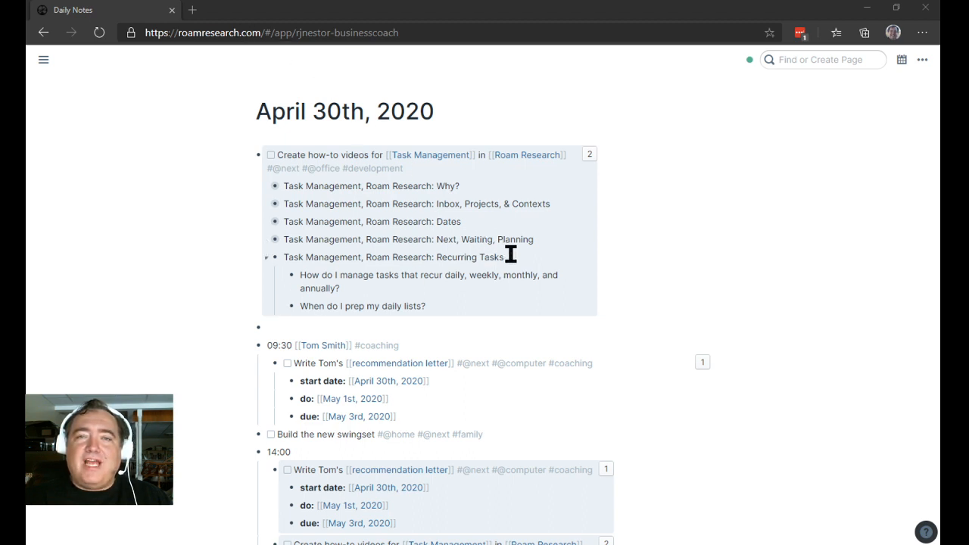
{"action": "mouse_move", "coordinate": [643, 261]}
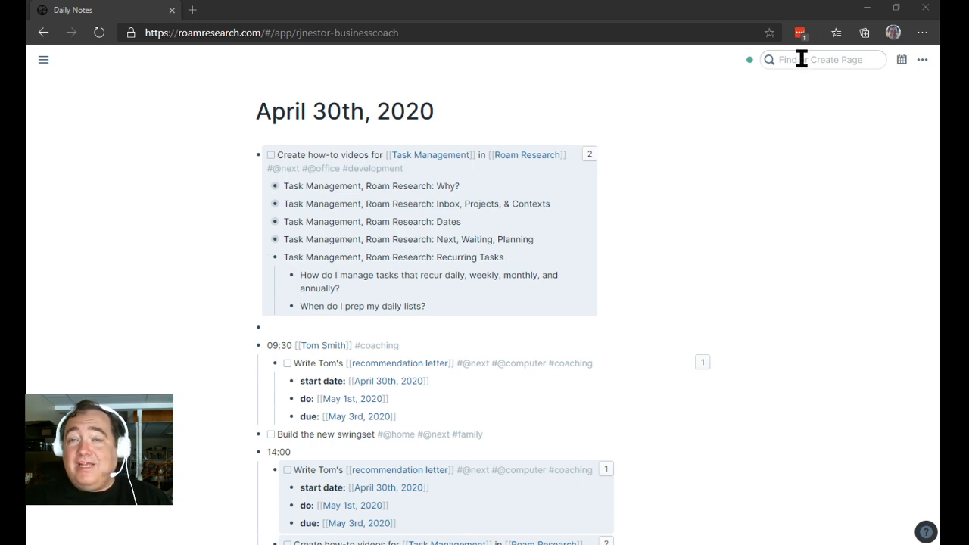
- Find Annual Tasks and Monthly Tasks and add both to the right sidebar
{"action": "left_click", "coordinate": [822, 59]}
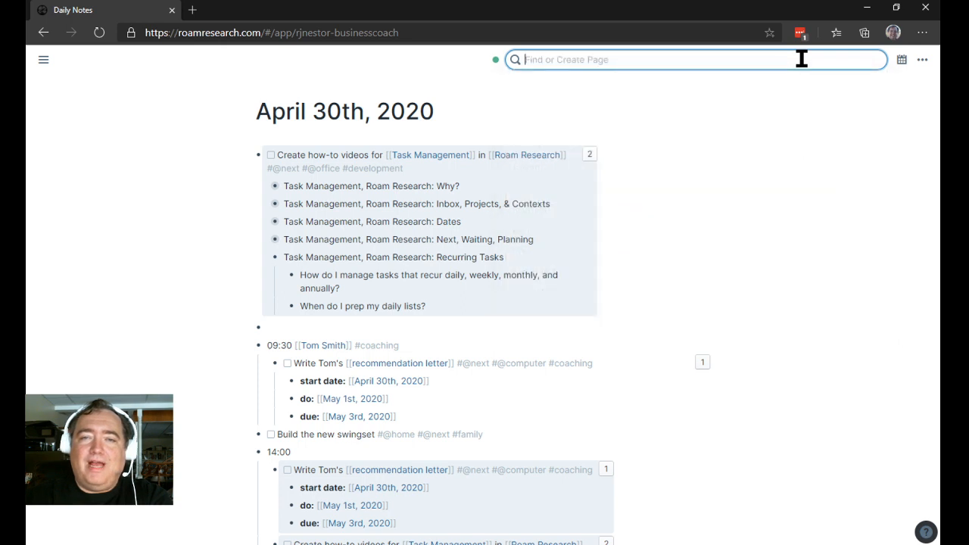
{"action": "type", "text": "annu"}
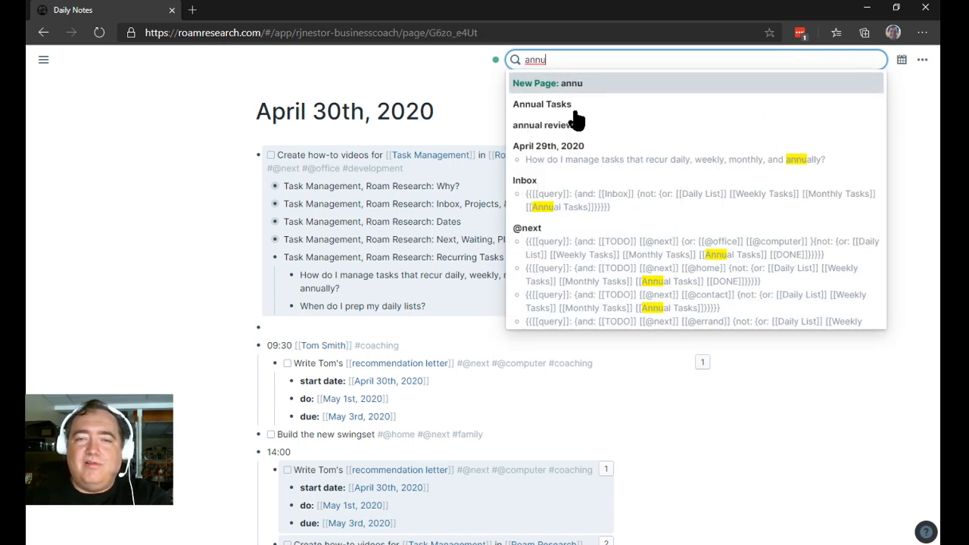
{"action": "left_click", "coordinate": [542, 104]}
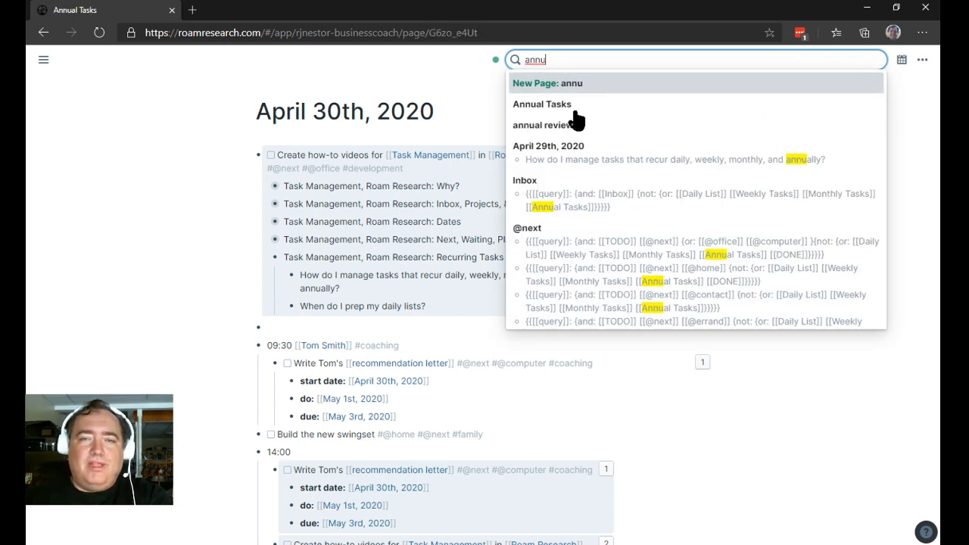
{"action": "left_click", "coordinate": [542, 104]}
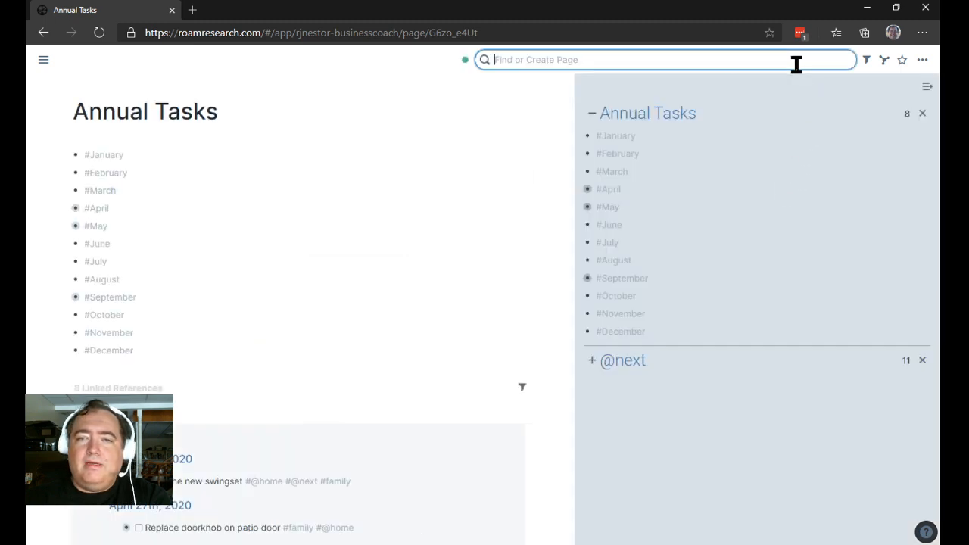
{"action": "type", "text": "mond"}
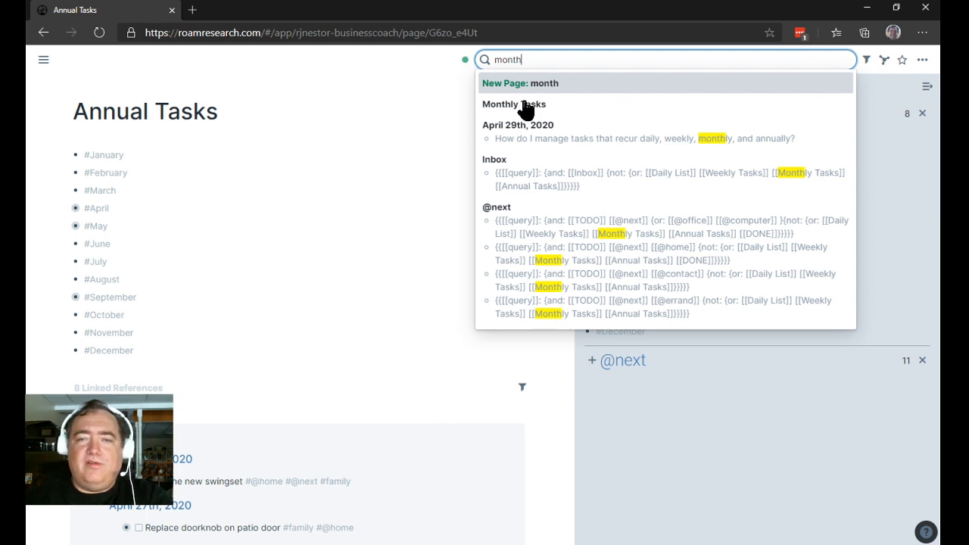
{"action": "left_click", "coordinate": [514, 104]}
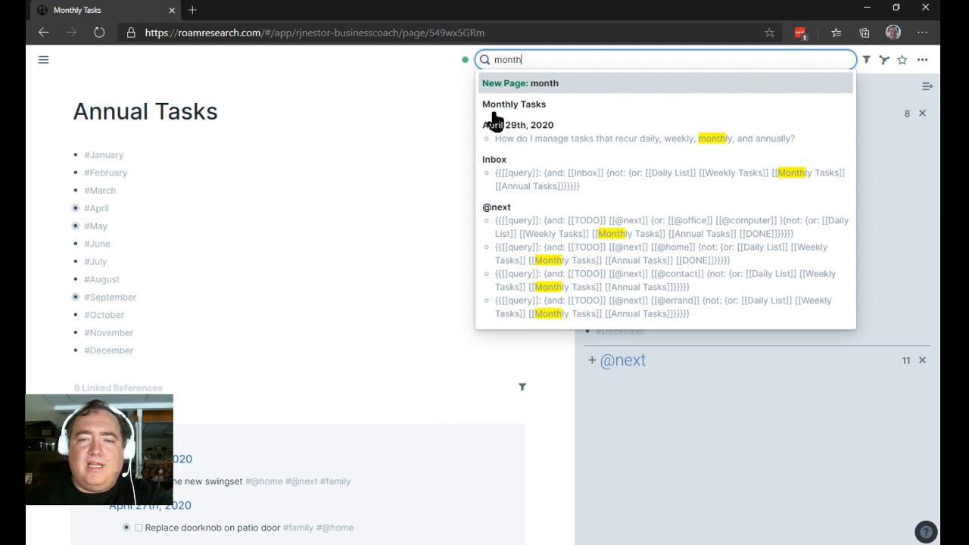
{"action": "left_click", "coordinate": [513, 104]}
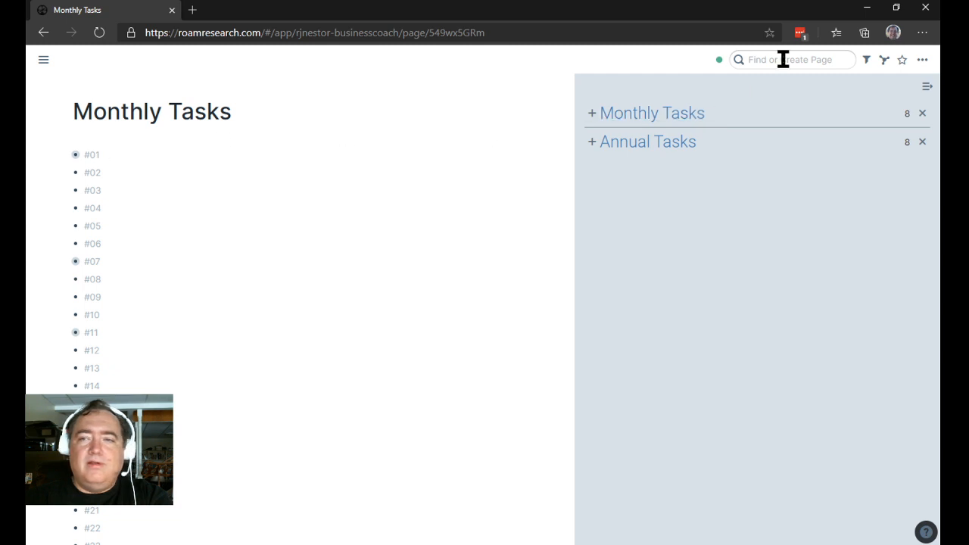
- Open Weekly Tasks, add it to the sidebar, and fold it up there
{"action": "type", "text": "week"}
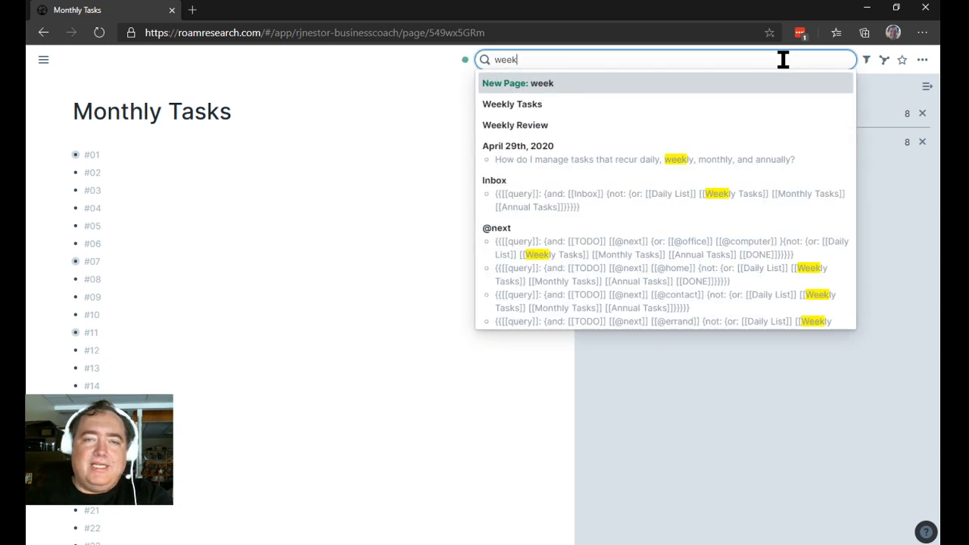
{"action": "left_click", "coordinate": [512, 104]}
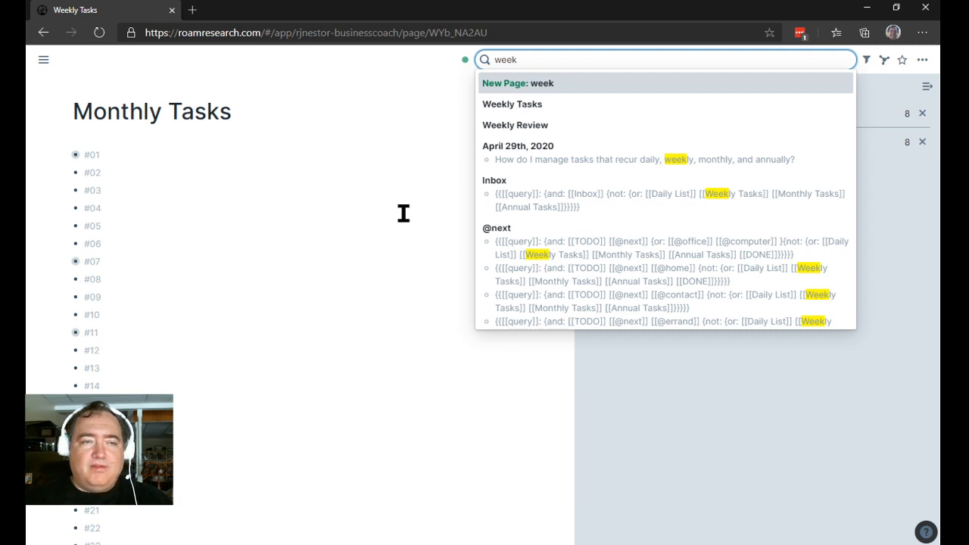
{"action": "left_click", "coordinate": [512, 104]}
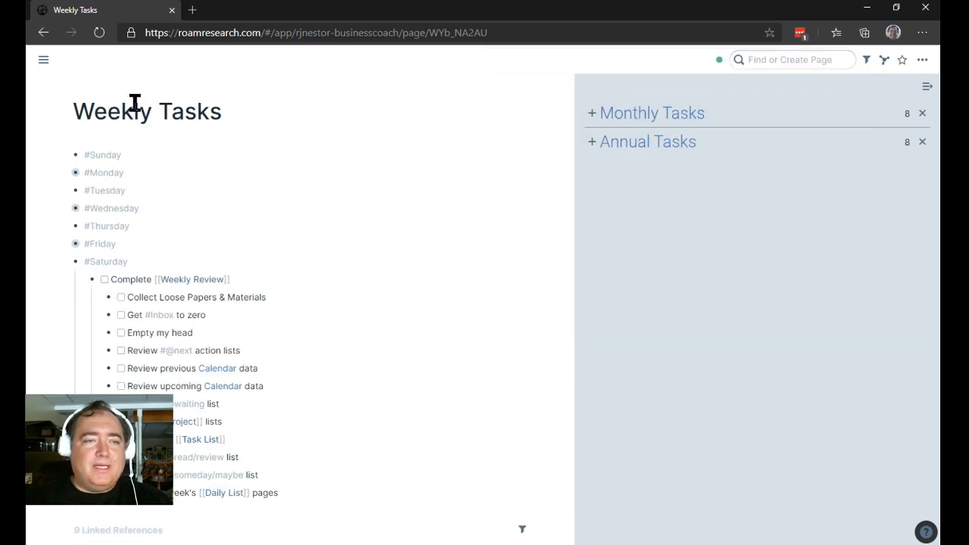
{"action": "left_click", "coordinate": [134, 111]}
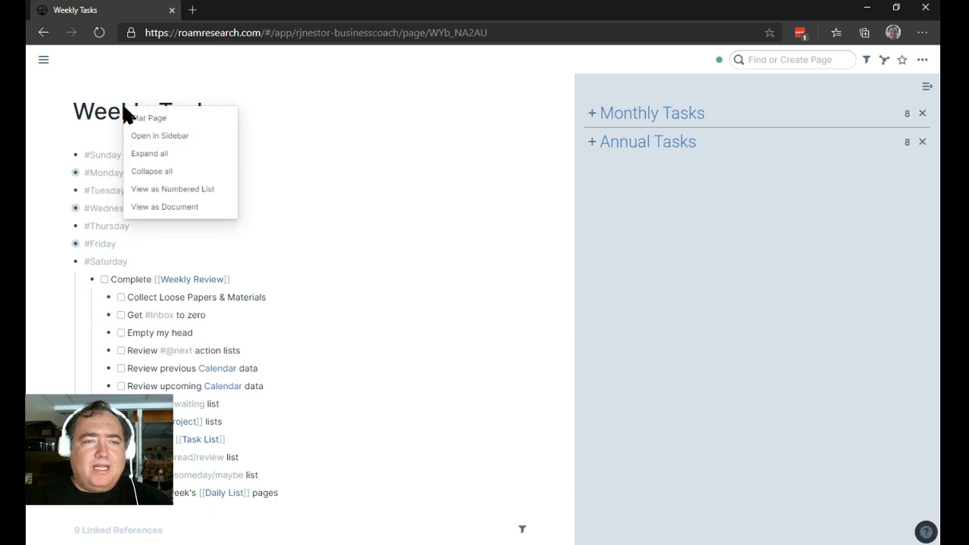
{"action": "mouse_move", "coordinate": [151, 141]}
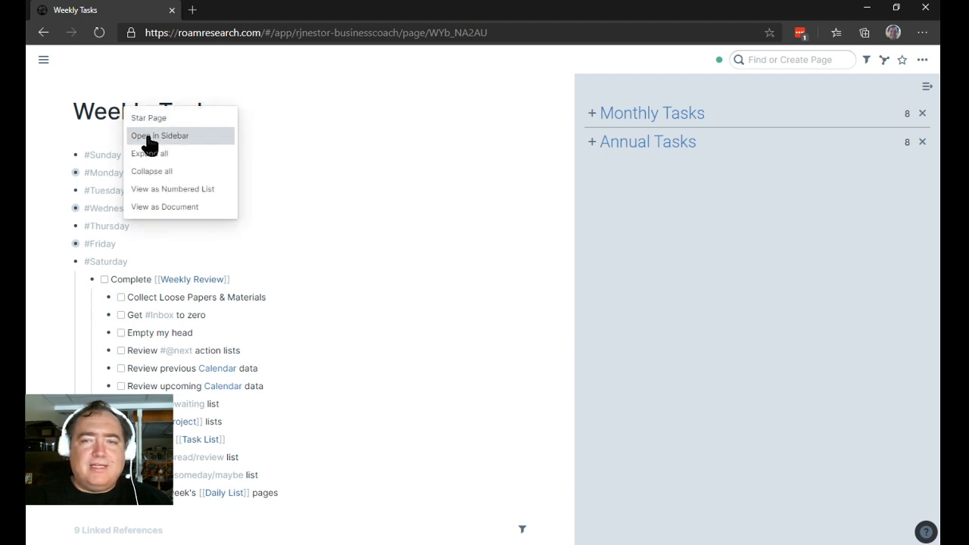
{"action": "left_click", "coordinate": [159, 135]}
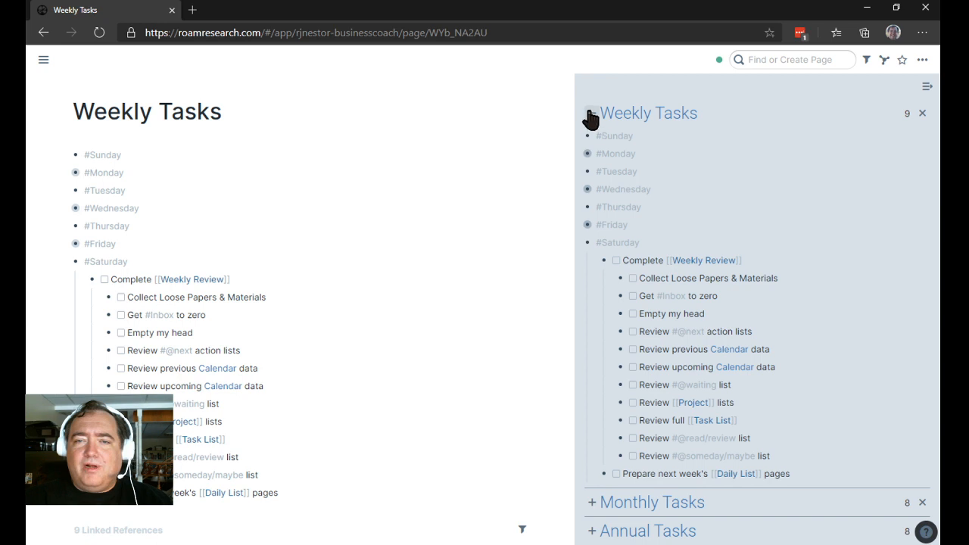
{"action": "left_click", "coordinate": [591, 112]}
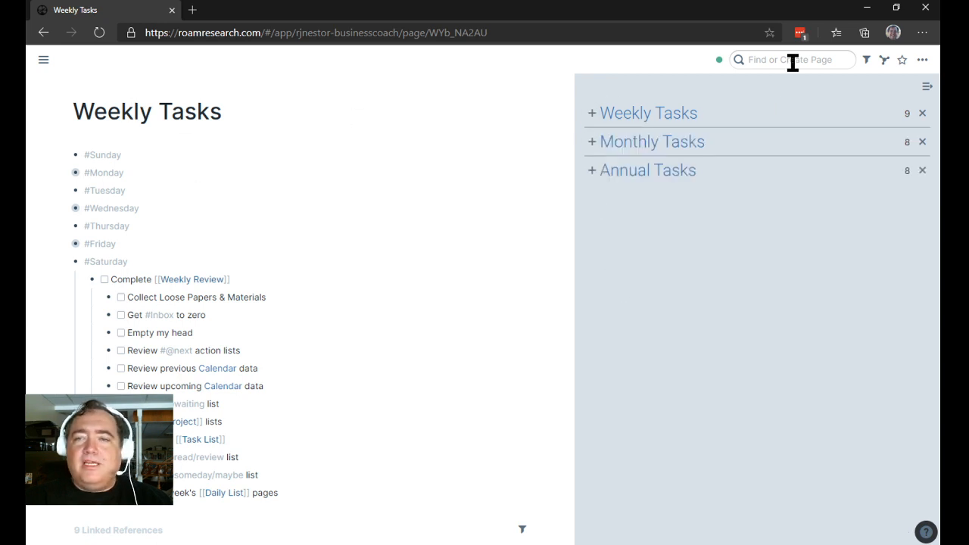
- Search 'Dai' and open the Daily List page
{"action": "type", "text": "Dail"}
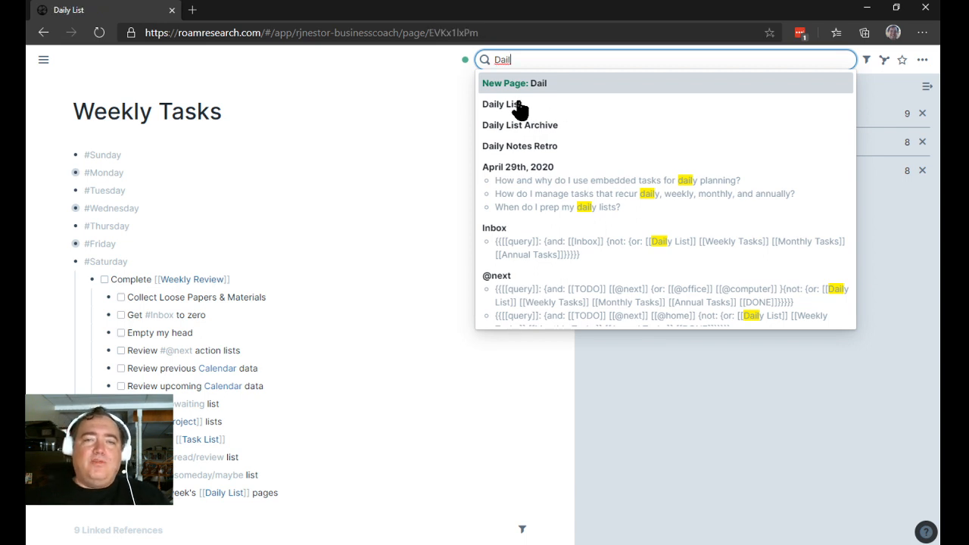
{"action": "left_click", "coordinate": [502, 103]}
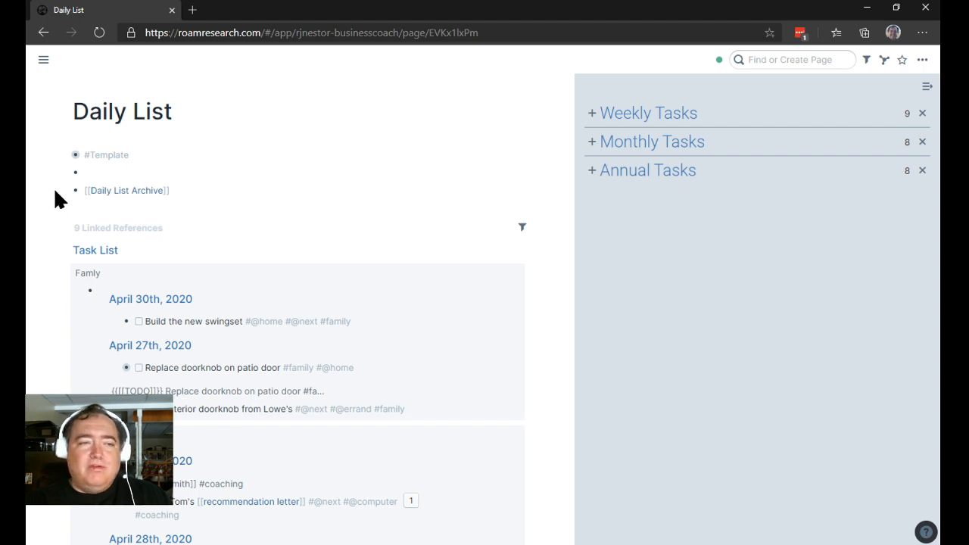
{"action": "mouse_move", "coordinate": [67, 161]}
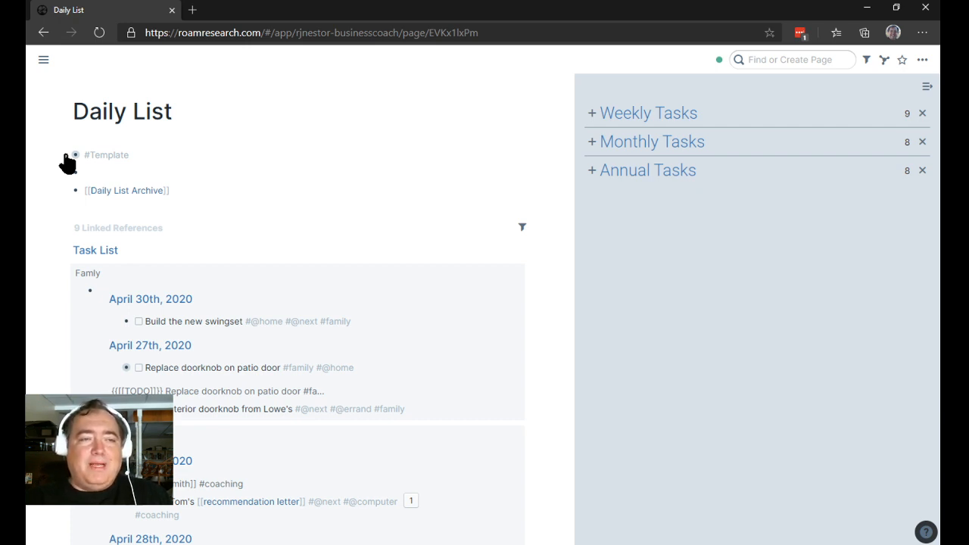
{"action": "left_click", "coordinate": [75, 155]}
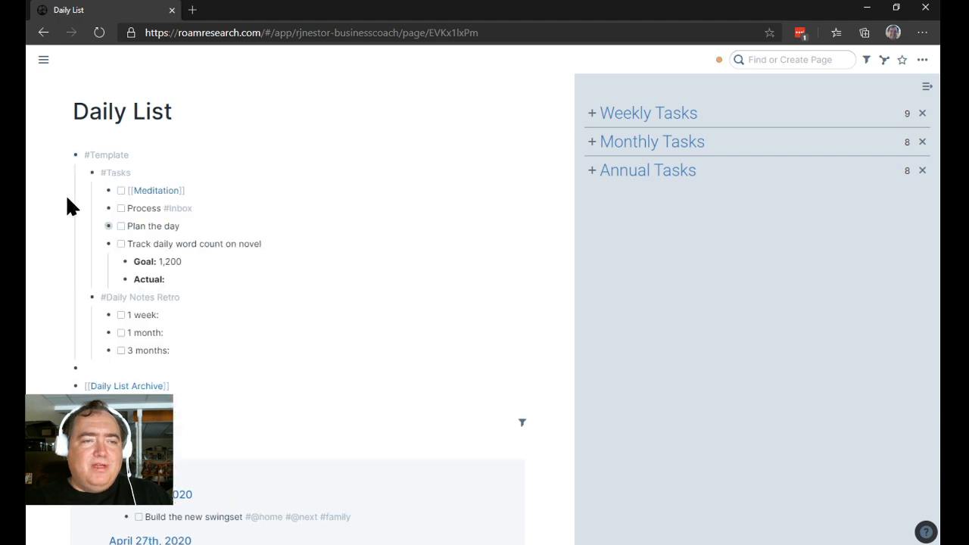
{"action": "mouse_move", "coordinate": [68, 163]}
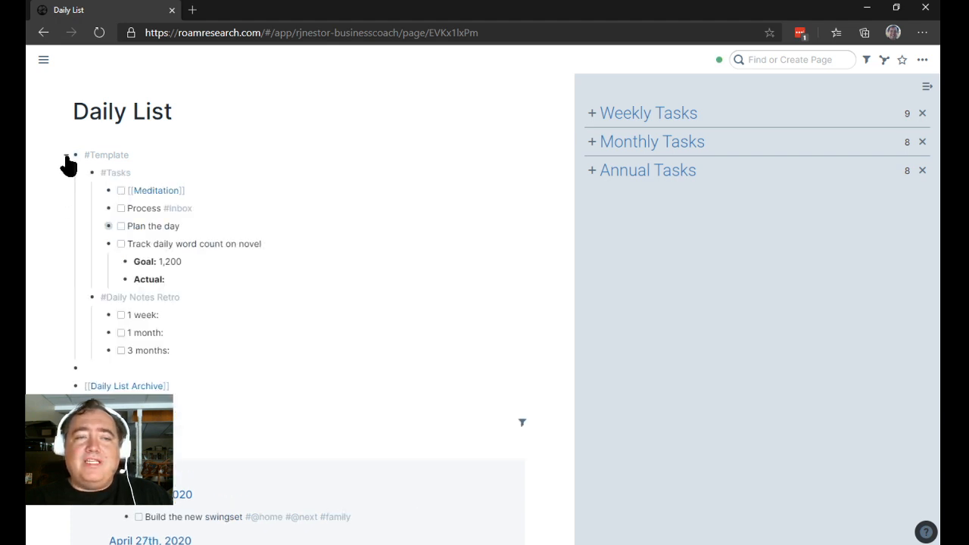
{"action": "left_click", "coordinate": [74, 155]}
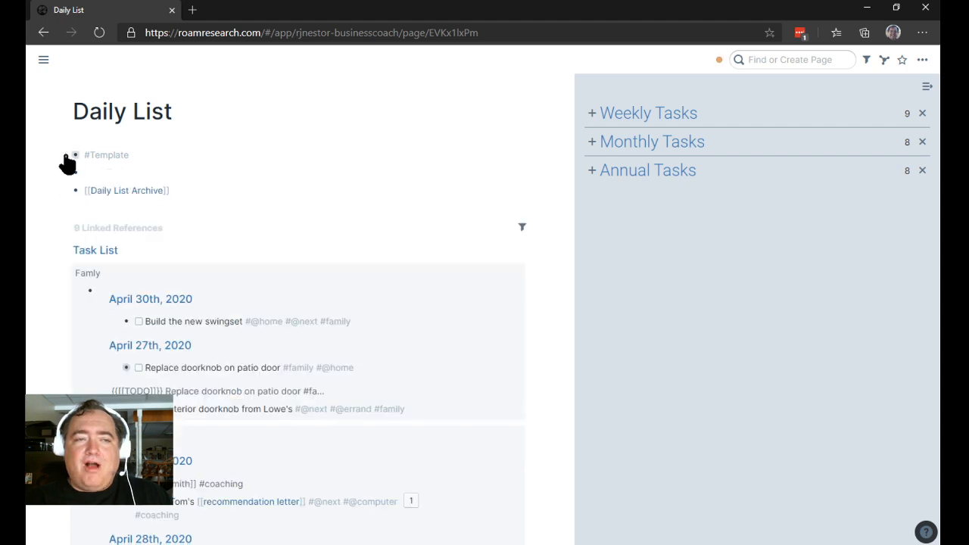
{"action": "left_click", "coordinate": [67, 155]}
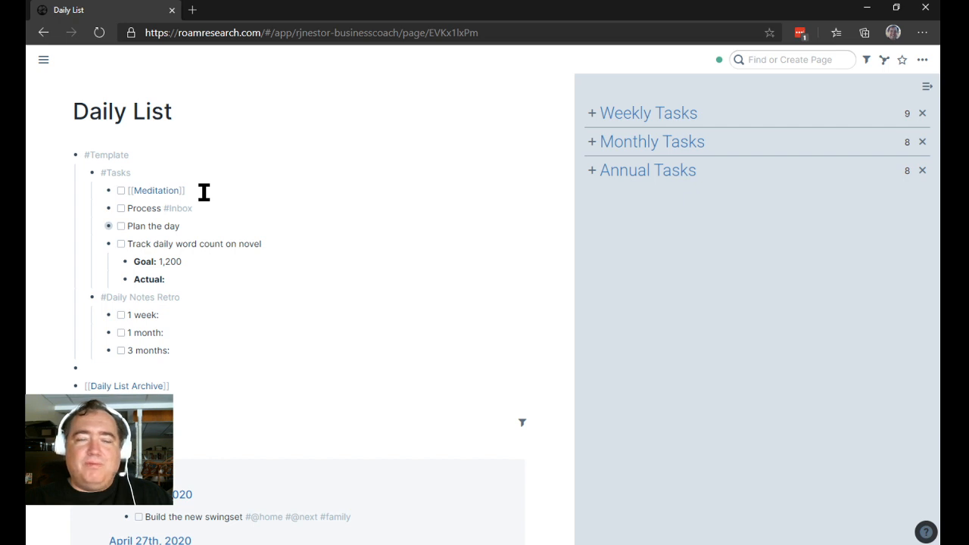
{"action": "mouse_move", "coordinate": [201, 206]}
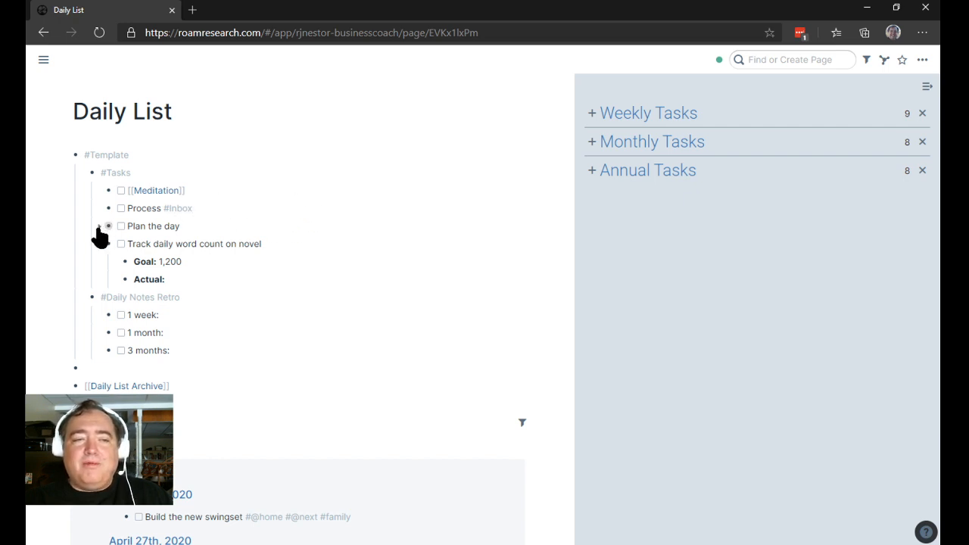
{"action": "left_click", "coordinate": [121, 225]}
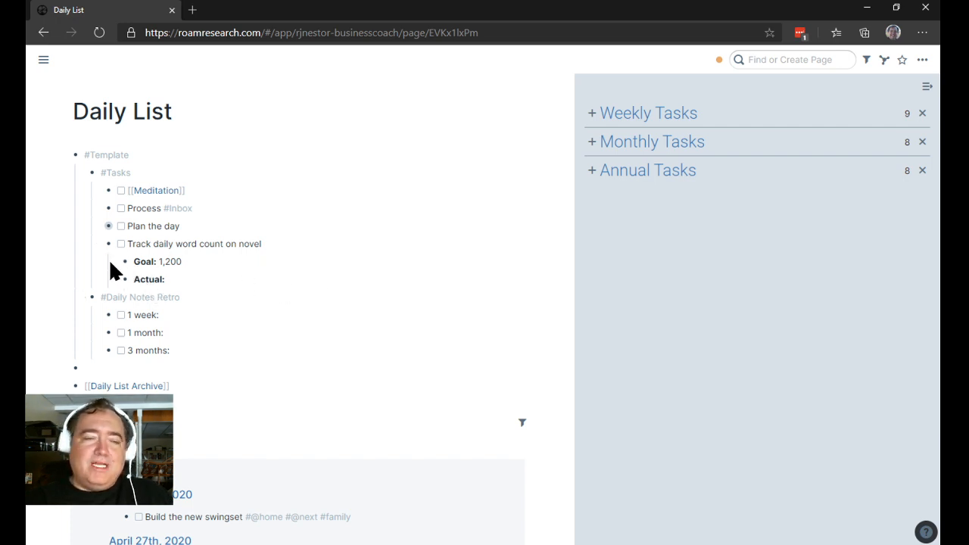
{"action": "mouse_move", "coordinate": [102, 243]}
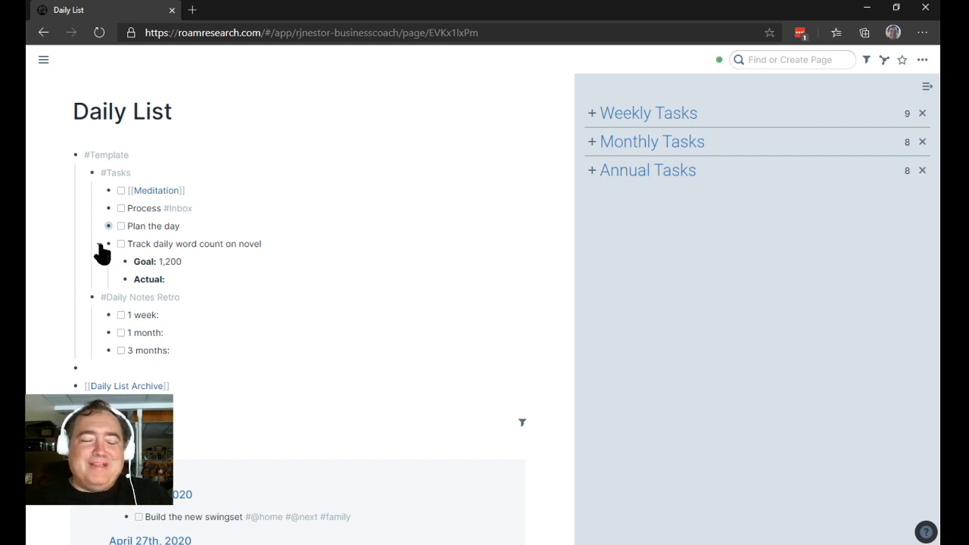
{"action": "mouse_move", "coordinate": [180, 329]}
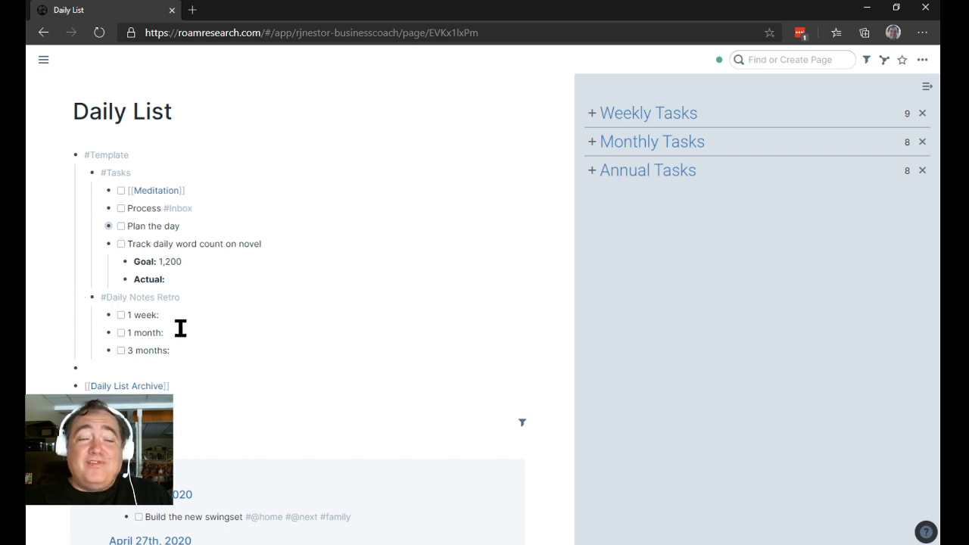
{"action": "mouse_move", "coordinate": [202, 358]}
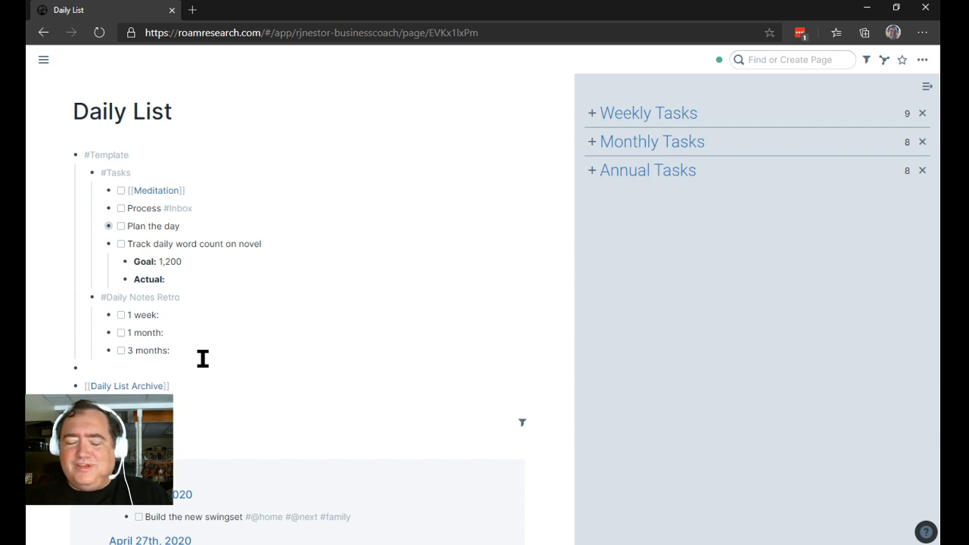
{"action": "mouse_move", "coordinate": [187, 337]}
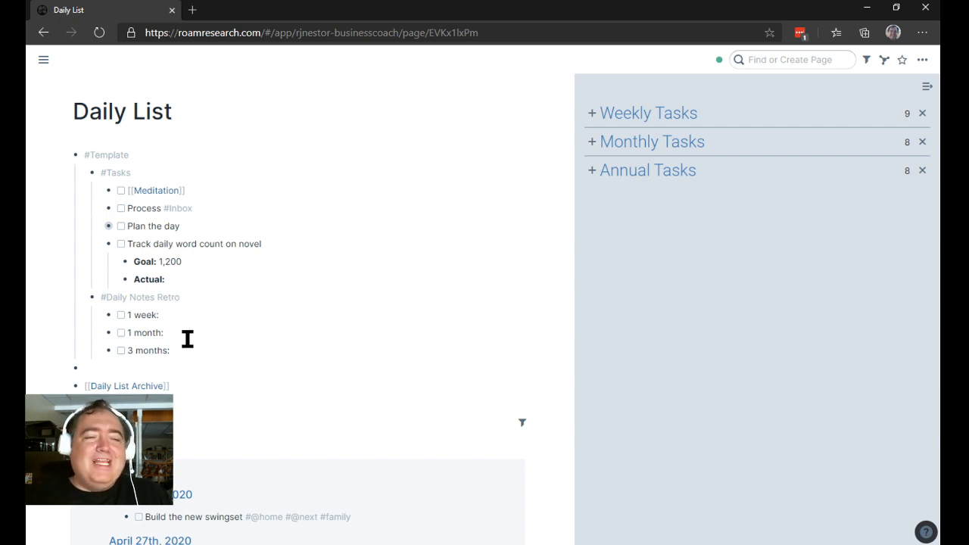
{"action": "mouse_move", "coordinate": [181, 313]}
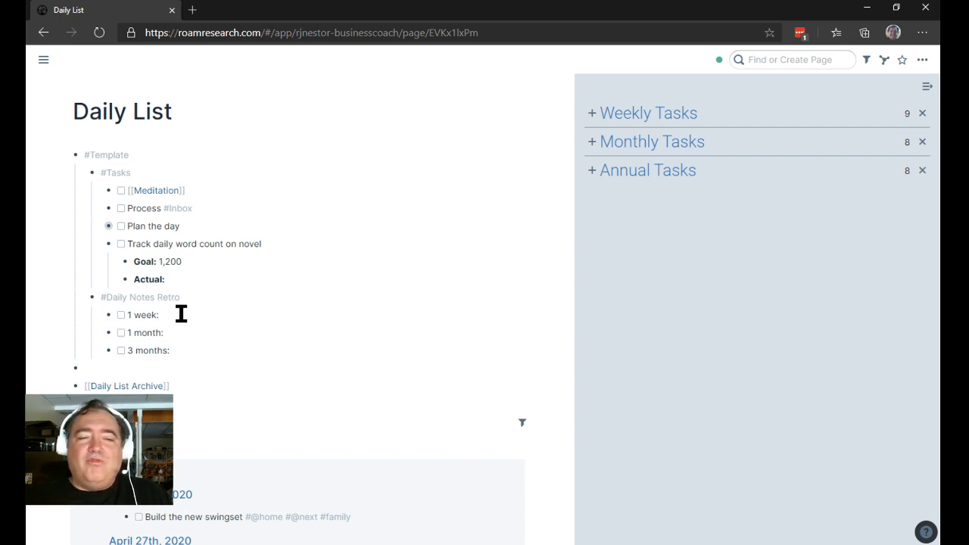
{"action": "mouse_move", "coordinate": [180, 336]}
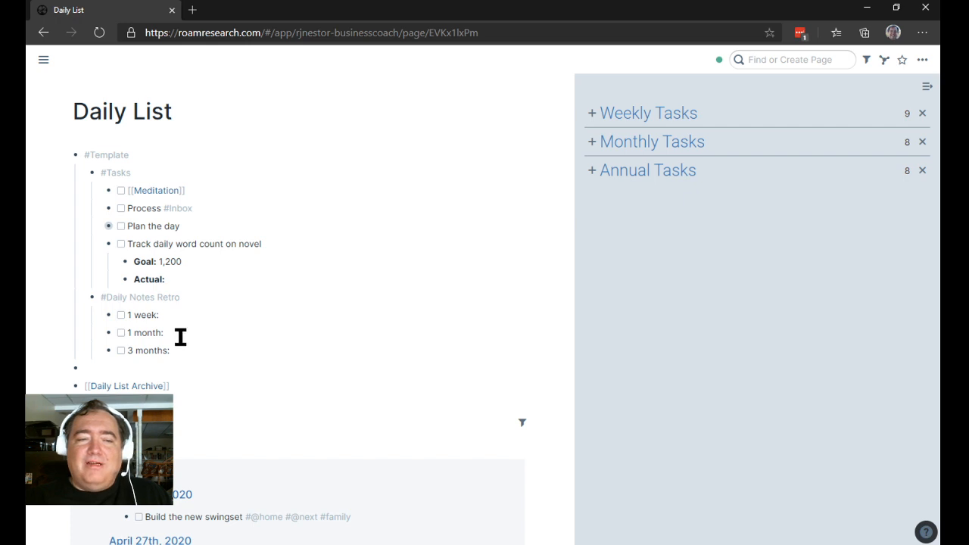
{"action": "mouse_move", "coordinate": [198, 351]}
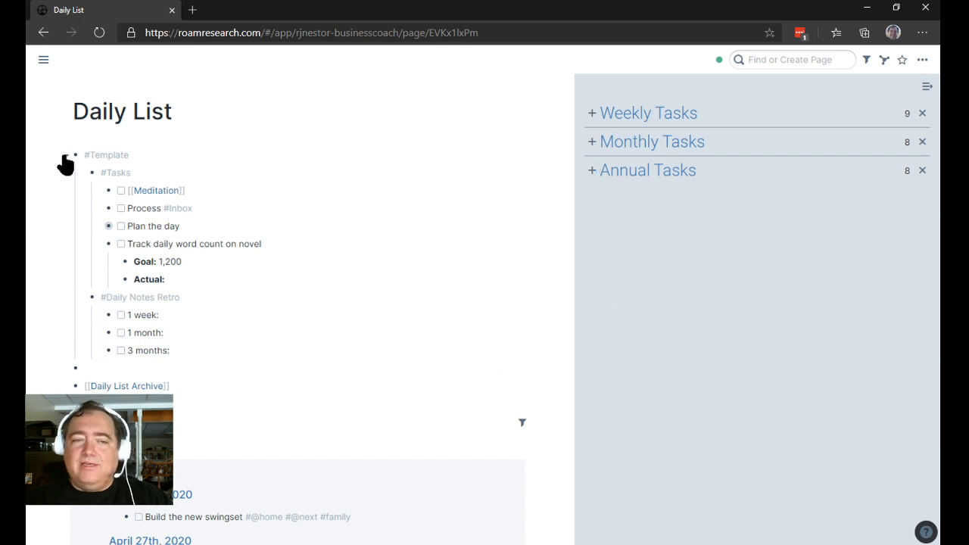
- Collapse #Template and add [[May 1st, 2020]] through [[May 3rd, 2020]] link blocks beneath it
{"action": "left_click", "coordinate": [75, 155]}
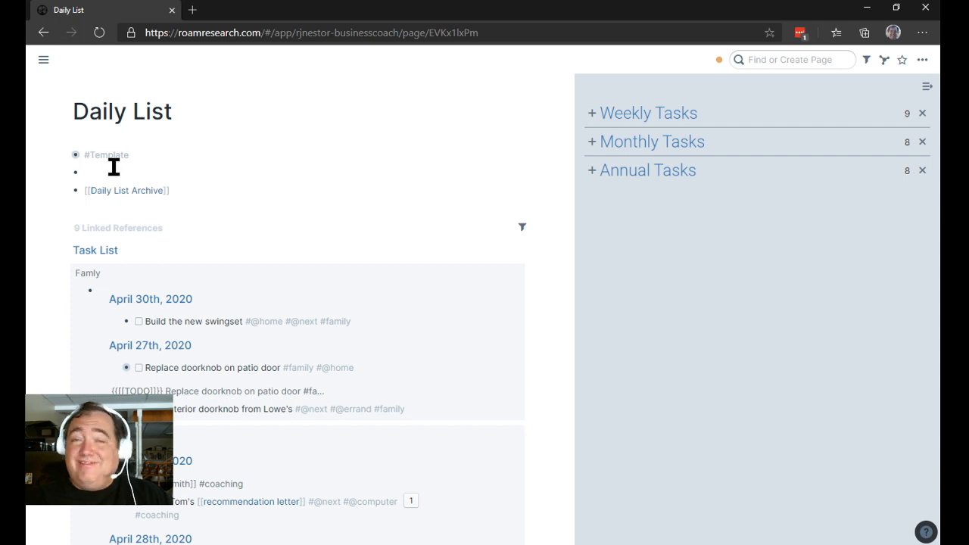
{"action": "left_click", "coordinate": [89, 172]}
{"action": "type", "text": "[["}
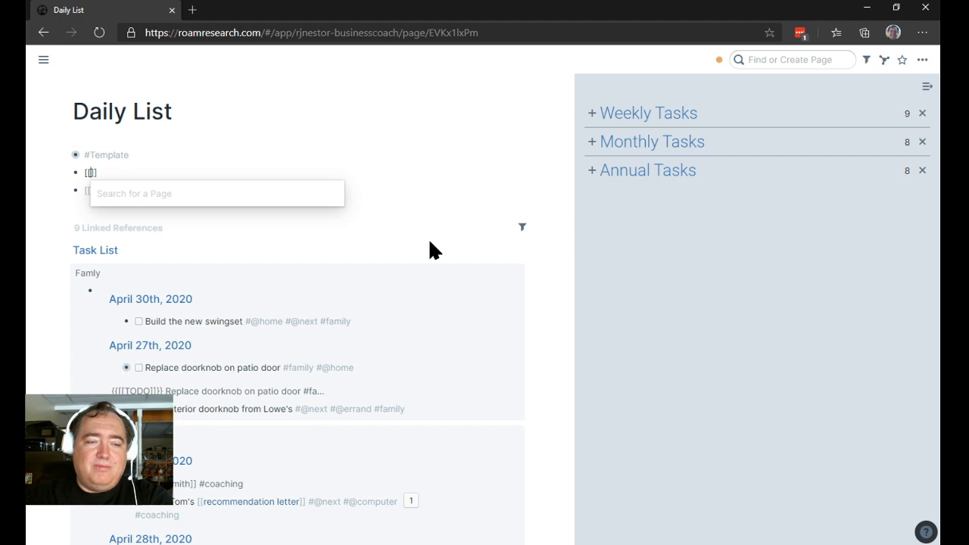
{"action": "type", "text": "A"}
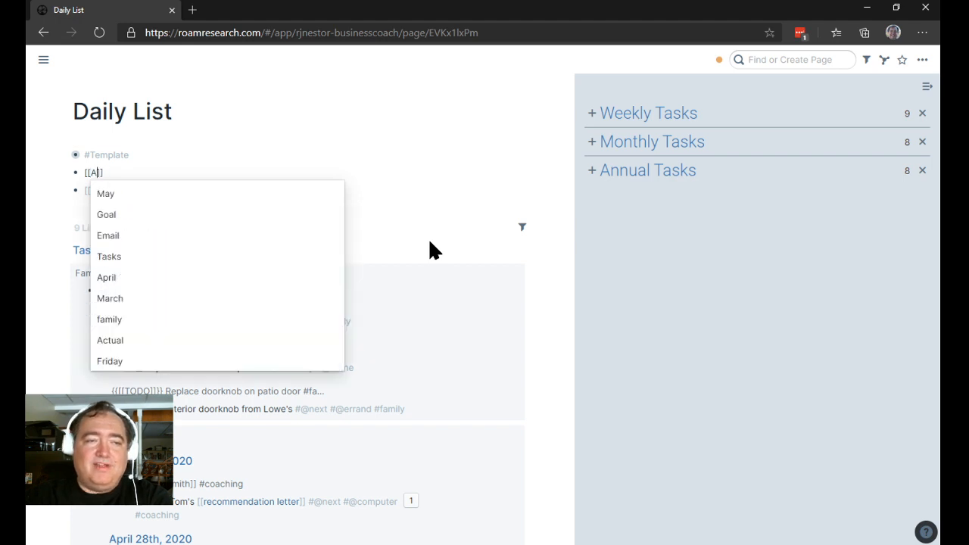
{"action": "type", "text": "May"}
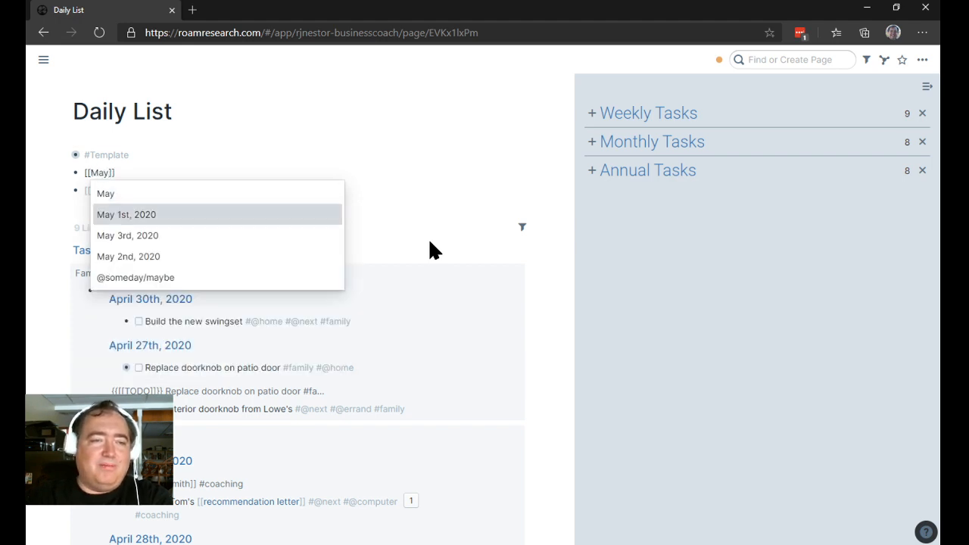
{"action": "left_click", "coordinate": [126, 214]}
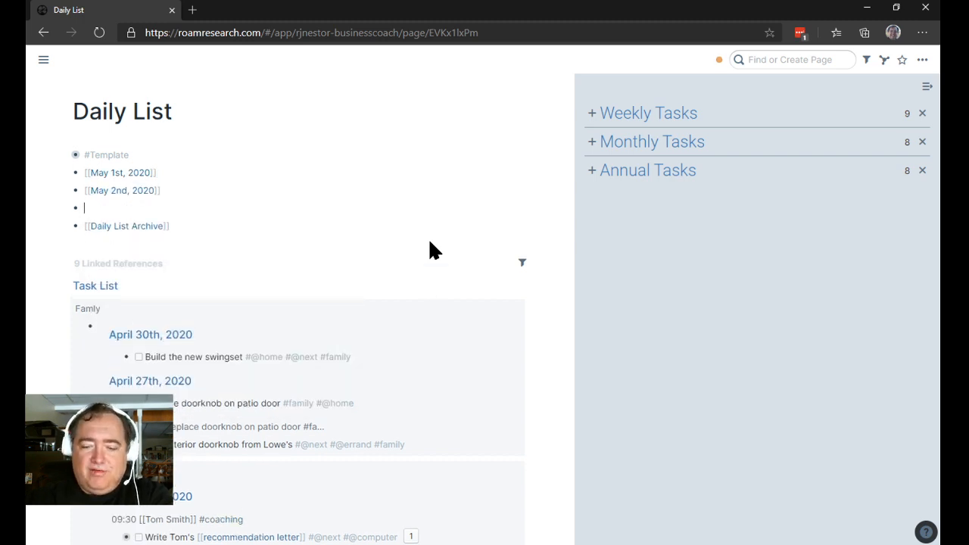
{"action": "type", "text": "[[May 3rd, 2020"}
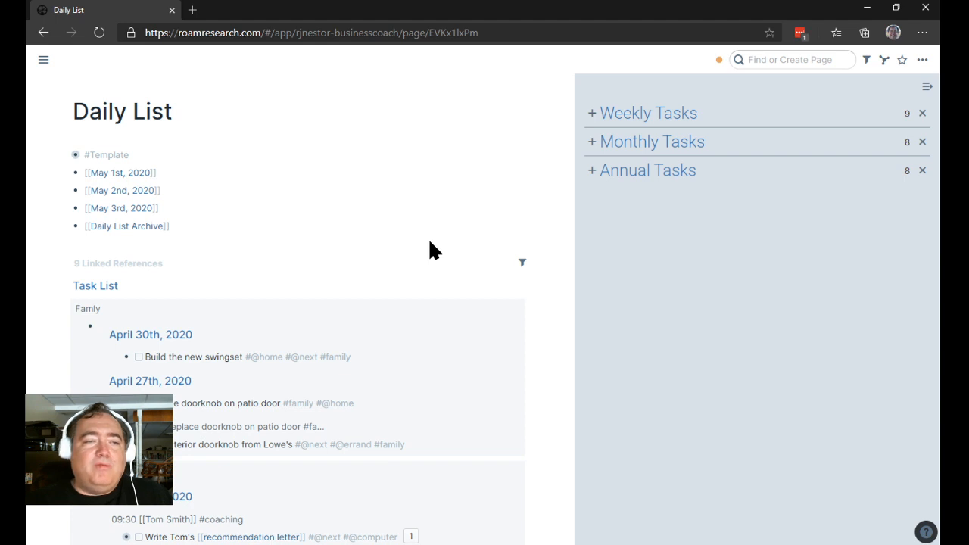
{"action": "mouse_move", "coordinate": [210, 215]}
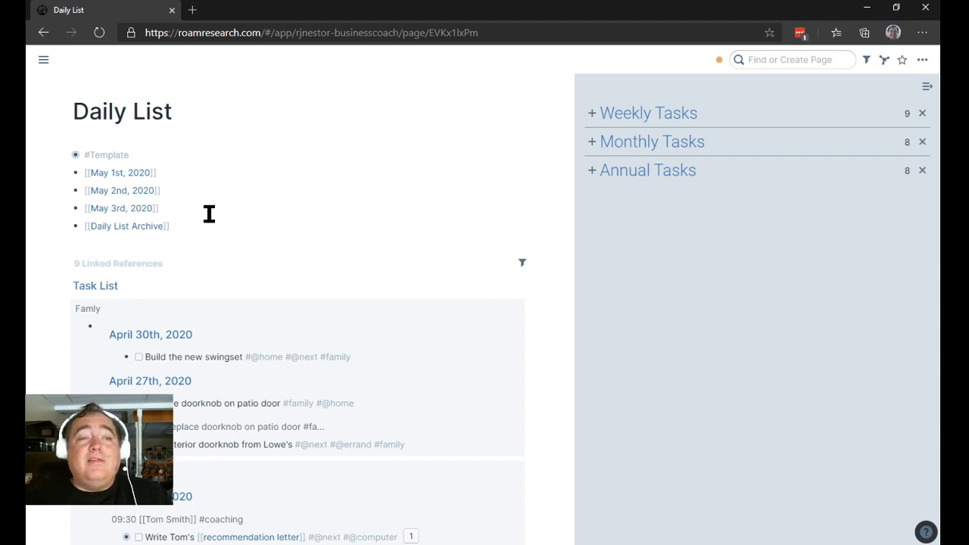
{"action": "mouse_move", "coordinate": [121, 172]}
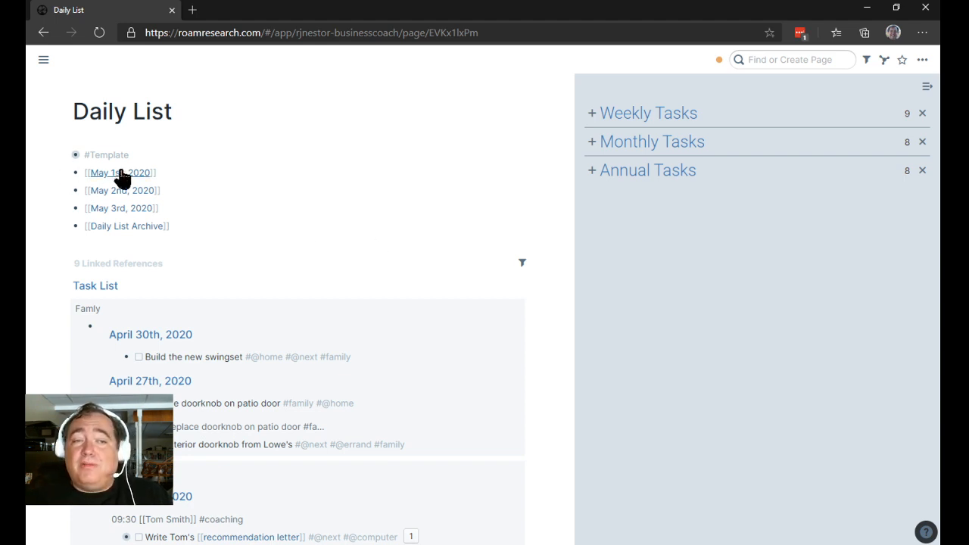
{"action": "left_click", "coordinate": [118, 172]}
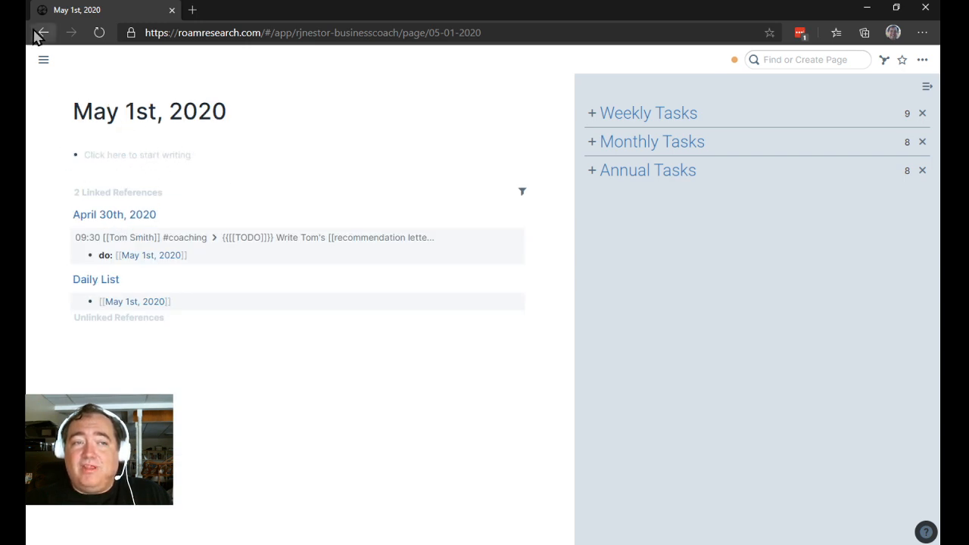
{"action": "left_click", "coordinate": [43, 33]}
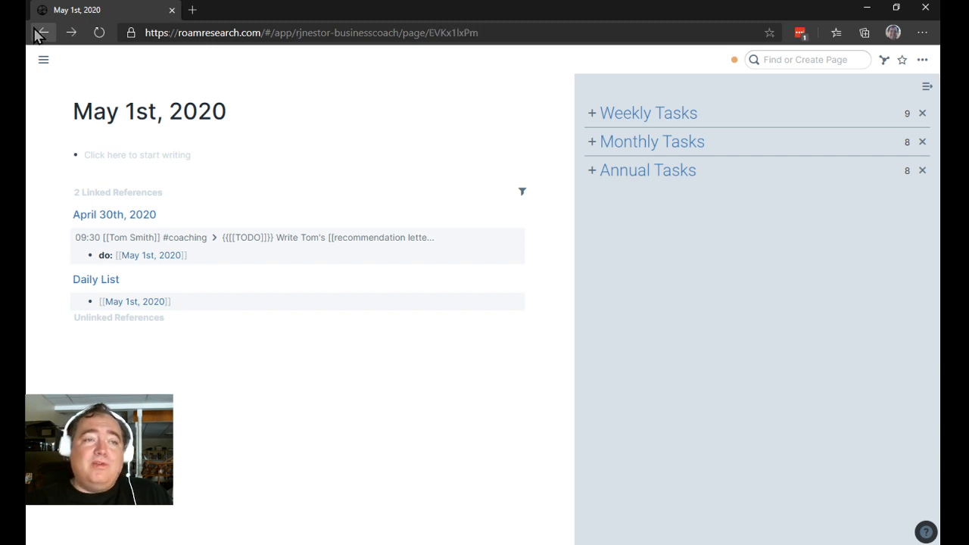
{"action": "mouse_move", "coordinate": [168, 144]}
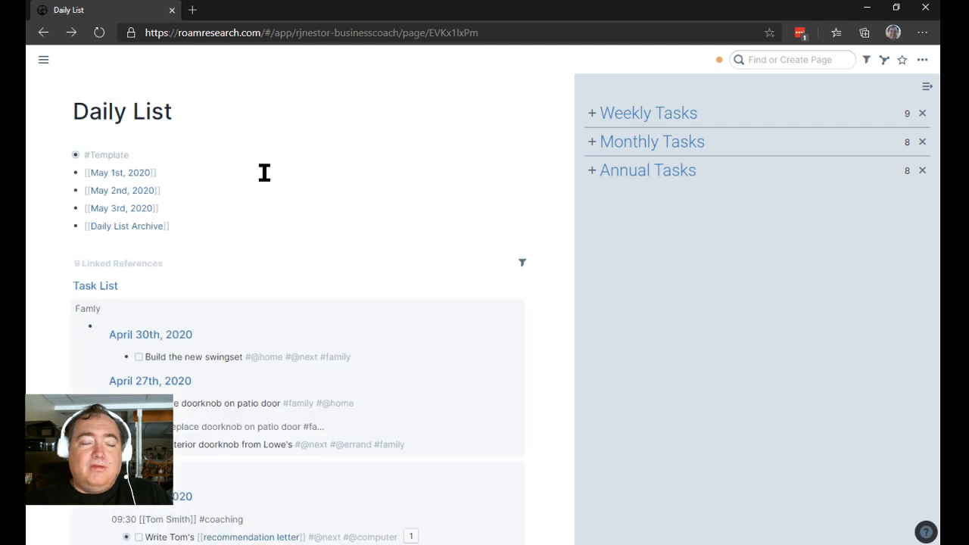
{"action": "mouse_move", "coordinate": [114, 180]}
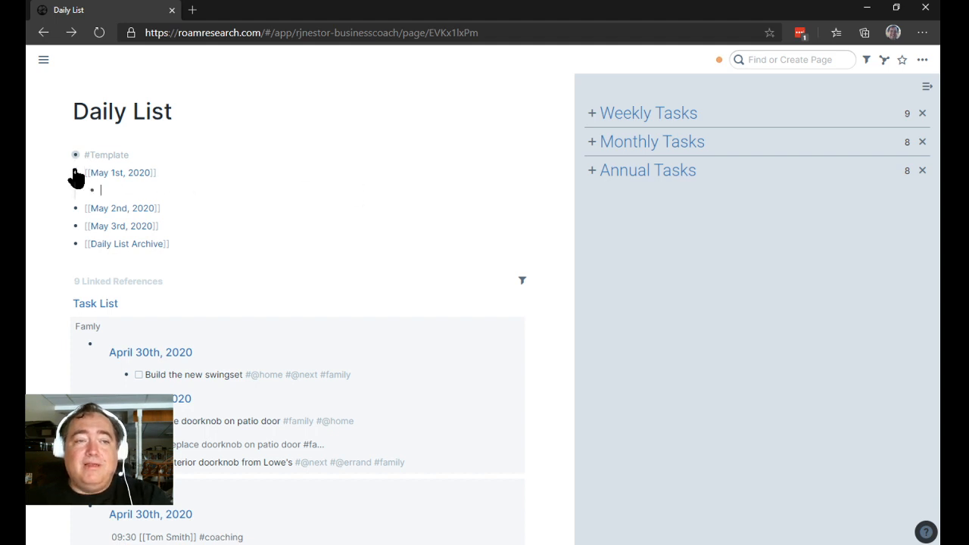
- Nest the copied #Tasks and #Daily Notes Retro blocks under May 1st, 2020, then collapse #Template
{"action": "left_click", "coordinate": [75, 156]}
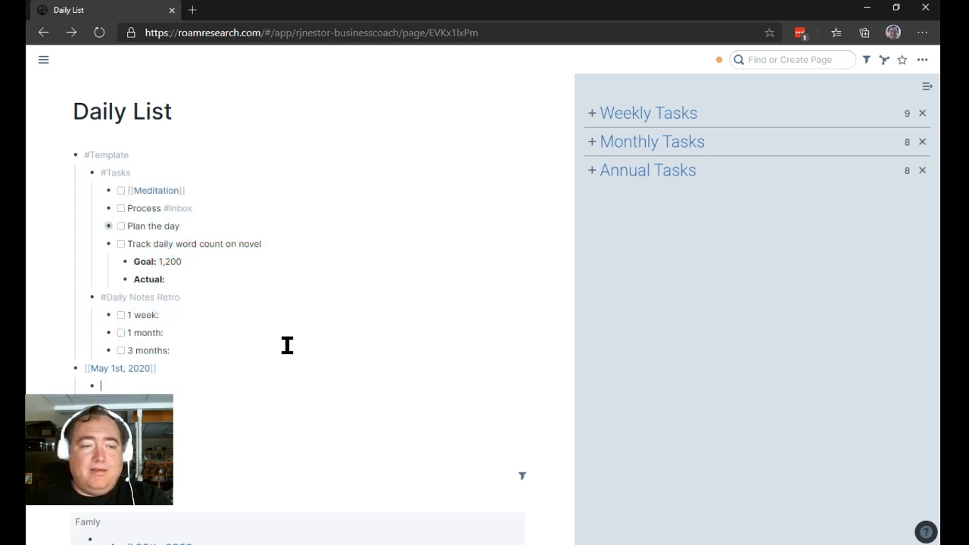
{"action": "scroll", "scroll_direction": "down", "scroll_amount": 3}
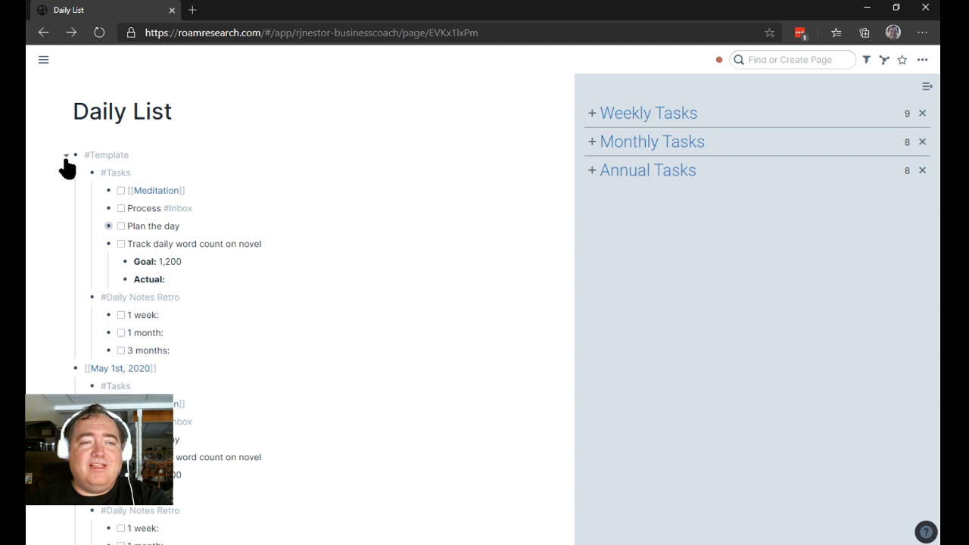
{"action": "left_click", "coordinate": [75, 156]}
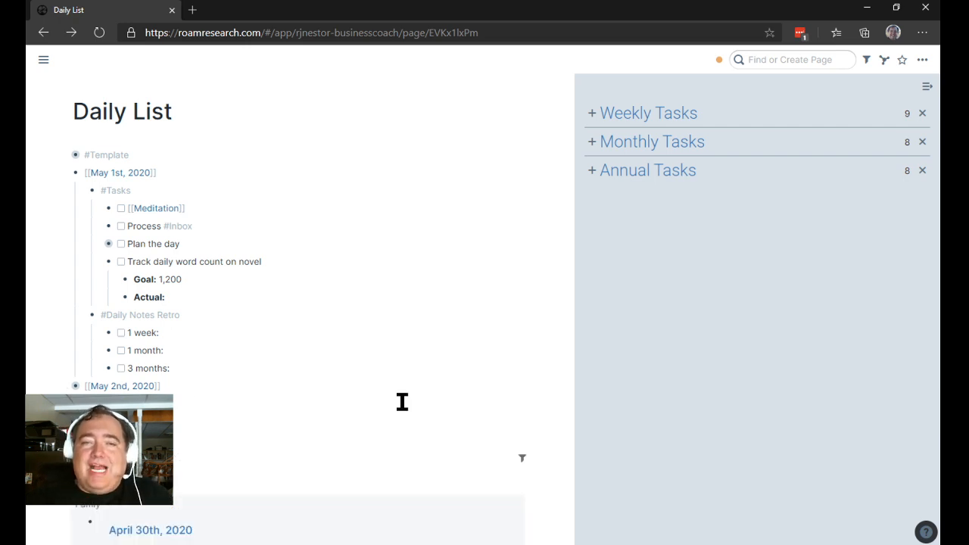
{"action": "mouse_move", "coordinate": [593, 116]}
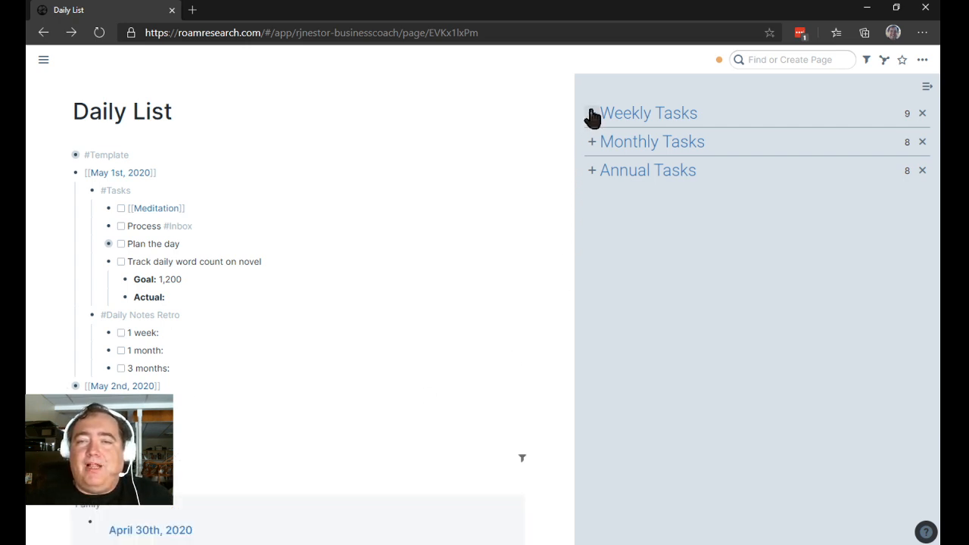
- Expand Annual Tasks to #May #01 and add 'TODO File [[annual review]]' under May 1st
{"action": "left_click", "coordinate": [591, 170]}
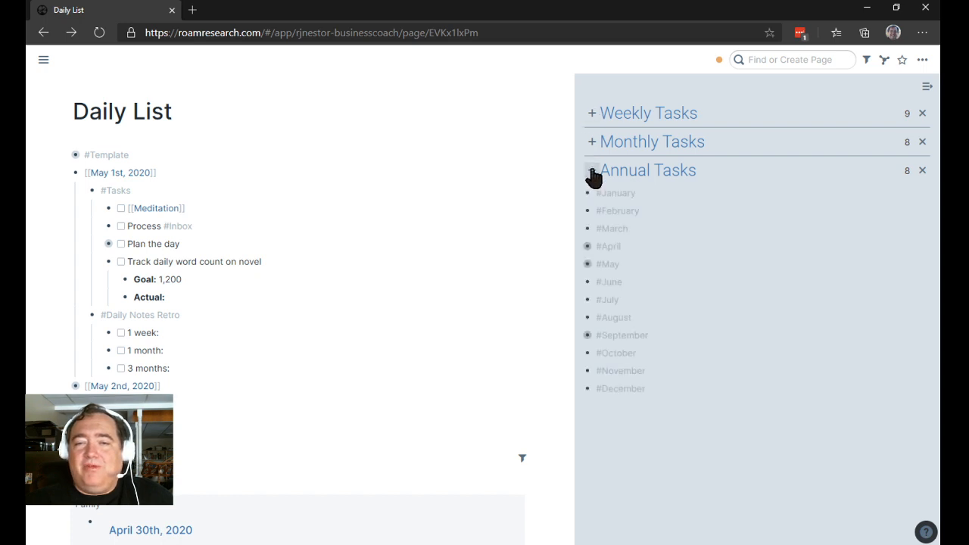
{"action": "left_click", "coordinate": [589, 169]}
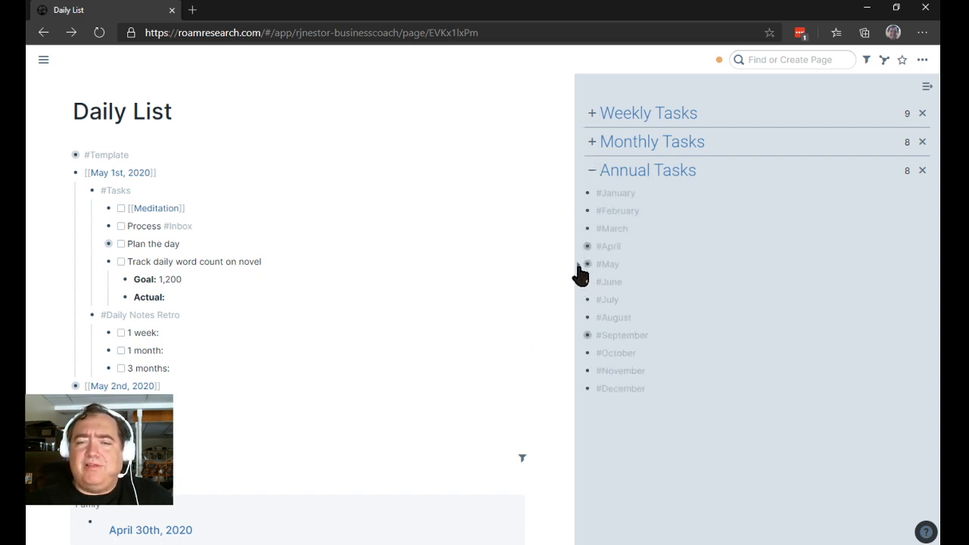
{"action": "left_click", "coordinate": [608, 263]}
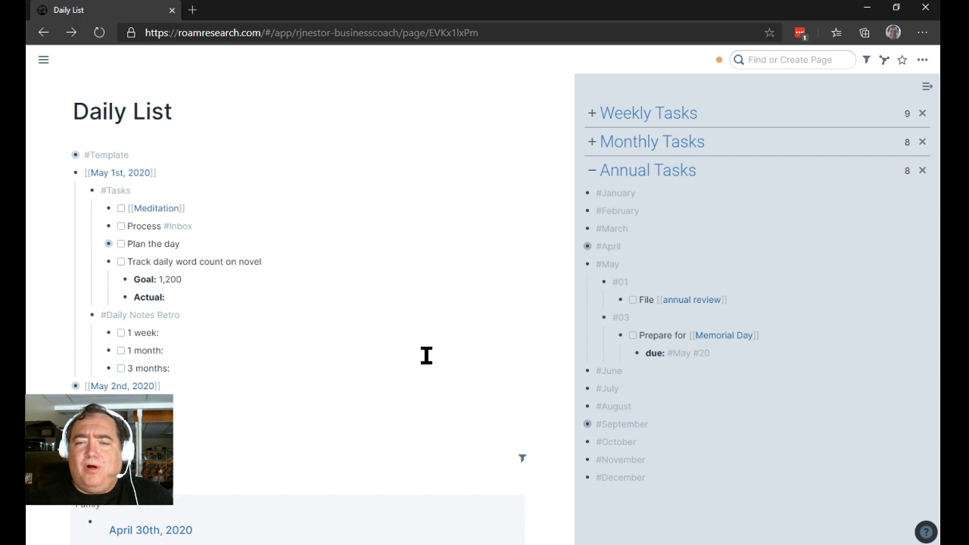
{"action": "mouse_move", "coordinate": [748, 295]}
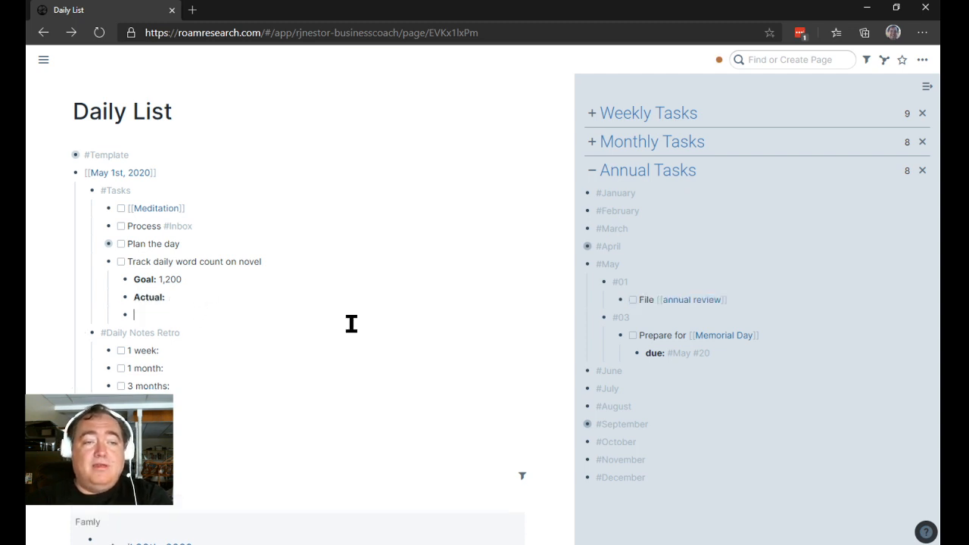
{"action": "type", "text": "{{[[TODO]]}} File [[annual review]]"}
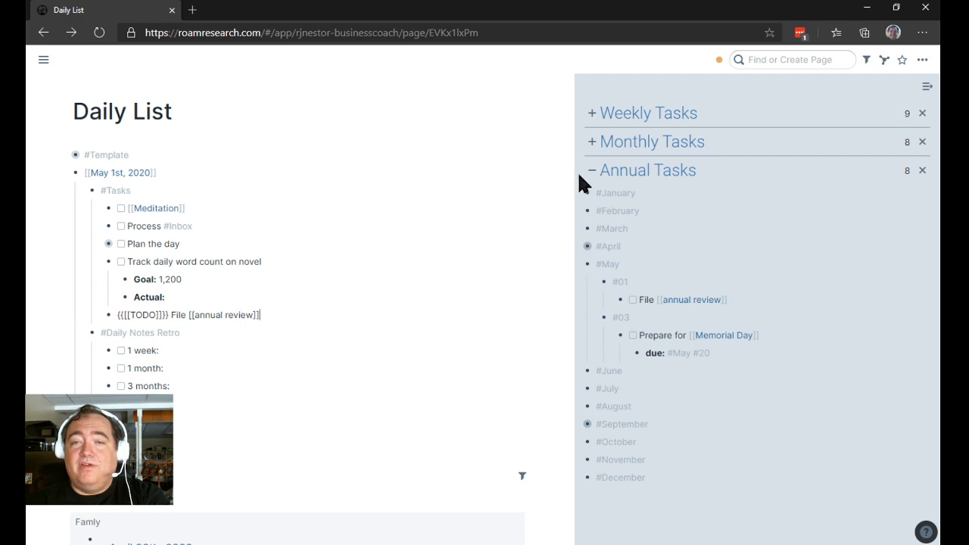
- Copy Monthly Tasks #01 TODOs (health insurance, oil shredder, monthly folder) into May 1st's tasks
{"action": "left_click", "coordinate": [592, 141]}
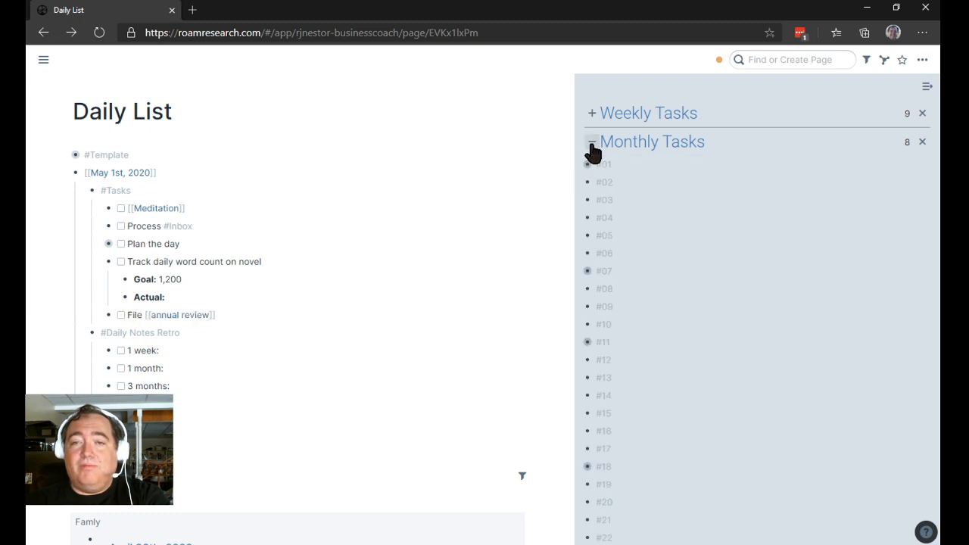
{"action": "left_click", "coordinate": [592, 142]}
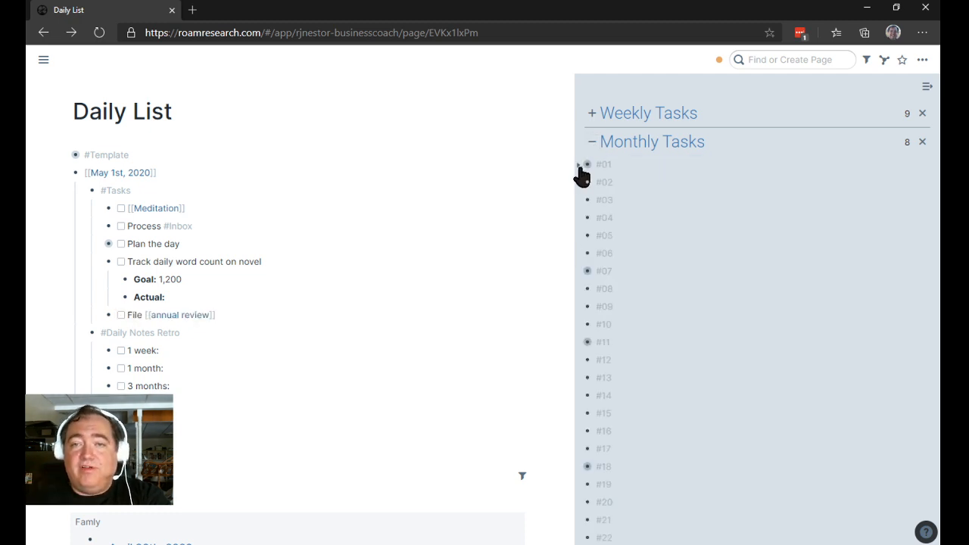
{"action": "left_click", "coordinate": [587, 164]}
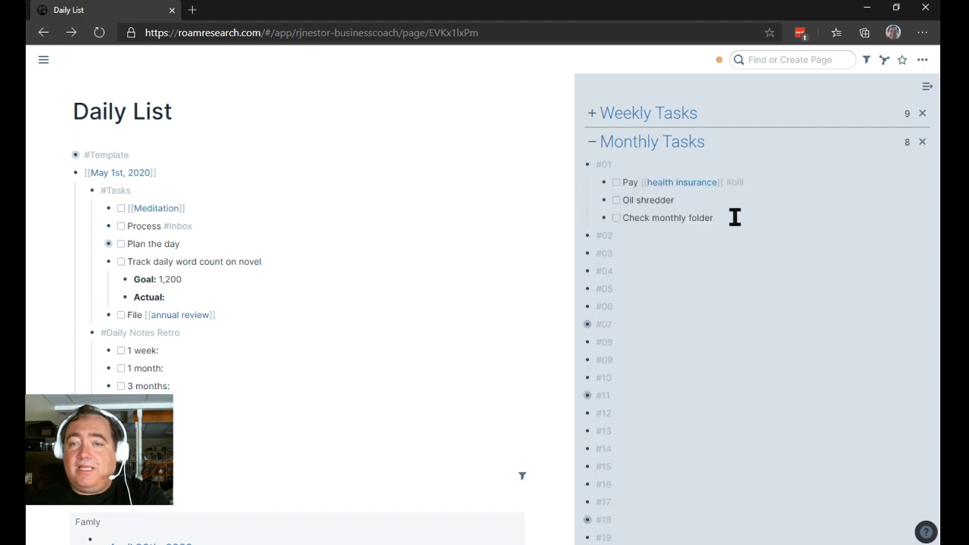
{"action": "left_click", "coordinate": [614, 218]}
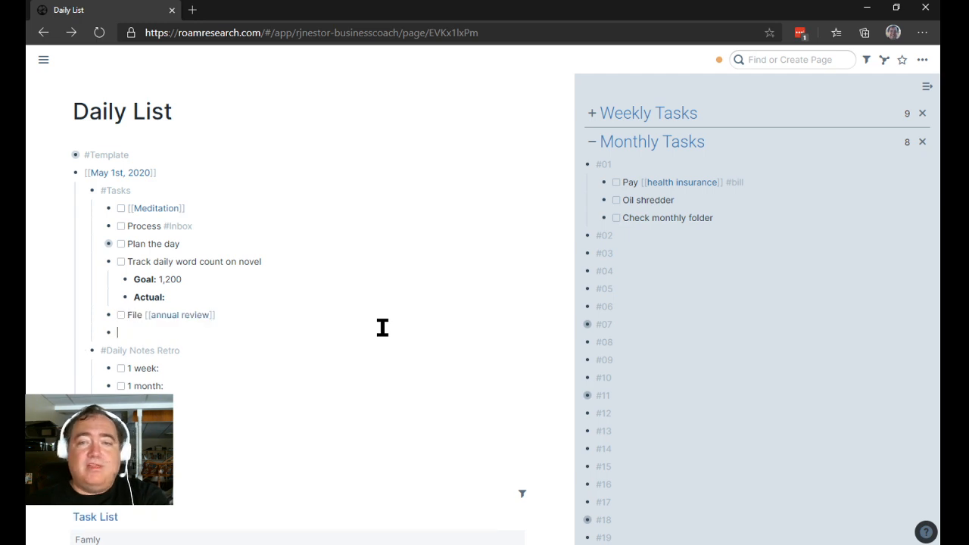
{"action": "type", "text": "{{[[TODO]]}} Pay [[health insurance]] #bill"}
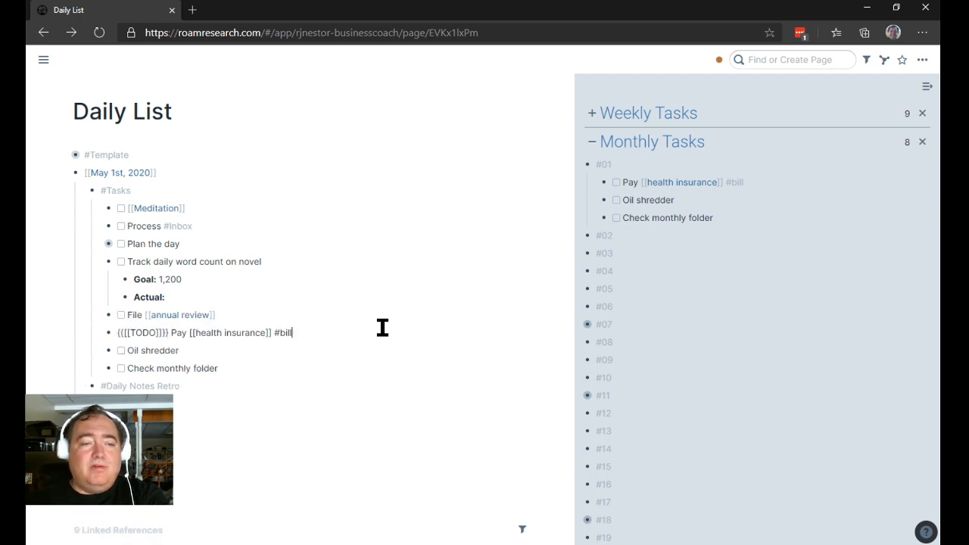
{"action": "left_click", "coordinate": [592, 141]}
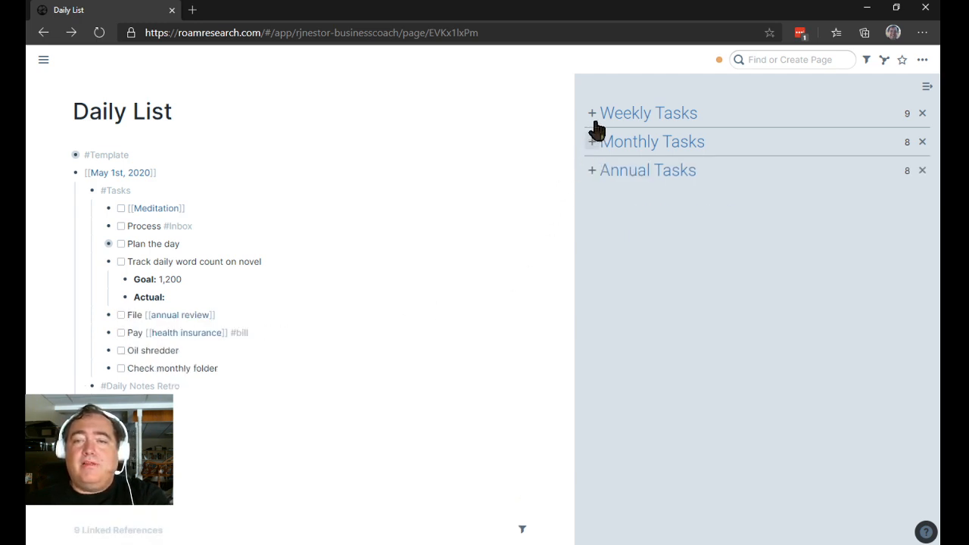
- Expand Weekly Tasks and copy Friday's Review Finances TODO into May 1st's tasks
{"action": "left_click", "coordinate": [592, 113]}
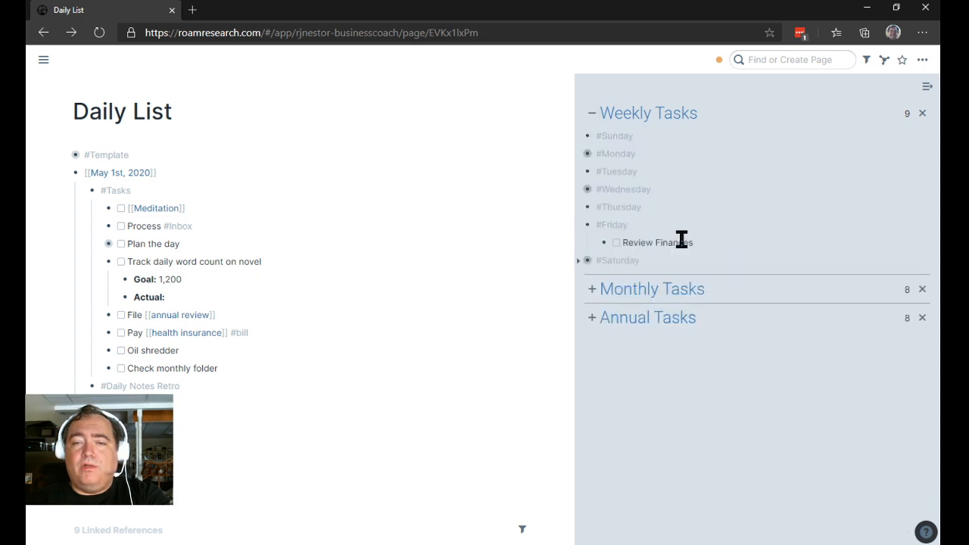
{"action": "left_click", "coordinate": [643, 242]}
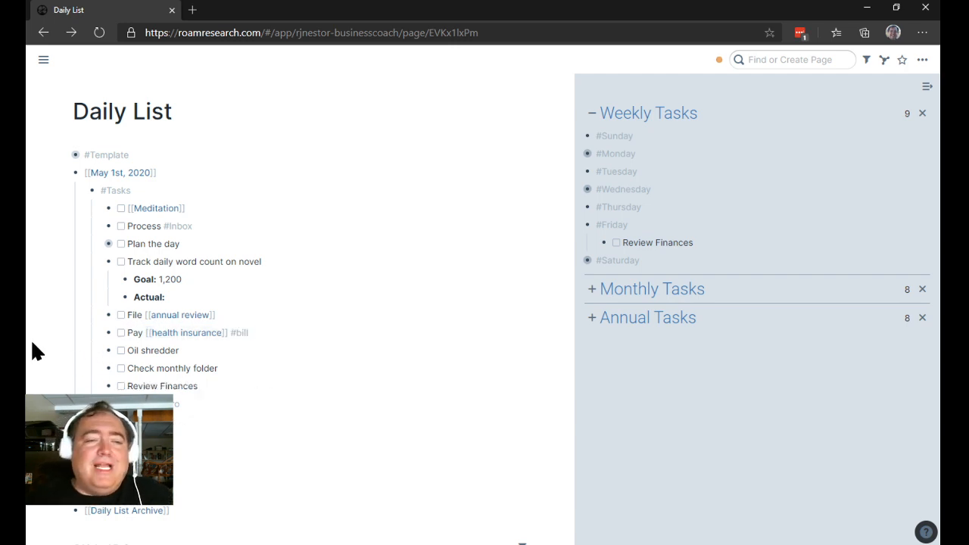
{"action": "mouse_move", "coordinate": [142, 378]}
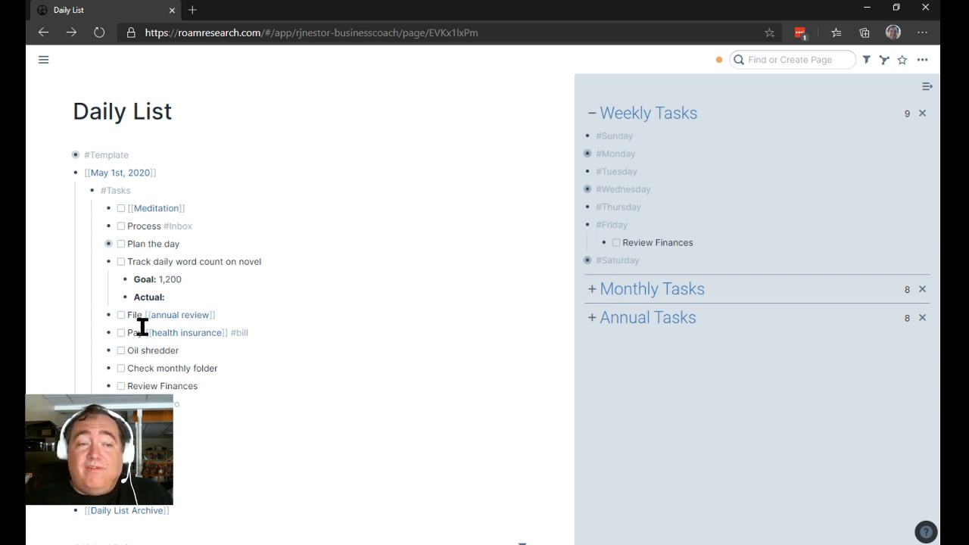
{"action": "mouse_move", "coordinate": [139, 384]}
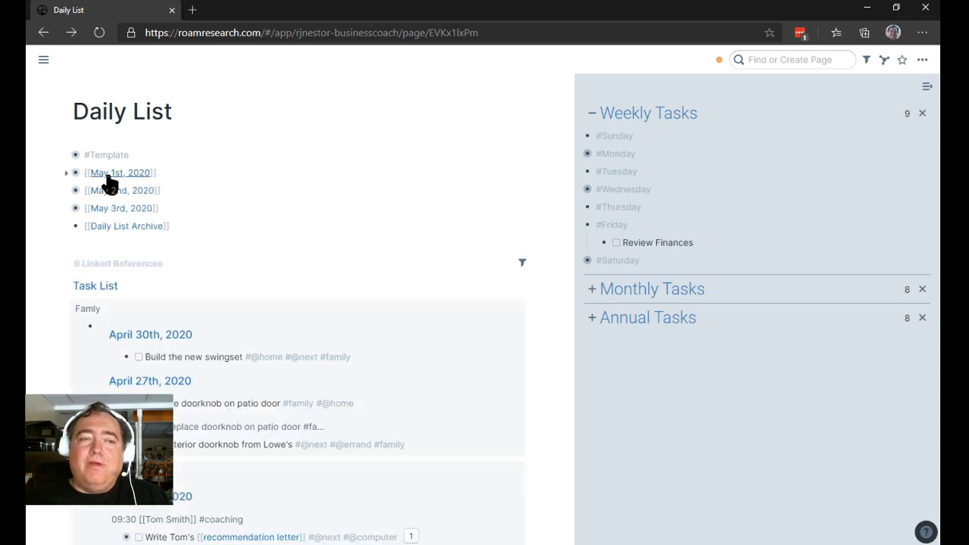
- Open the May 1st, 2020 page and date-pick April 24th, 2020 for the 1-week item
{"action": "left_click", "coordinate": [118, 173]}
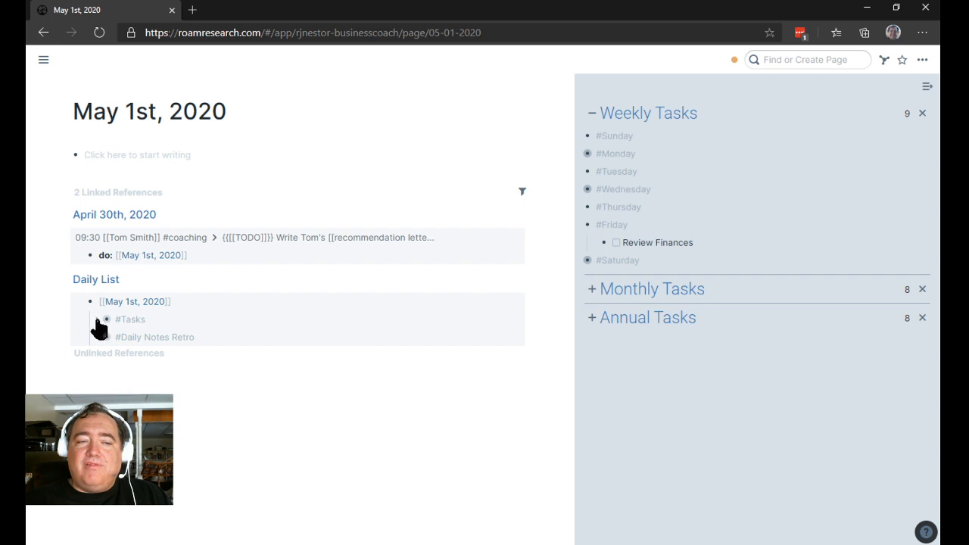
{"action": "left_click", "coordinate": [106, 319]}
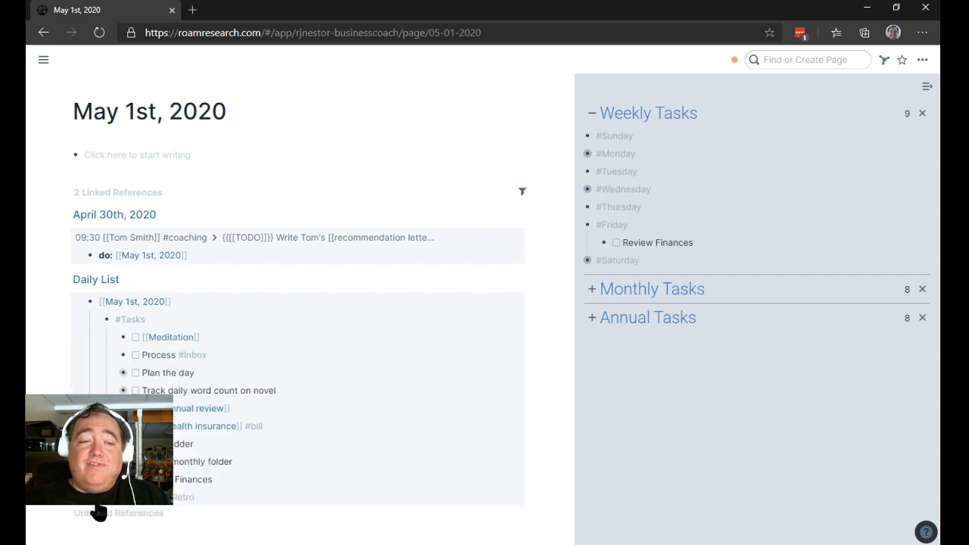
{"action": "scroll", "scroll_direction": "down", "scroll_amount": 3}
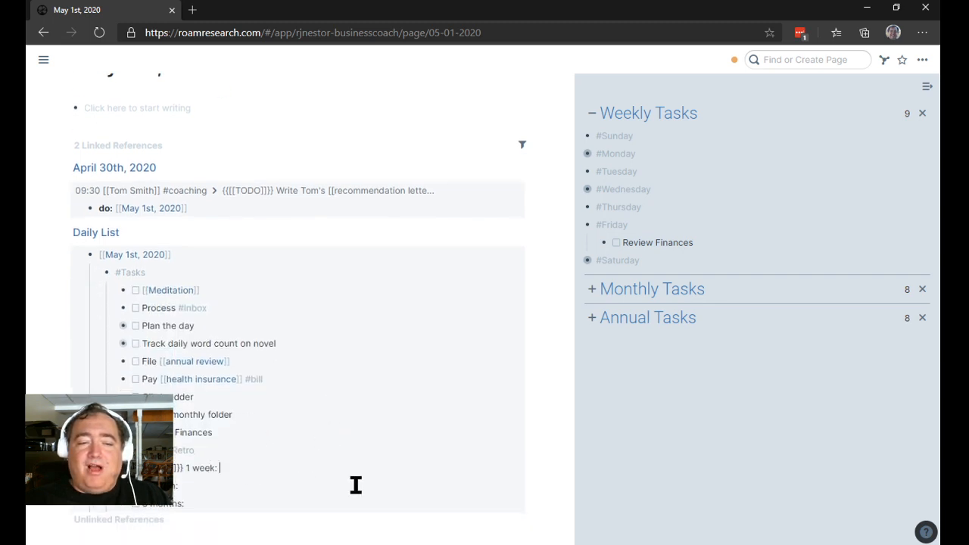
{"action": "type", "text": "/"}
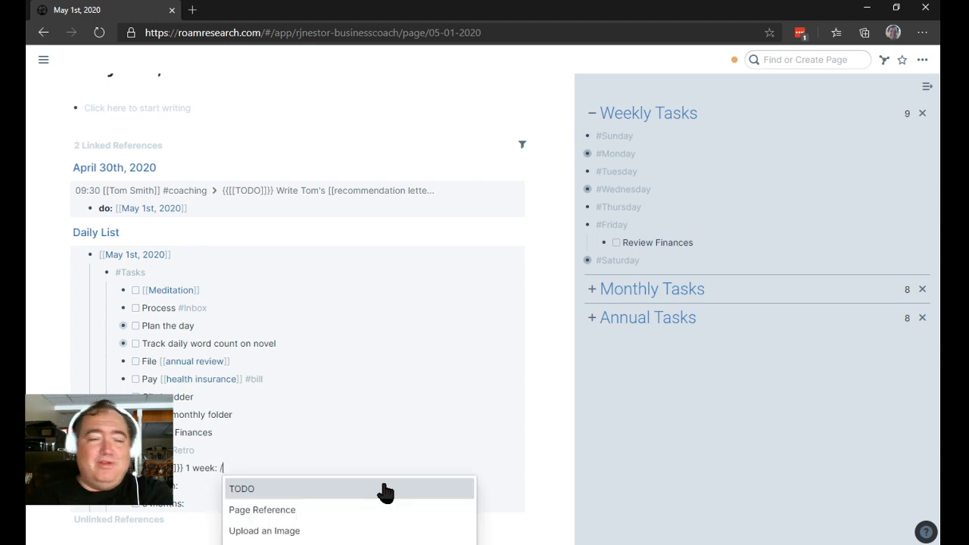
{"action": "type", "text": "dat"}
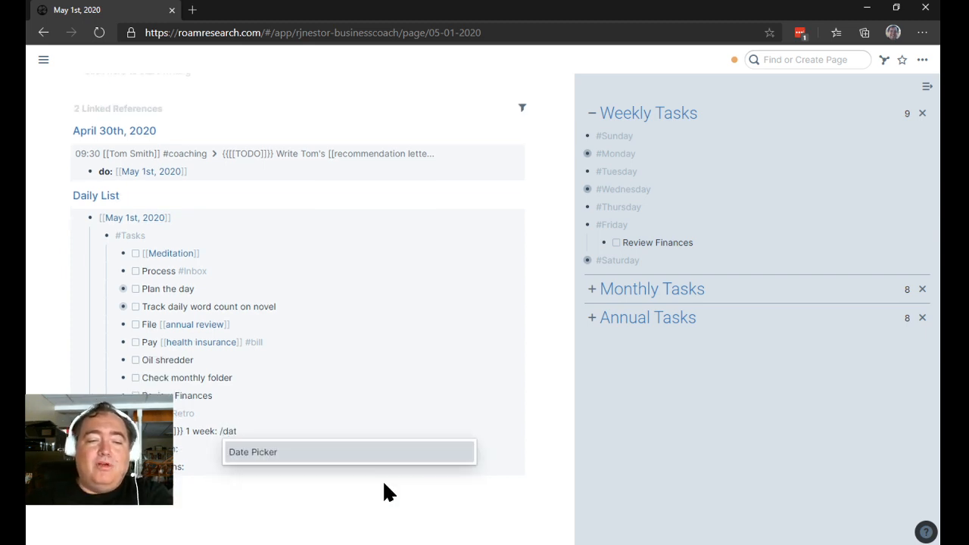
{"action": "left_click", "coordinate": [252, 452]}
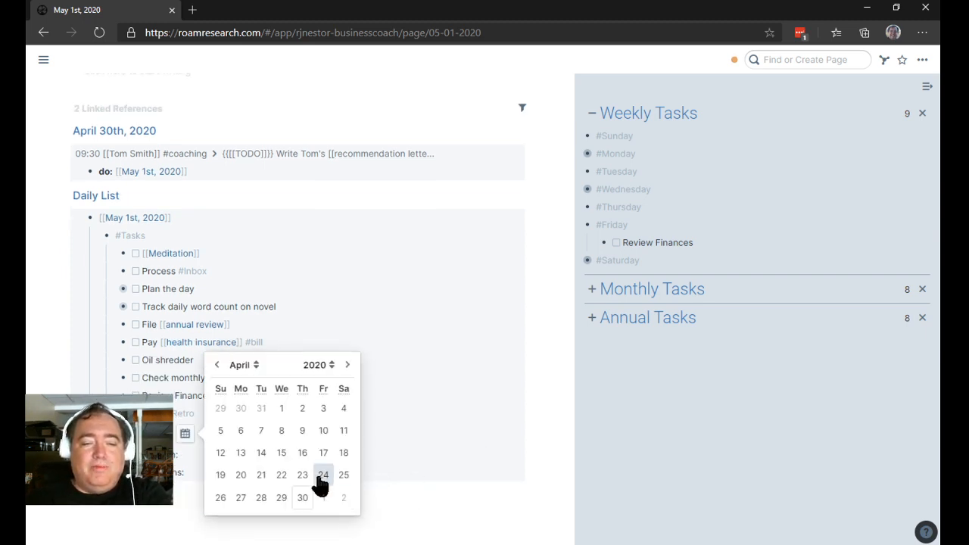
{"action": "left_click", "coordinate": [323, 475]}
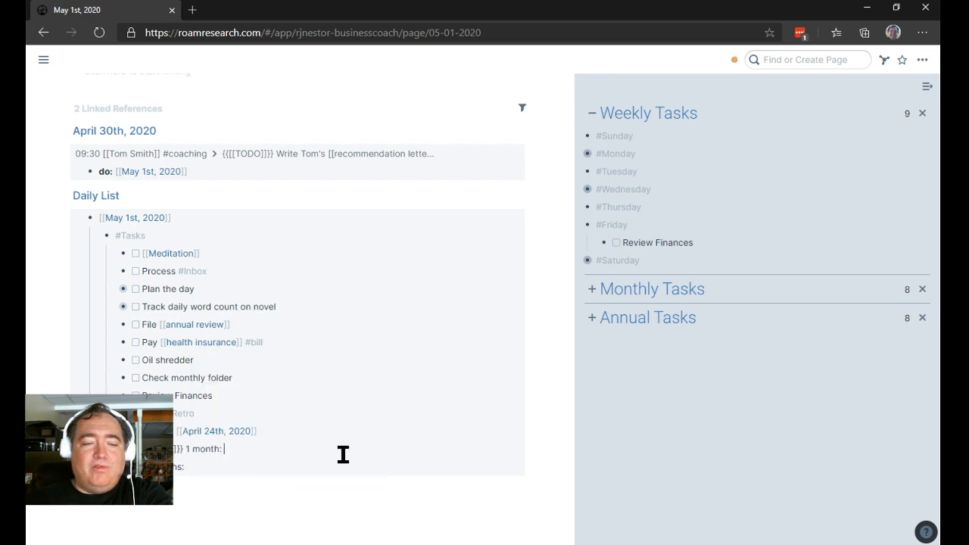
- Insert April 1st and February 1st, 2020 for the 1-month and 3-month items
{"action": "type", "text": "/"}
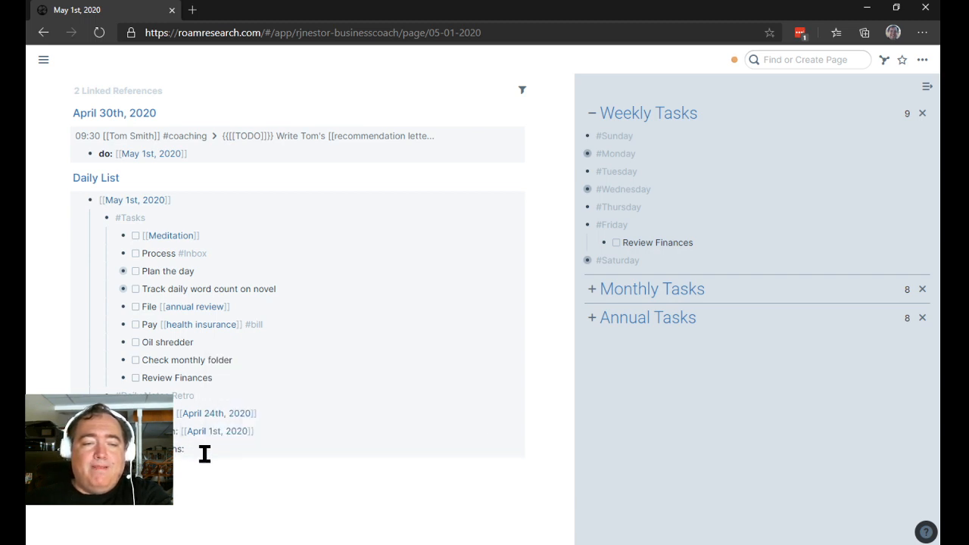
{"action": "type", "text": "/"}
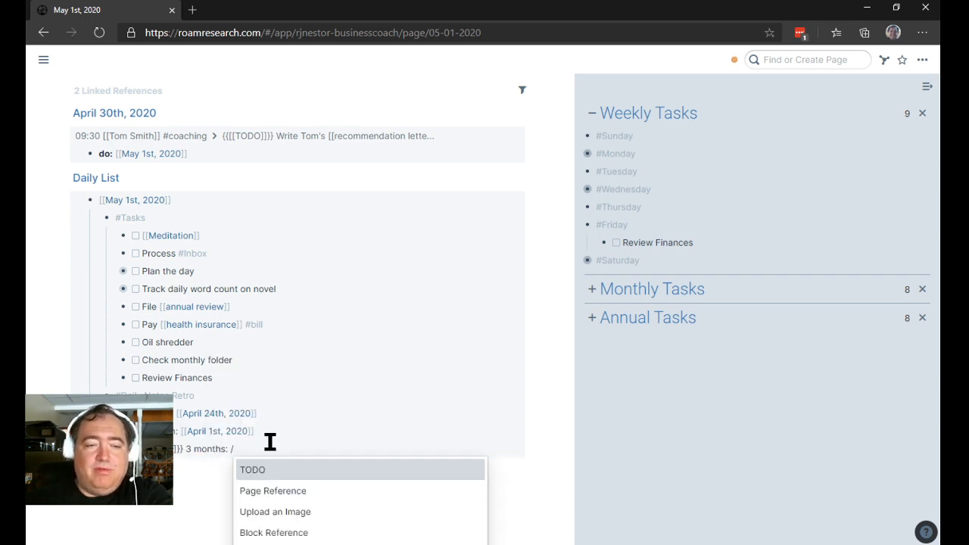
{"action": "type", "text": "dat"}
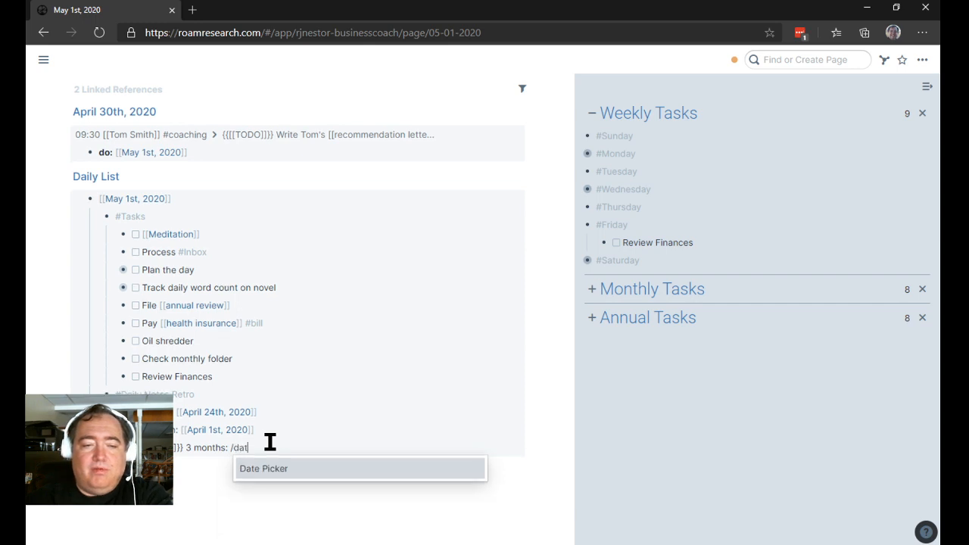
{"action": "left_click", "coordinate": [263, 468]}
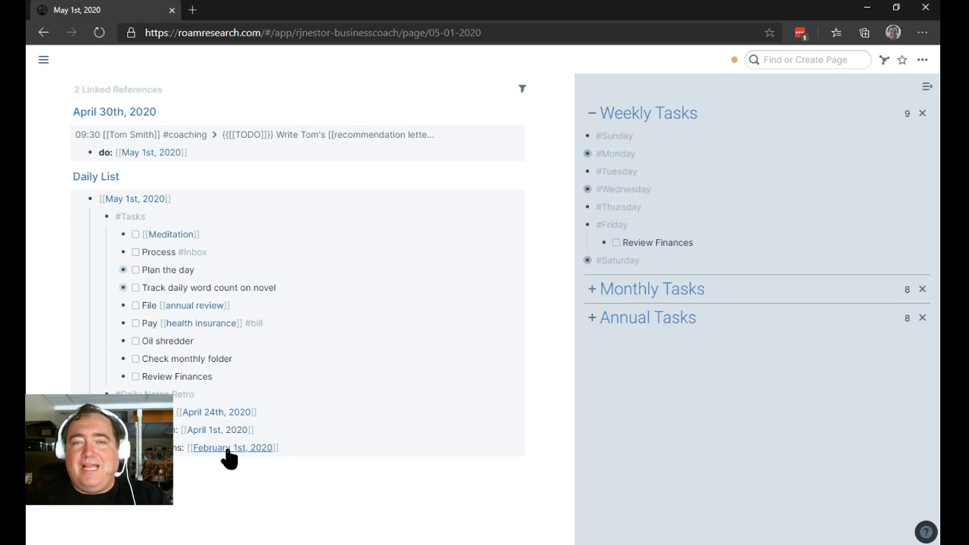
{"action": "mouse_move", "coordinate": [230, 412]}
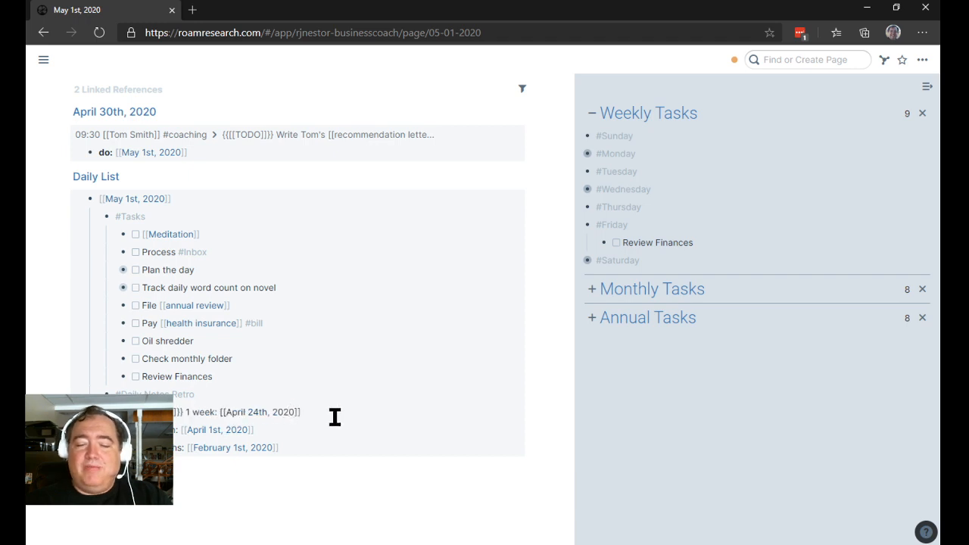
{"action": "scroll", "scroll_direction": "down", "scroll_amount": 3}
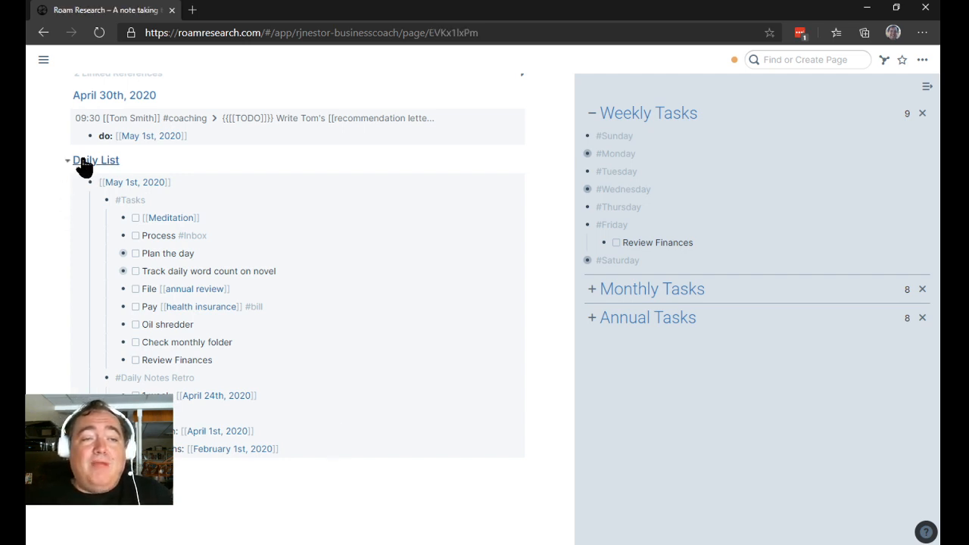
{"action": "mouse_move", "coordinate": [343, 244]}
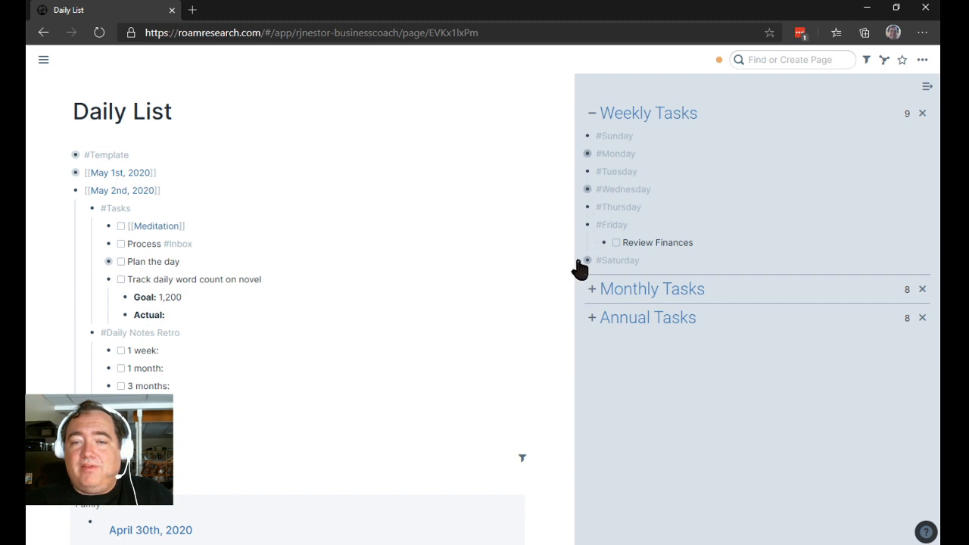
- Paste Saturday's Weekly Review and next-week Daily List tasks under May 2nd, then collapse the sidebar lists
{"action": "left_click", "coordinate": [587, 259]}
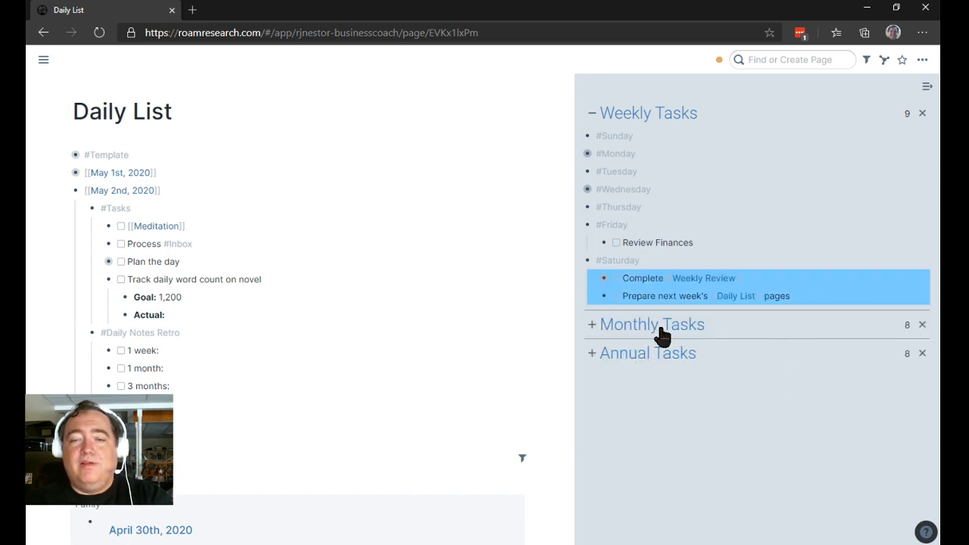
{"action": "left_click", "coordinate": [159, 314]}
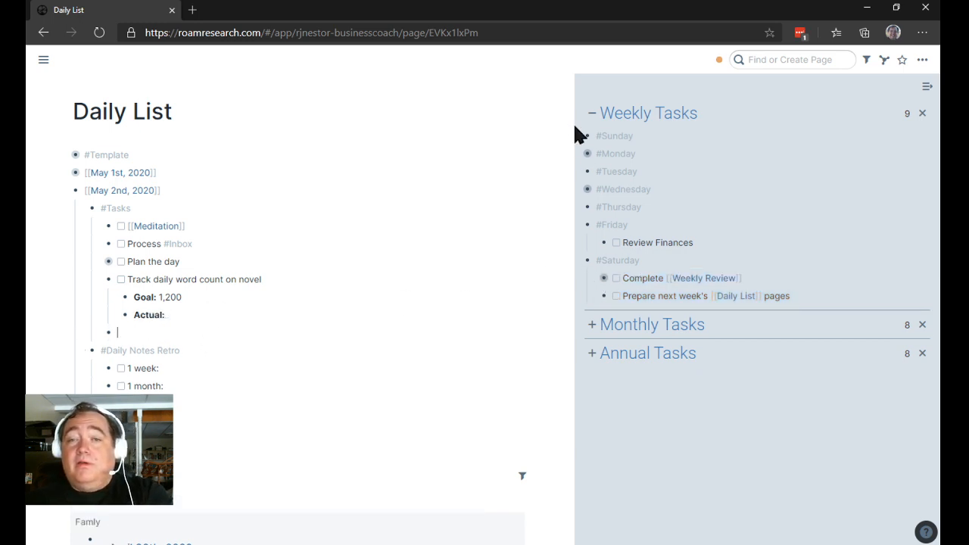
{"action": "left_click", "coordinate": [592, 112]}
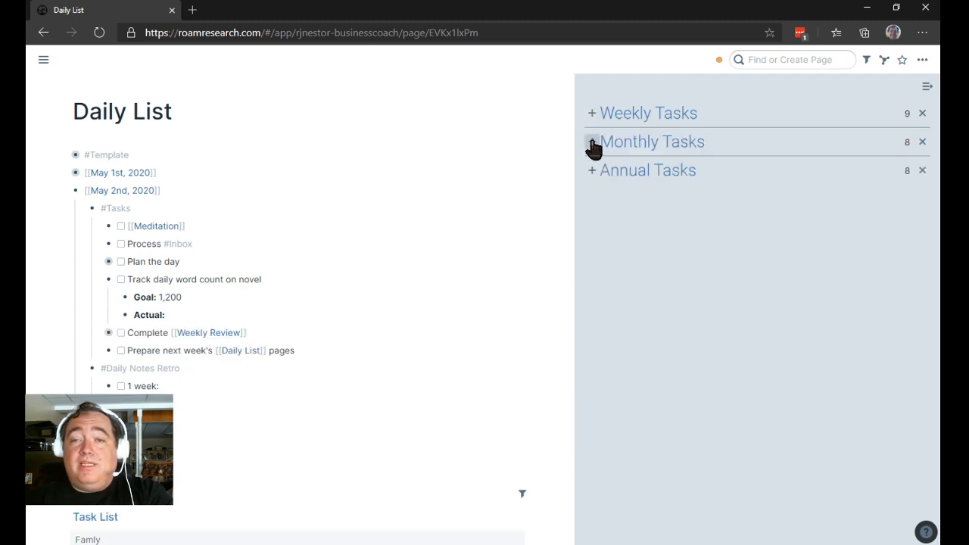
{"action": "left_click", "coordinate": [592, 141]}
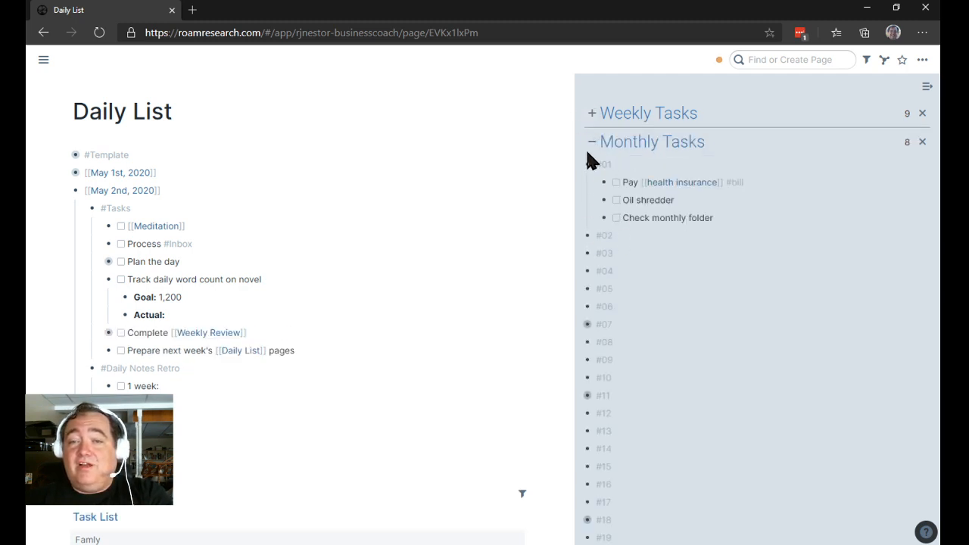
{"action": "left_click", "coordinate": [570, 141]}
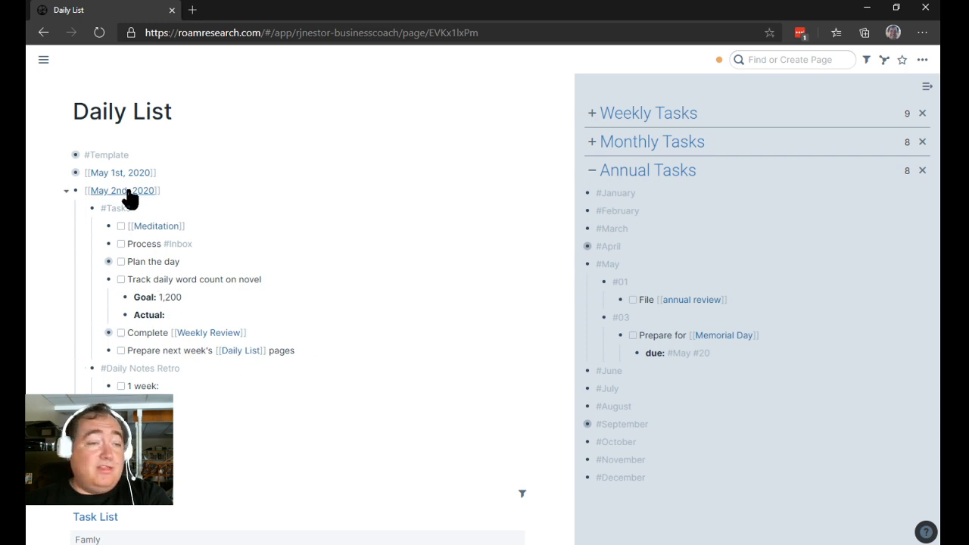
- Expand the May 3rd, 2020 entry and add the TODO 'Prepare for [[Memorial Day]]'
{"action": "type", "text": "{{[[TODO]]}}"}
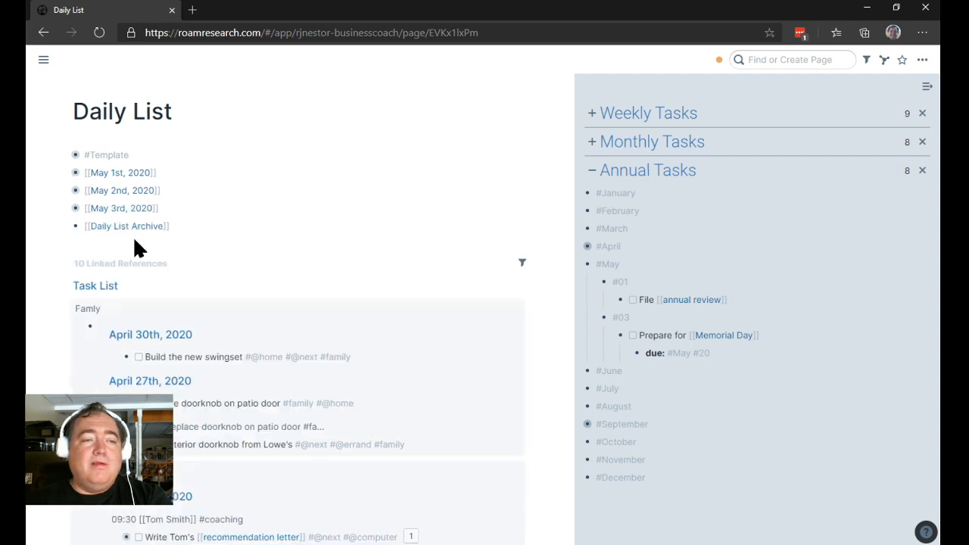
{"action": "left_click", "coordinate": [121, 208]}
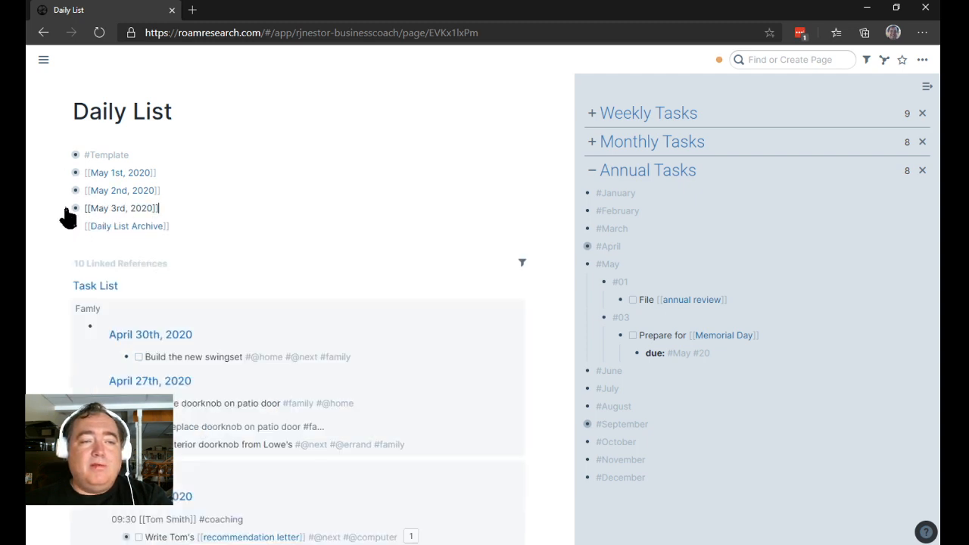
{"action": "left_click", "coordinate": [74, 208]}
{"action": "type", "text": "due:: [["}
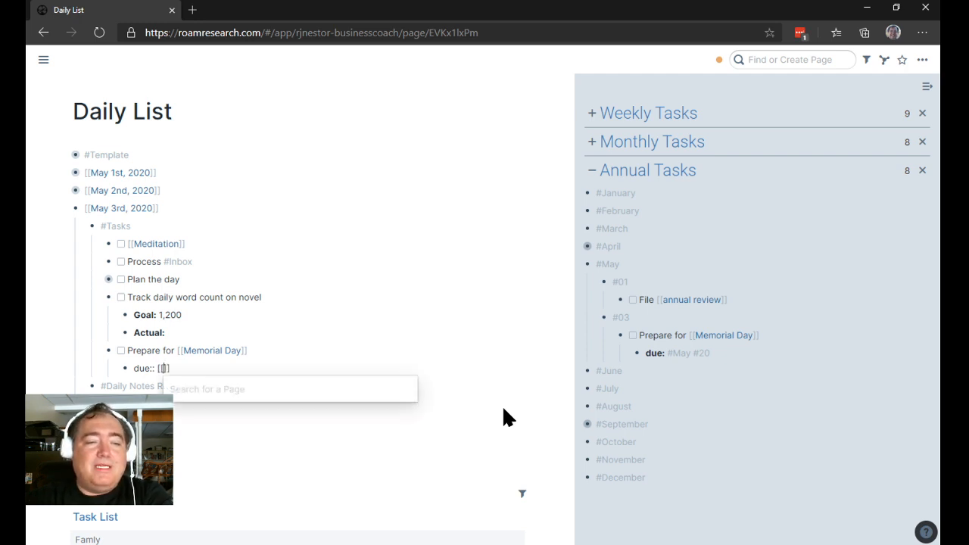
- Add a due:: [[May 20th, 2020]] attribute and a start date:: attribute beneath it
{"action": "type", "text": "May"}
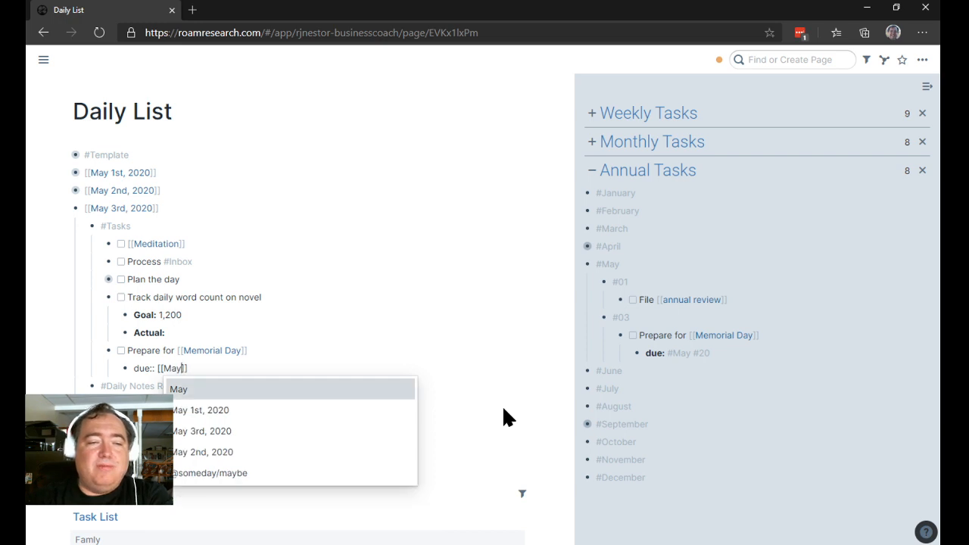
{"action": "type", "text": "20"}
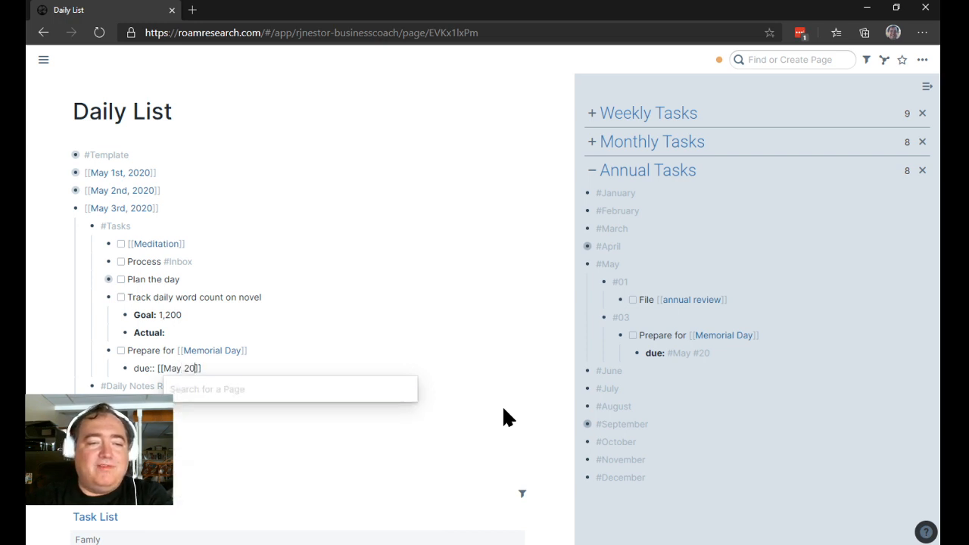
{"action": "type", "text": "th, 2020"}
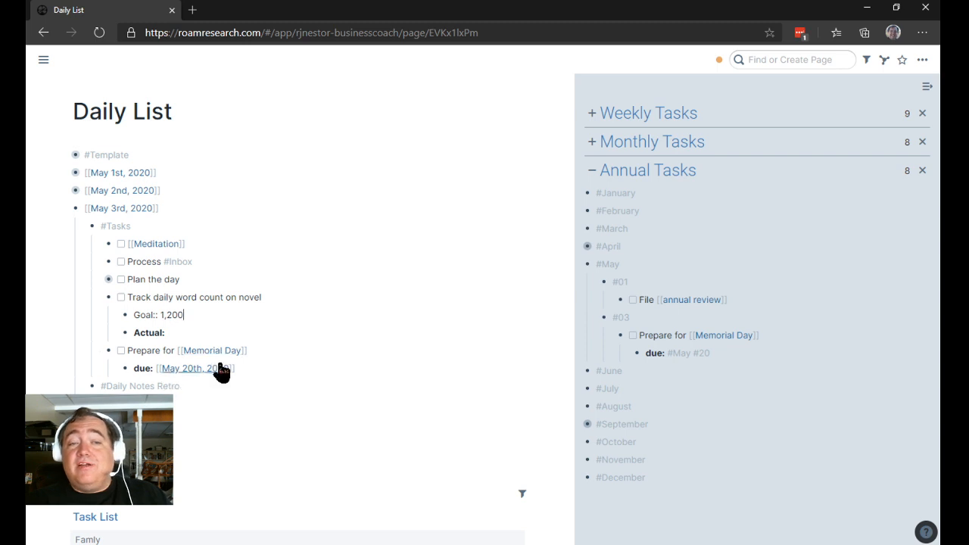
{"action": "mouse_move", "coordinate": [340, 371]}
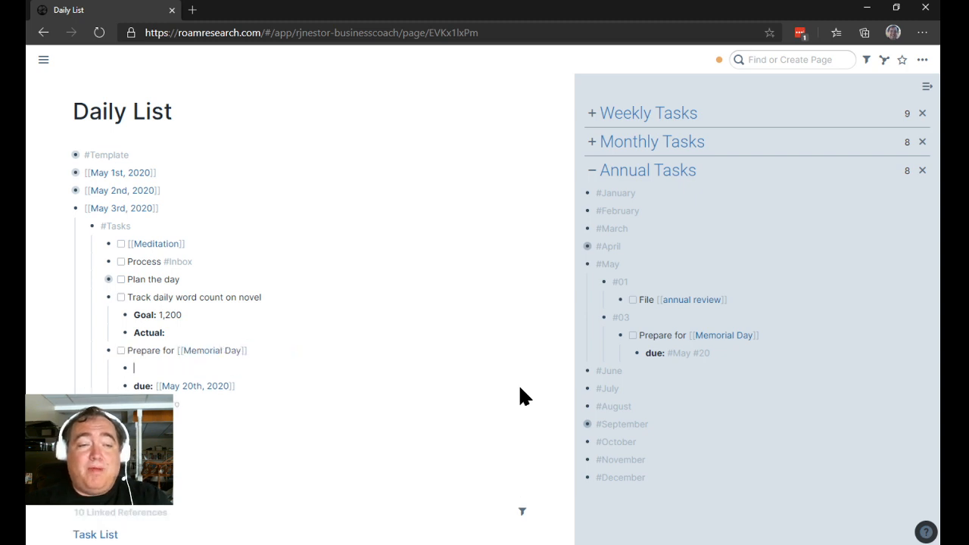
{"action": "type", "text": "start"}
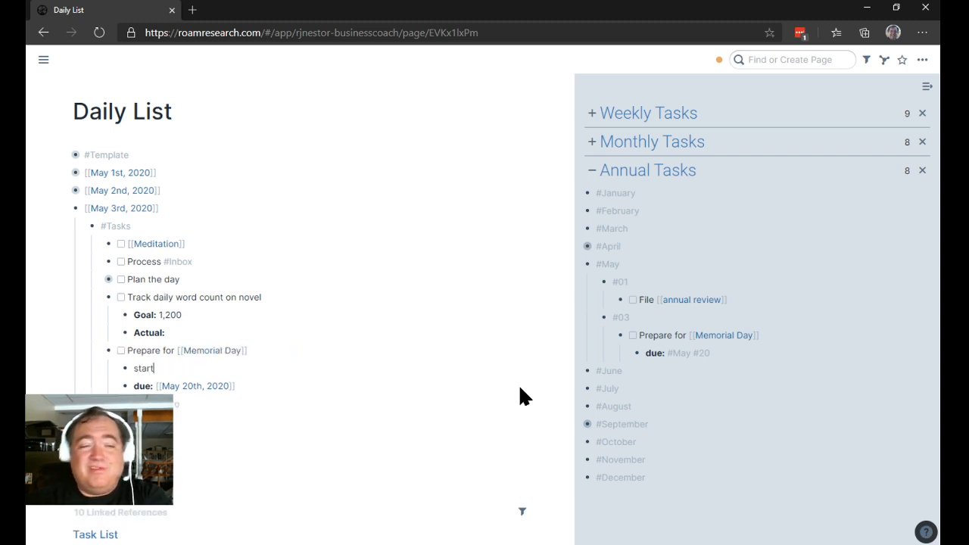
{"action": "type", "text": "date::"}
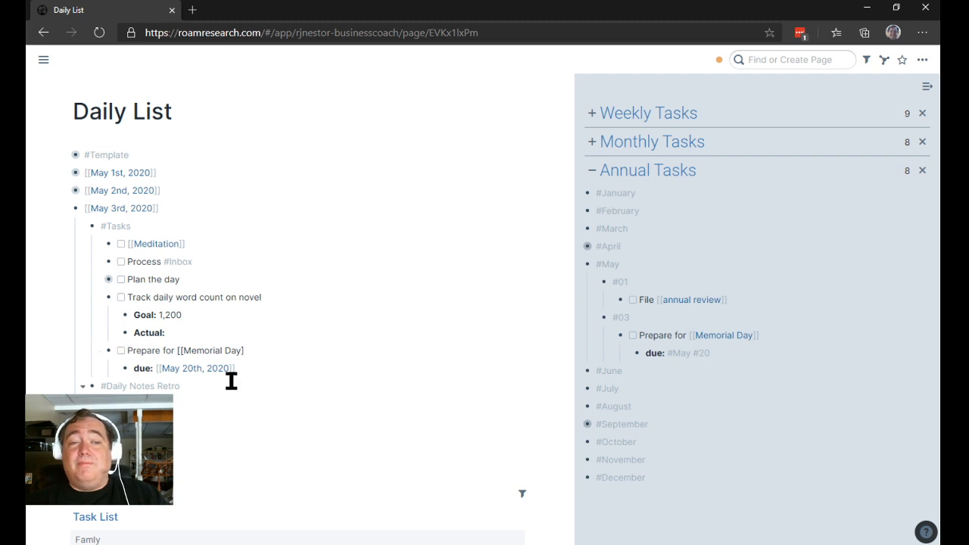
{"action": "mouse_move", "coordinate": [363, 361]}
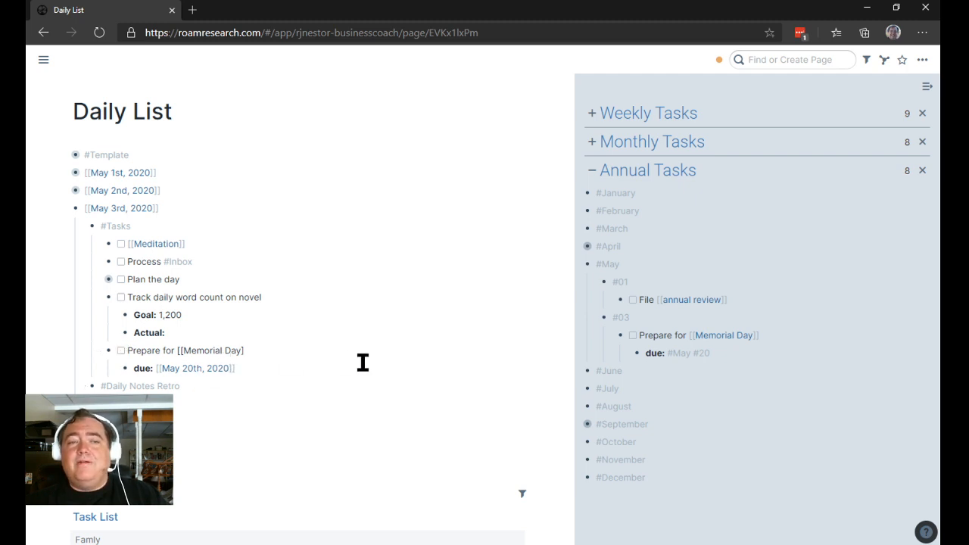
{"action": "mouse_move", "coordinate": [195, 368]}
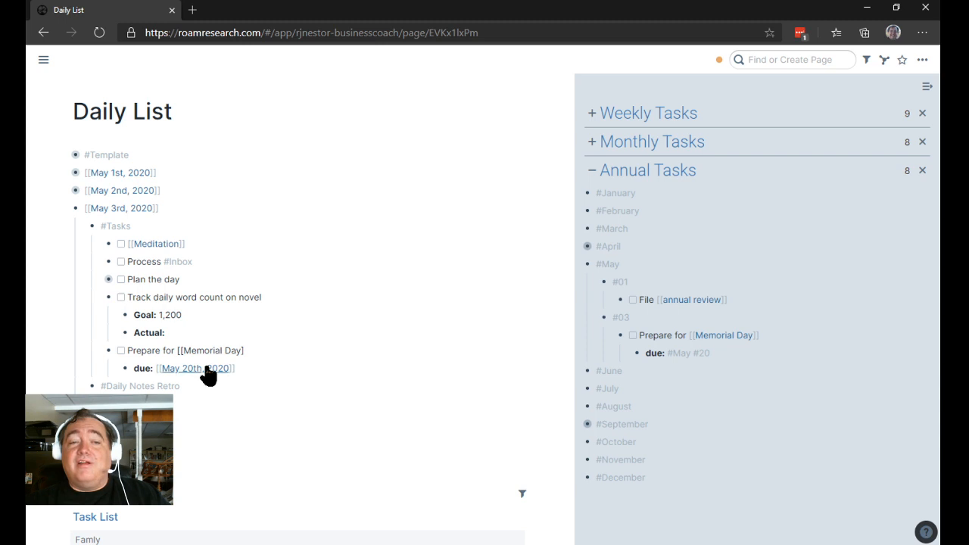
- Open the May 20th, 2020 page to confirm the Memorial Day backlink, then return to Daily List
{"action": "left_click", "coordinate": [196, 368]}
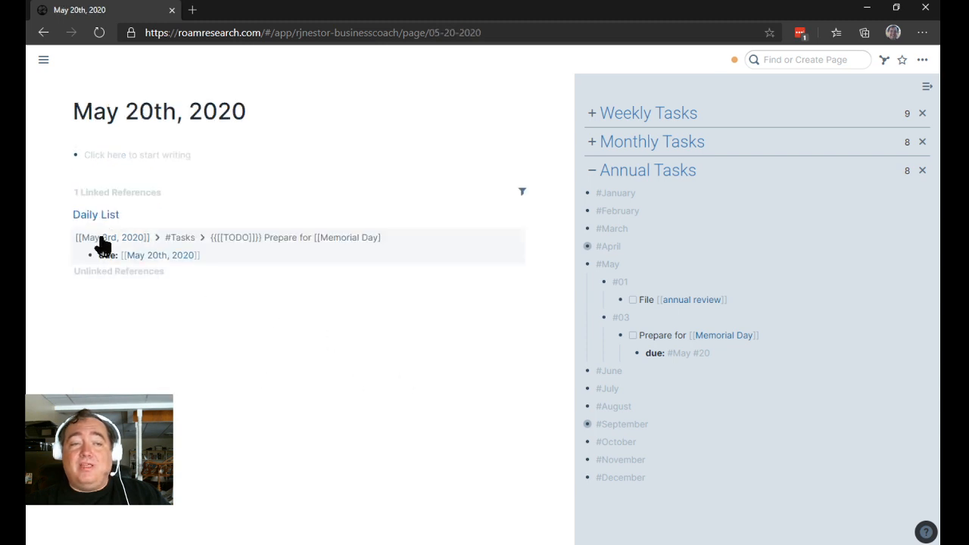
{"action": "mouse_move", "coordinate": [265, 398]}
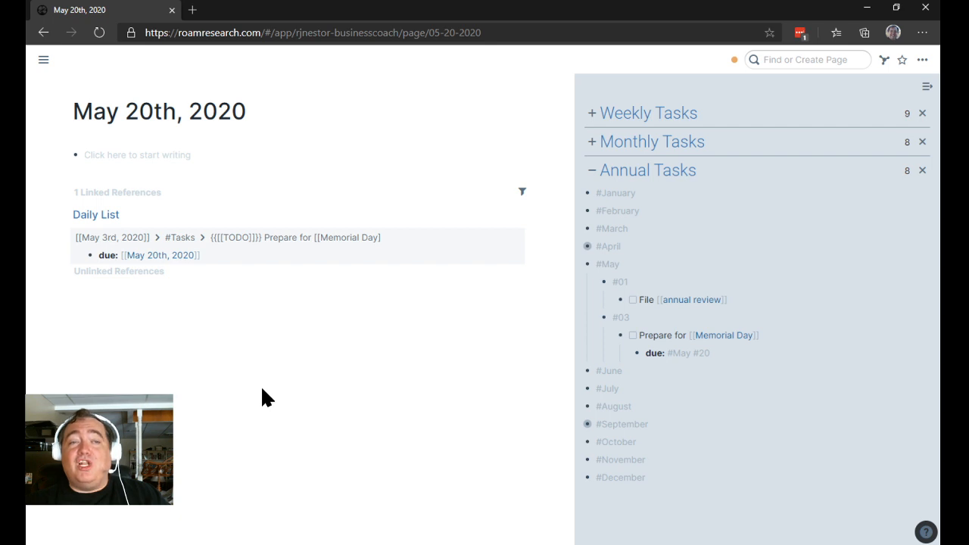
{"action": "left_click", "coordinate": [43, 59]}
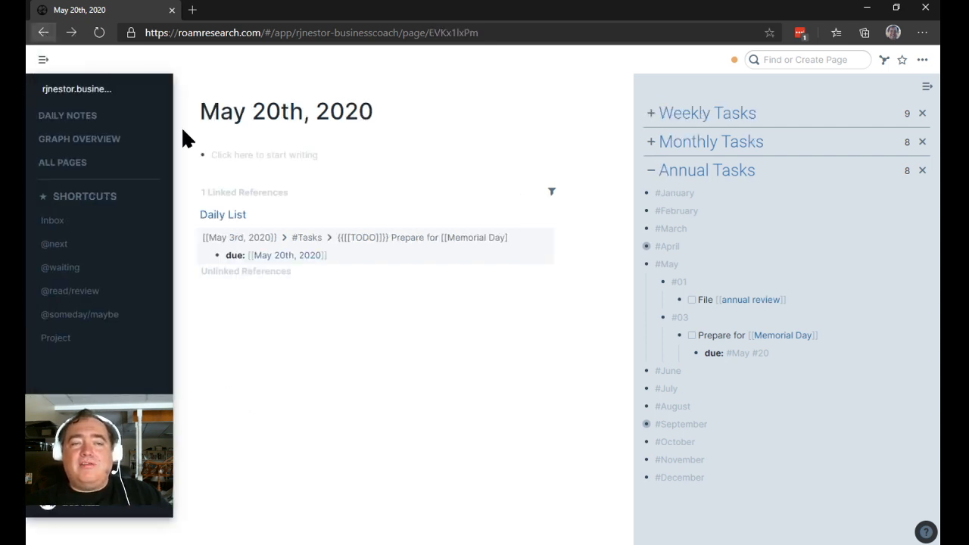
{"action": "mouse_move", "coordinate": [582, 437]}
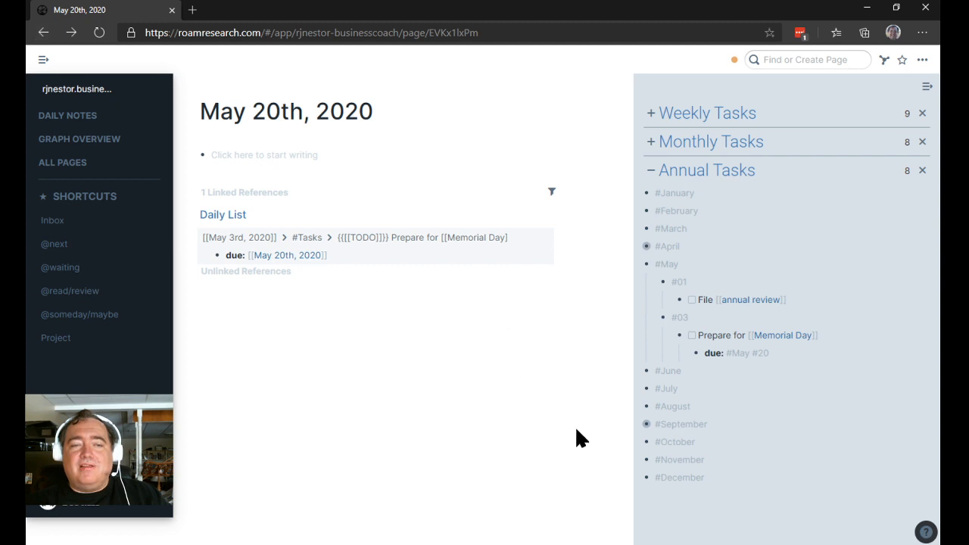
{"action": "left_click", "coordinate": [222, 215]}
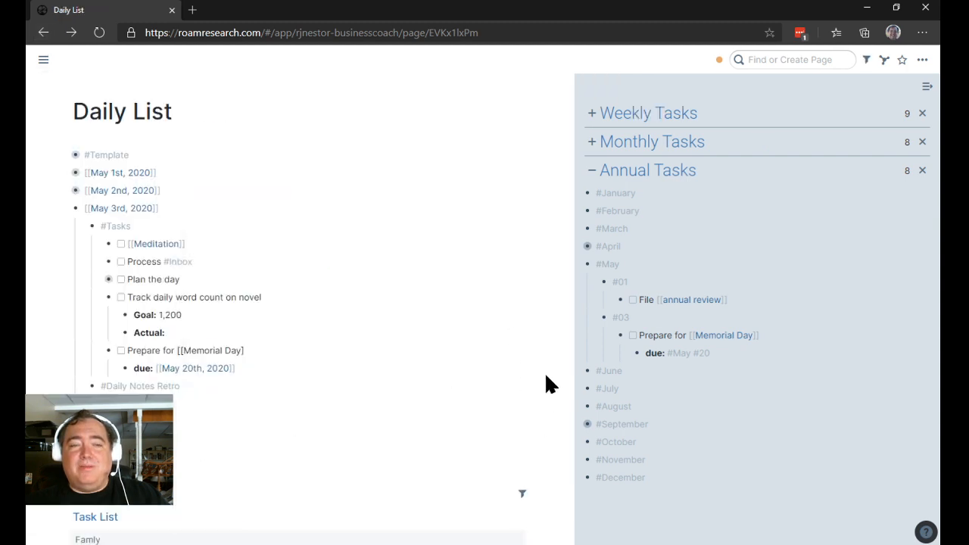
{"action": "mouse_move", "coordinate": [310, 418]}
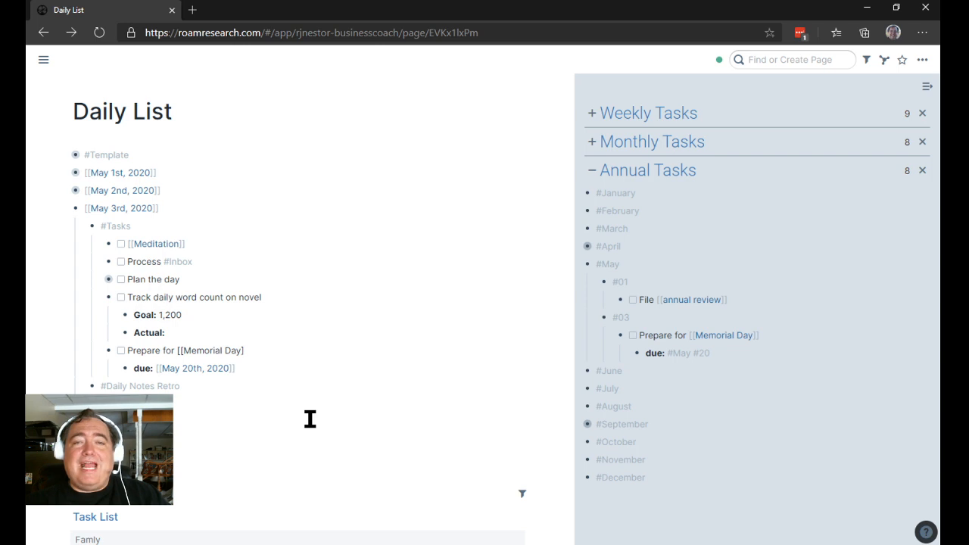
{"action": "mouse_move", "coordinate": [304, 424]}
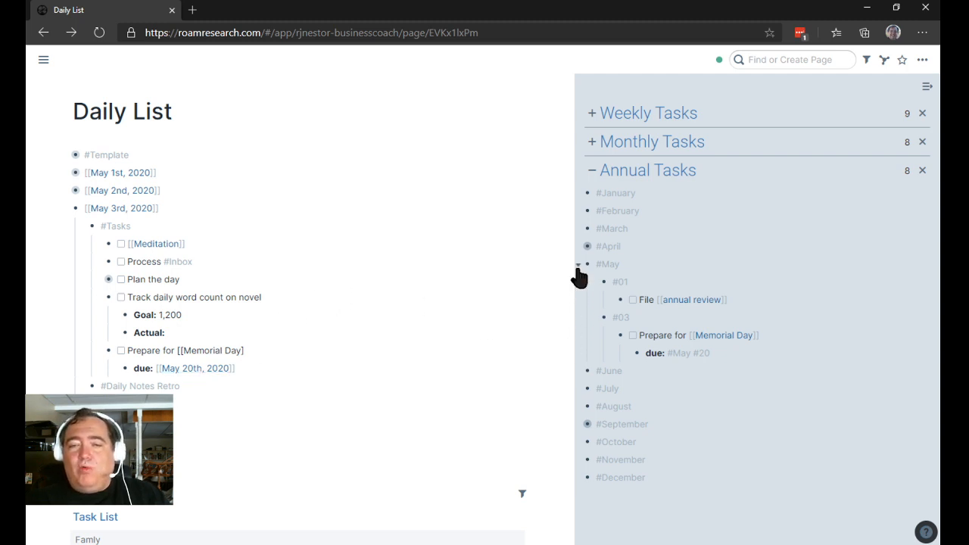
- Collapse May's annual tasks and the Weekly Tasks list in the sidebar
{"action": "left_click", "coordinate": [579, 264]}
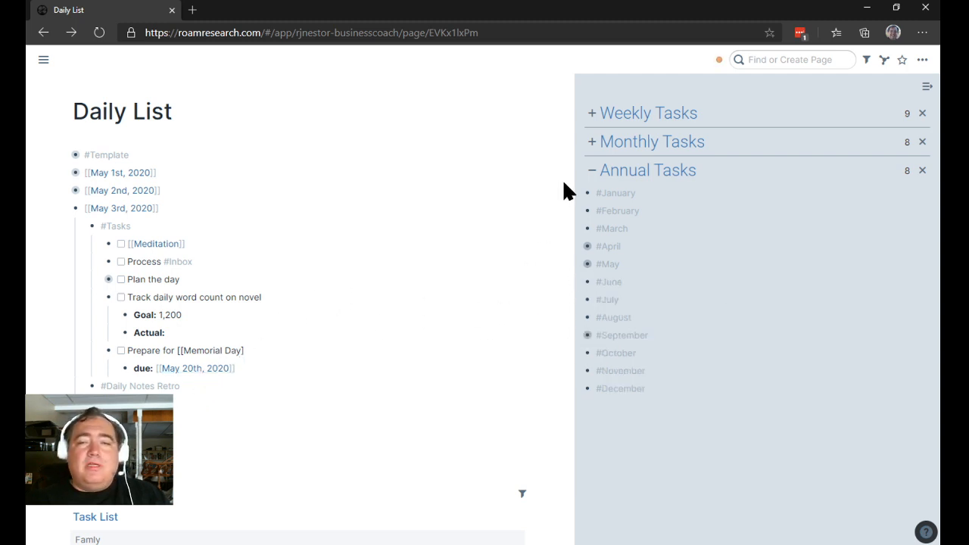
{"action": "left_click", "coordinate": [590, 142]}
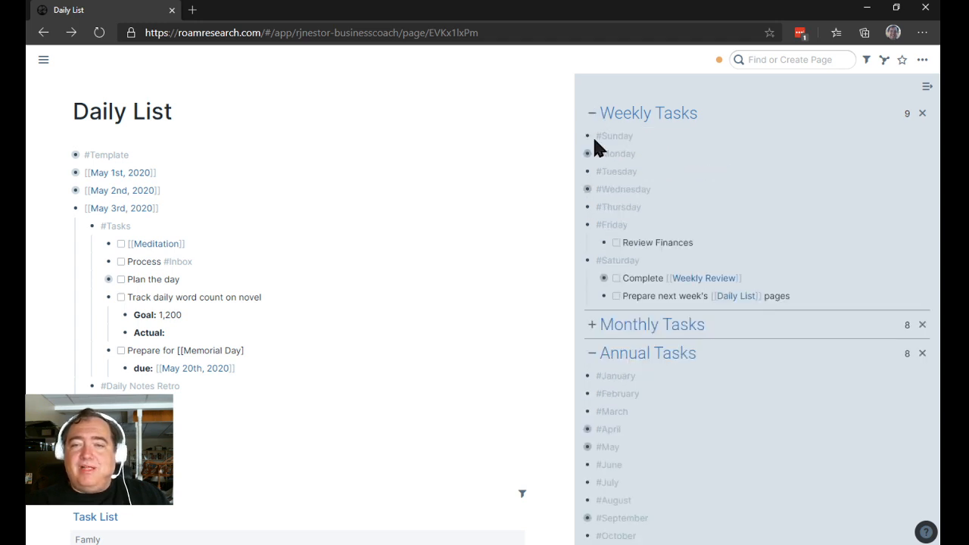
{"action": "left_click", "coordinate": [592, 112]}
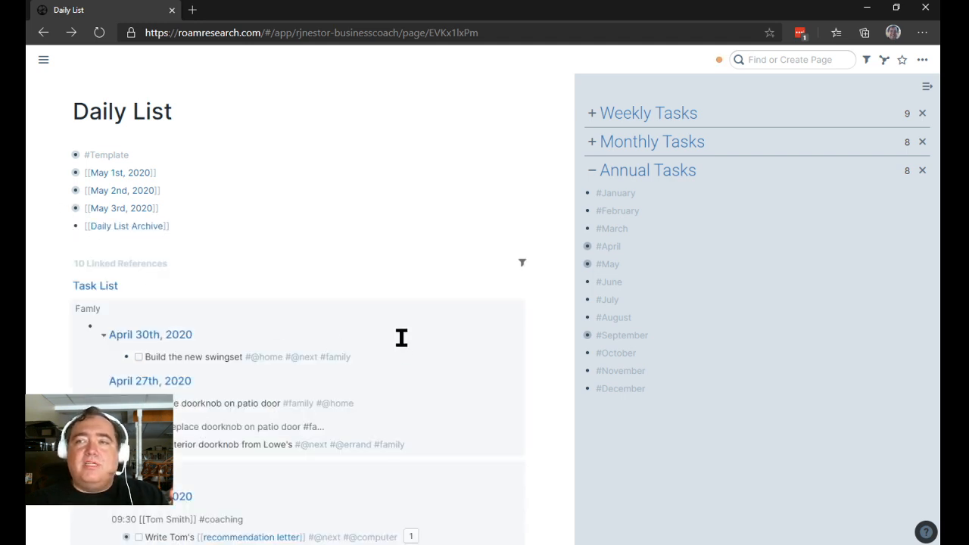
{"action": "mouse_move", "coordinate": [296, 249]}
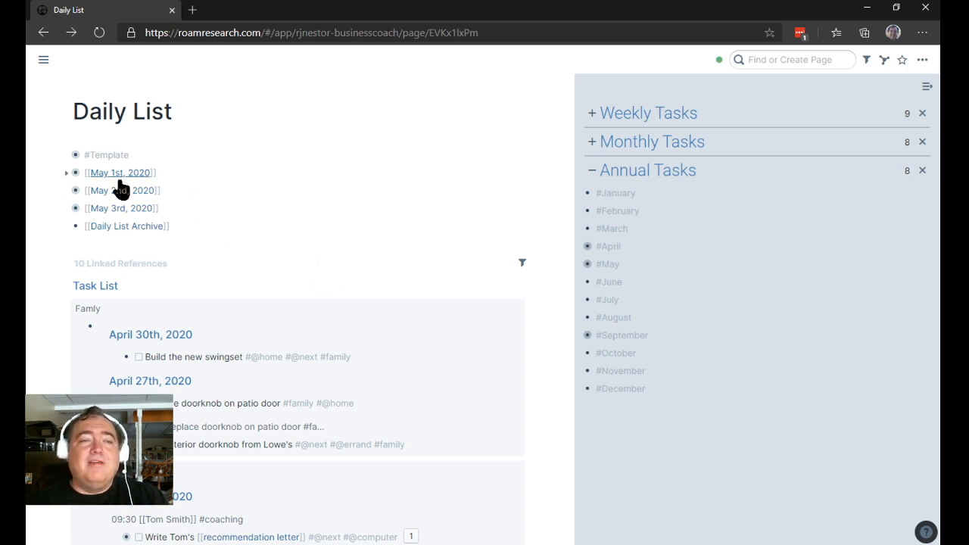
{"action": "mouse_move", "coordinate": [133, 235]}
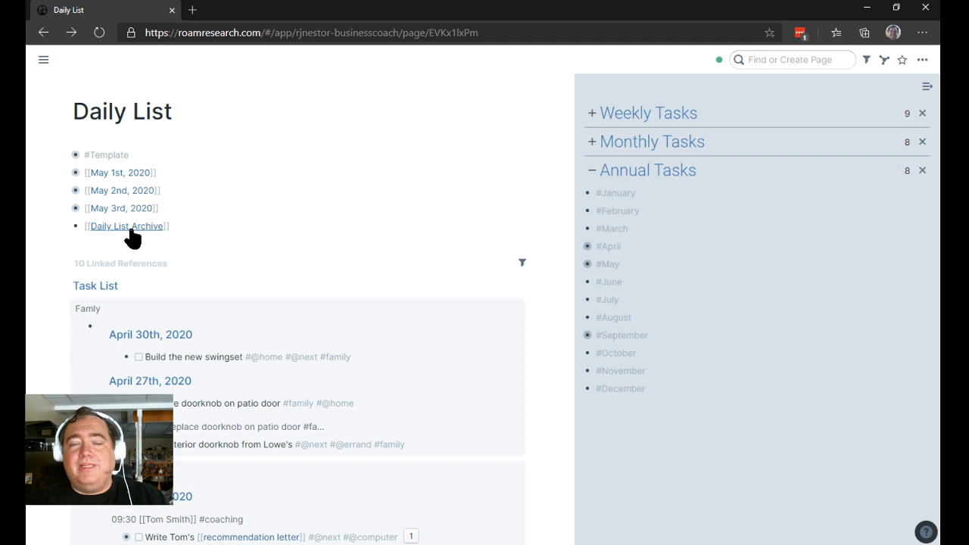
{"action": "mouse_move", "coordinate": [118, 190]}
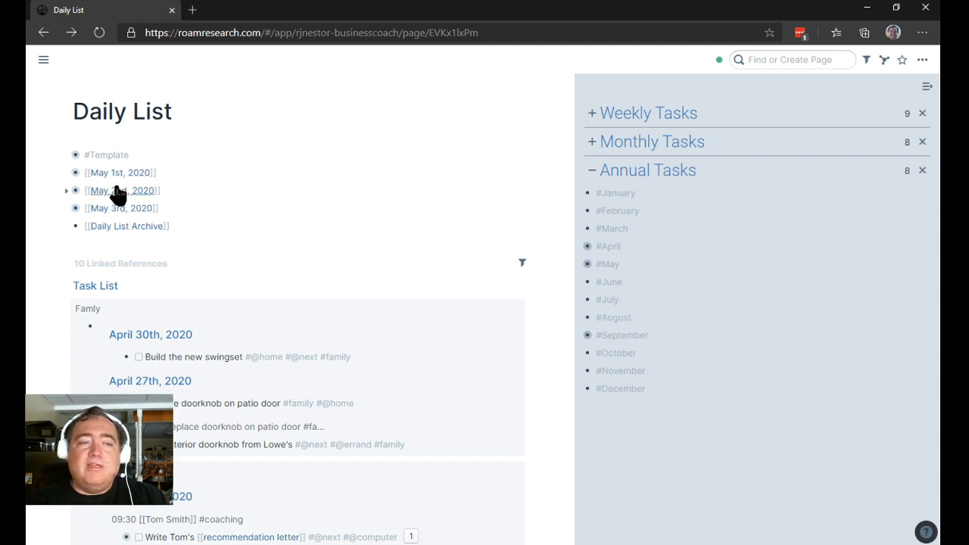
- Follow the [[May 2nd, 2020]] link on the Daily List page
{"action": "left_click", "coordinate": [120, 190]}
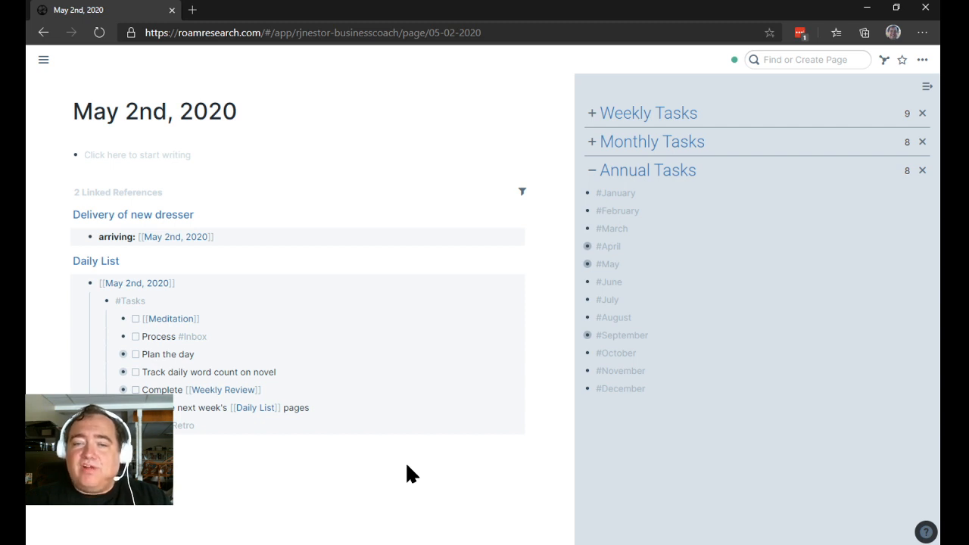
- Expand Annual Tasks and add TODO Quarterly review under March #31 and June #30
{"action": "left_click", "coordinate": [591, 170]}
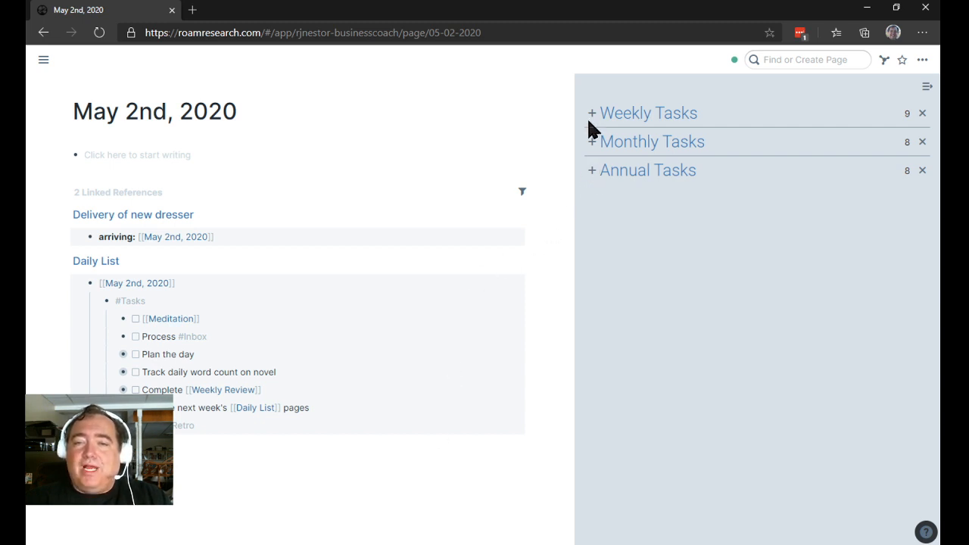
{"action": "left_click", "coordinate": [592, 113]}
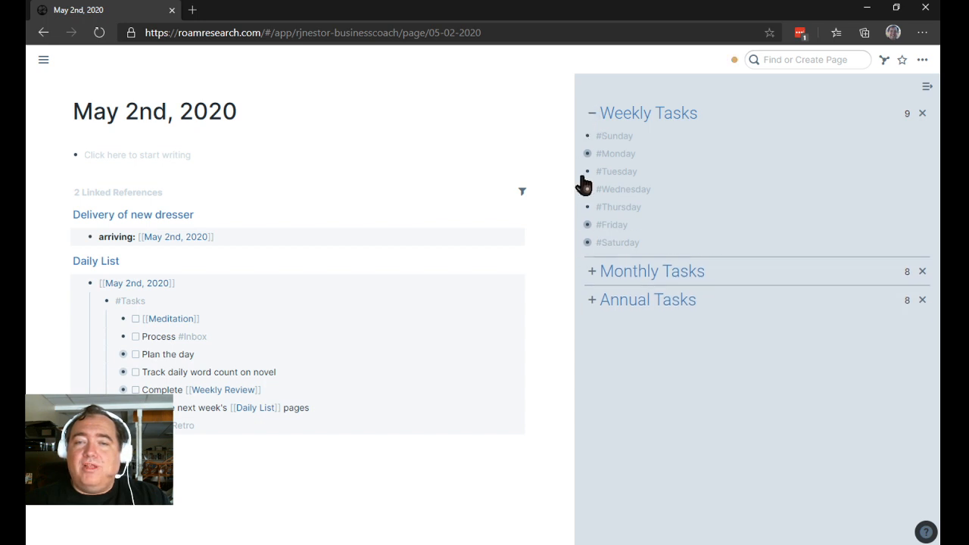
{"action": "left_click", "coordinate": [592, 113]}
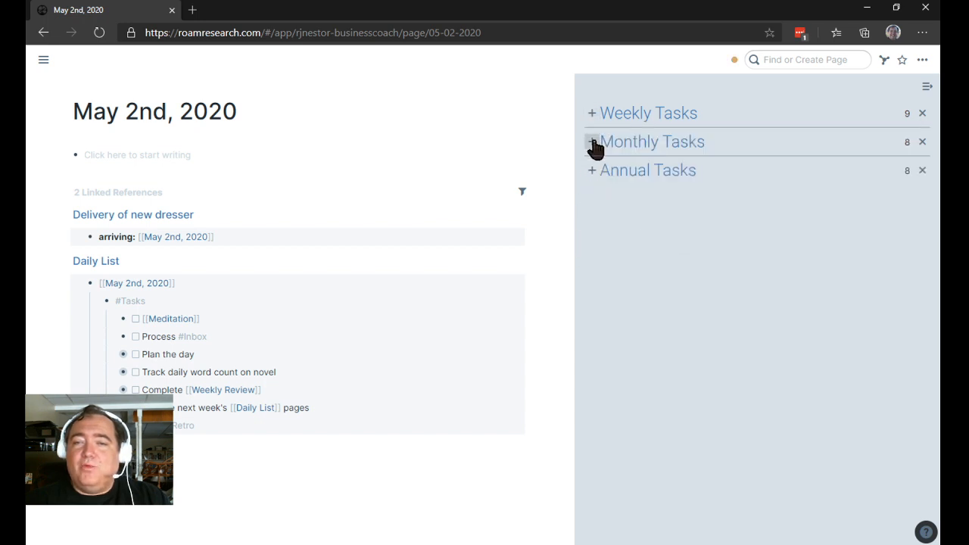
{"action": "left_click", "coordinate": [592, 142]}
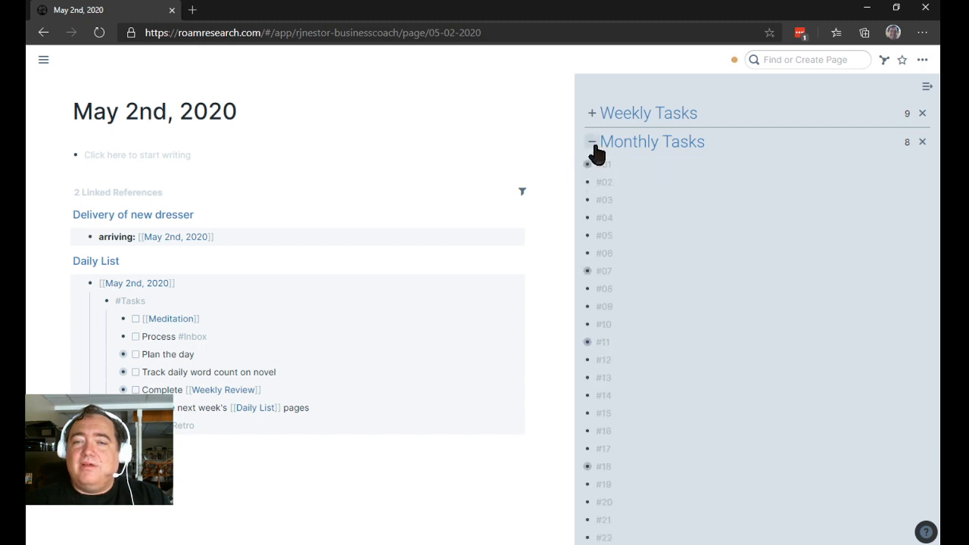
{"action": "left_click", "coordinate": [592, 142]}
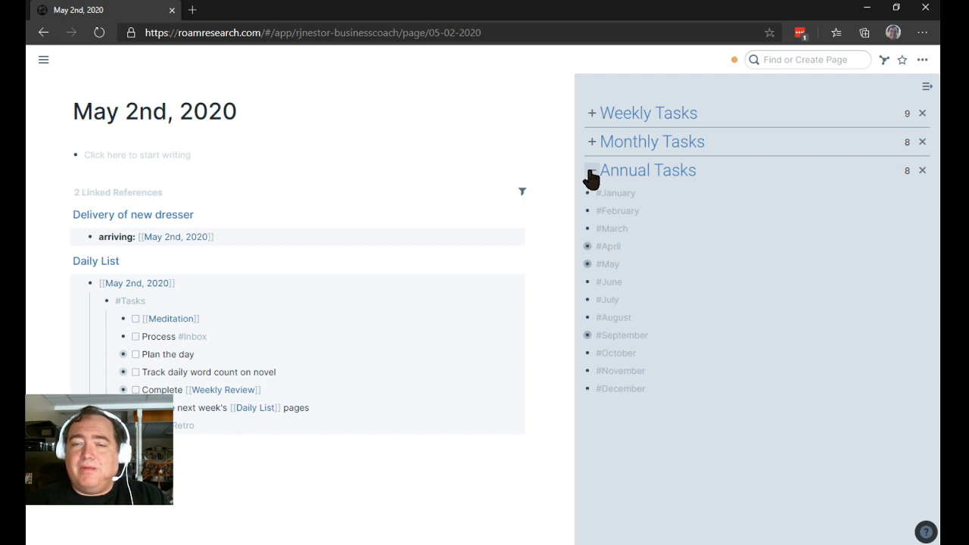
{"action": "left_click", "coordinate": [591, 169]}
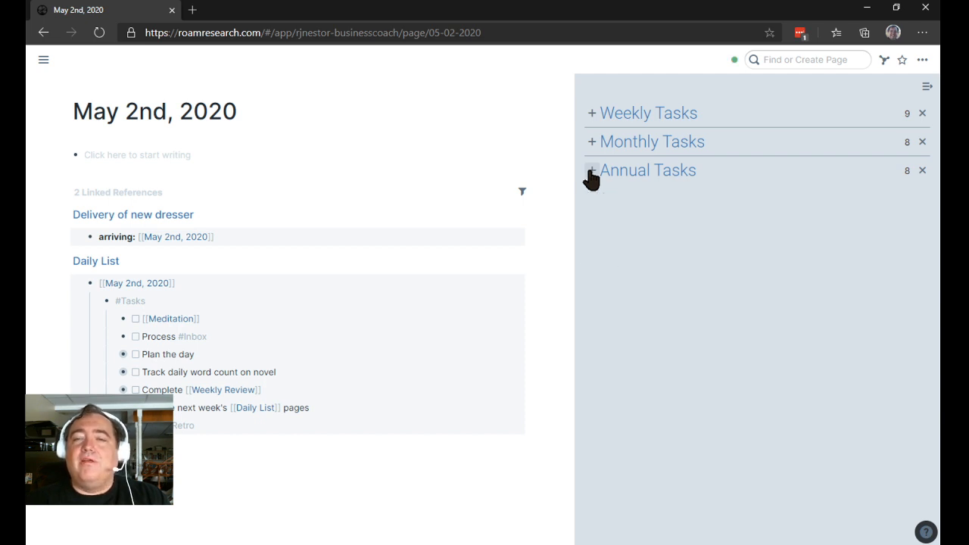
{"action": "left_click", "coordinate": [592, 170]}
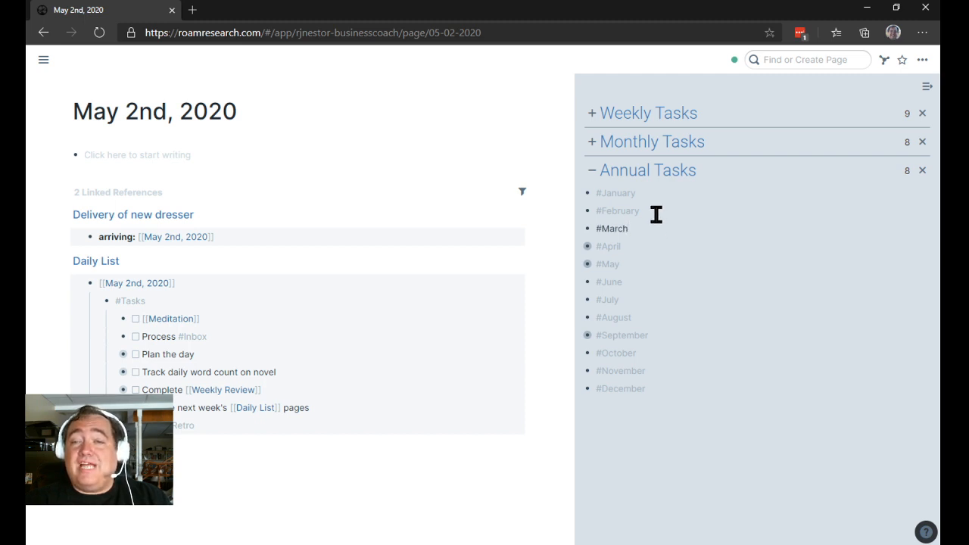
{"action": "mouse_move", "coordinate": [645, 236]}
{"action": "type", "text": "#31"}
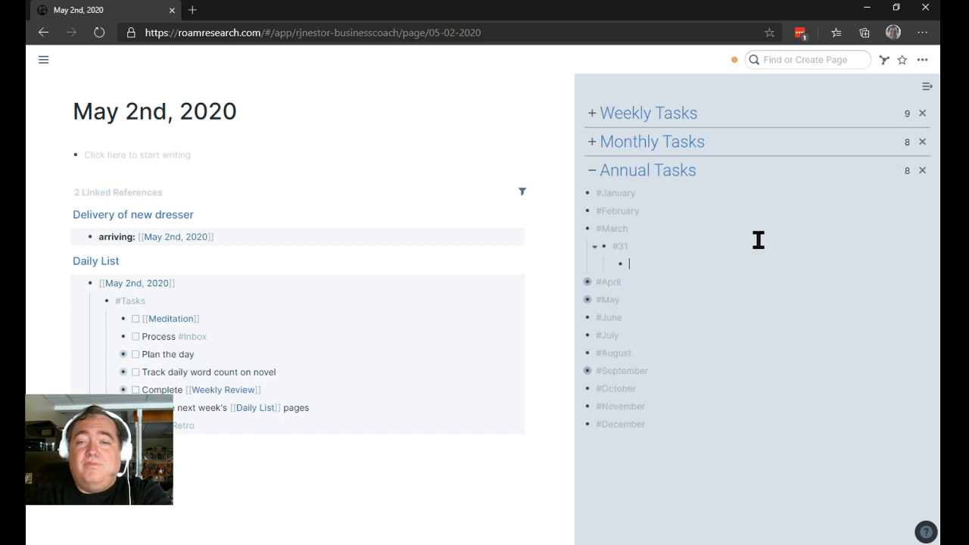
{"action": "type", "text": "Quarterly review"}
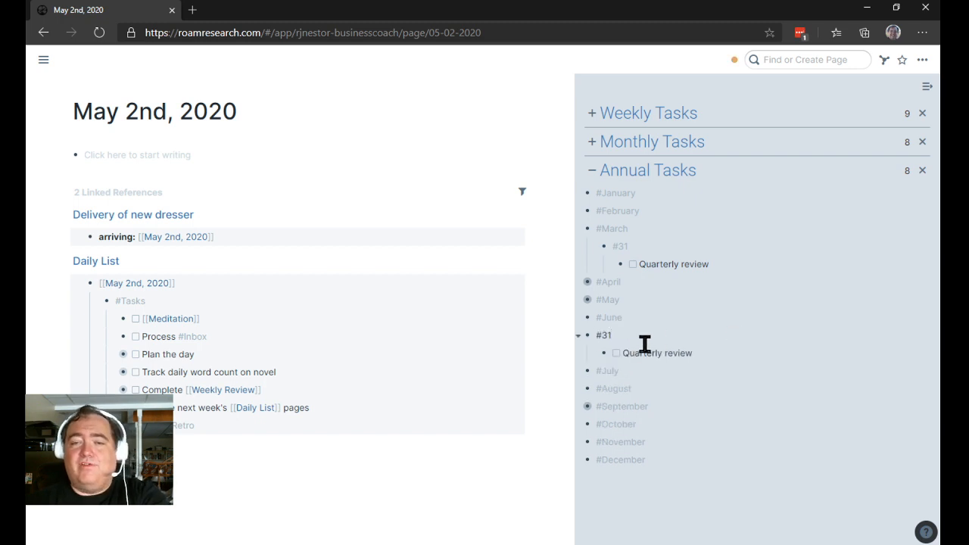
{"action": "type", "text": "30"}
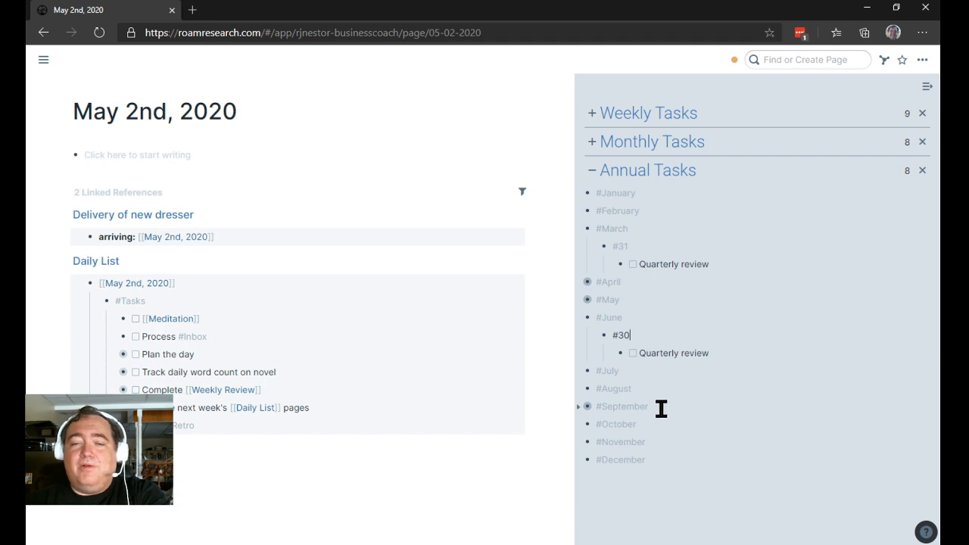
{"action": "mouse_move", "coordinate": [799, 383]}
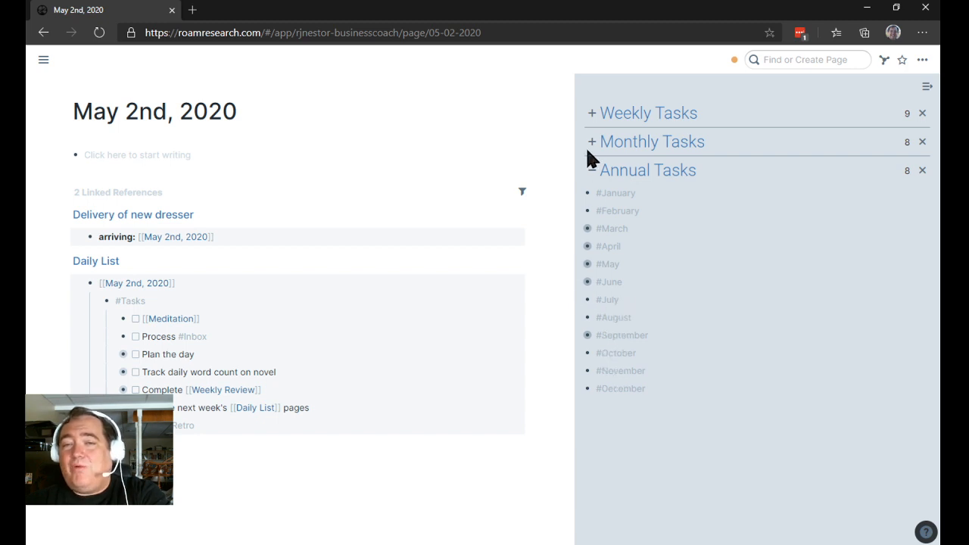
- Expand Weekly Tasks and Saturday, then edit the next week's Daily List task
{"action": "left_click", "coordinate": [589, 112]}
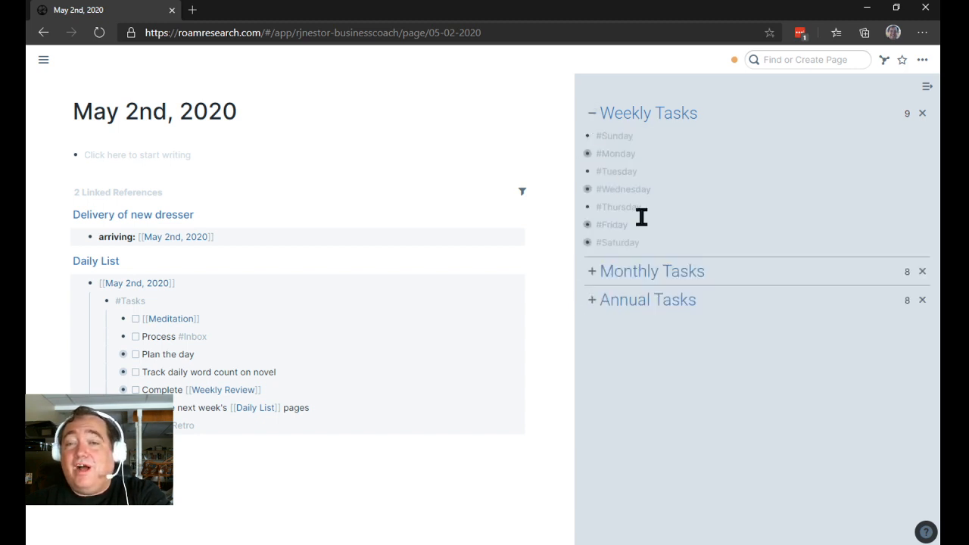
{"action": "left_click", "coordinate": [616, 206]}
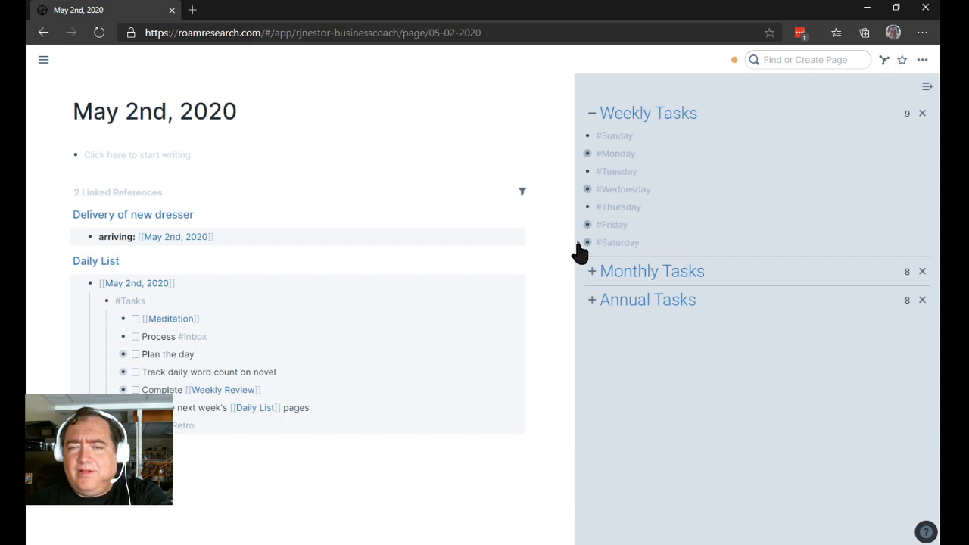
{"action": "left_click", "coordinate": [588, 243]}
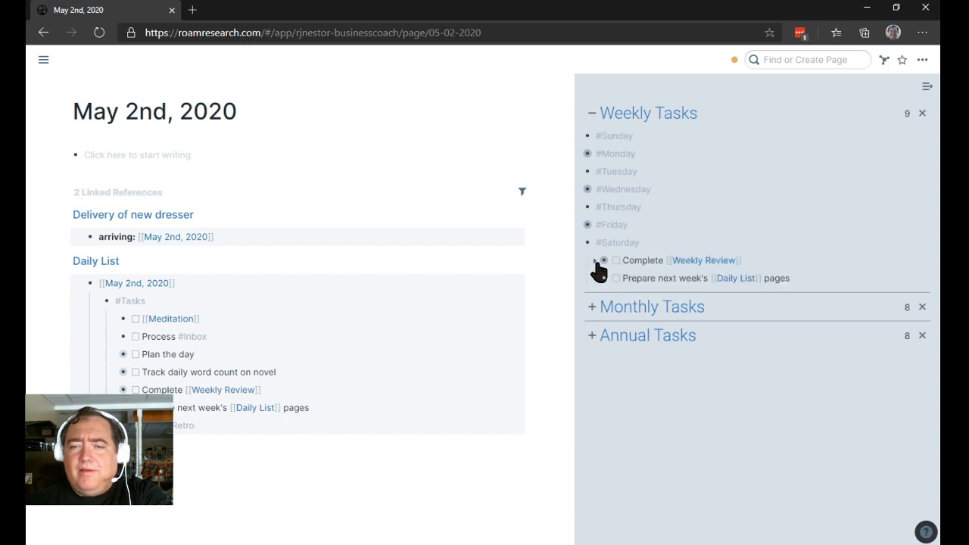
{"action": "left_click", "coordinate": [587, 225]}
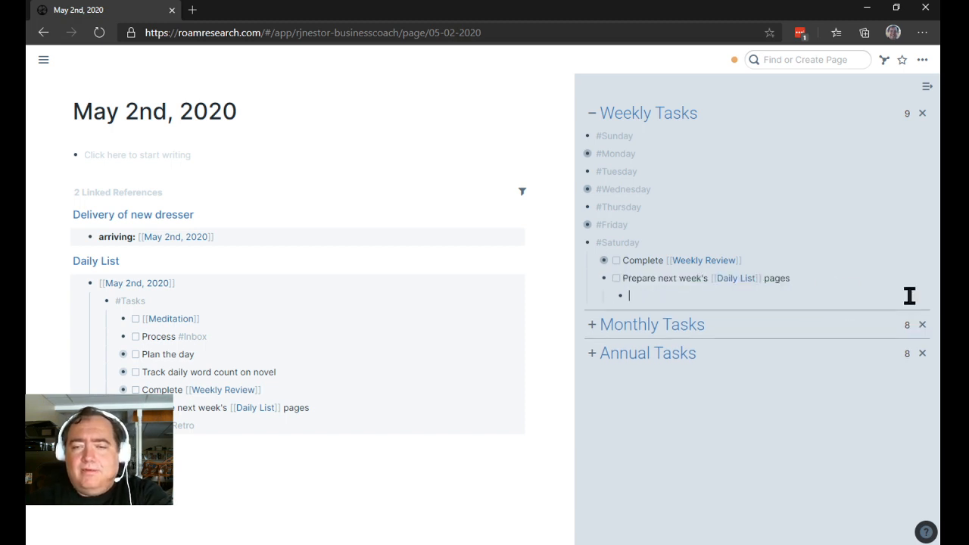
- Add due:: every other week and begin a next:: [[May date link
{"action": "type", "text": "due::"}
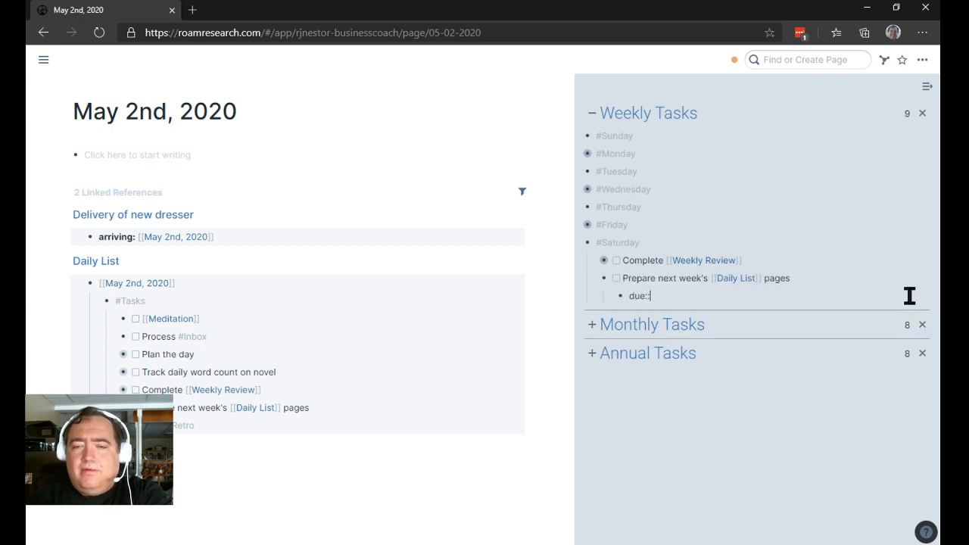
{"action": "type", "text": "every other week"}
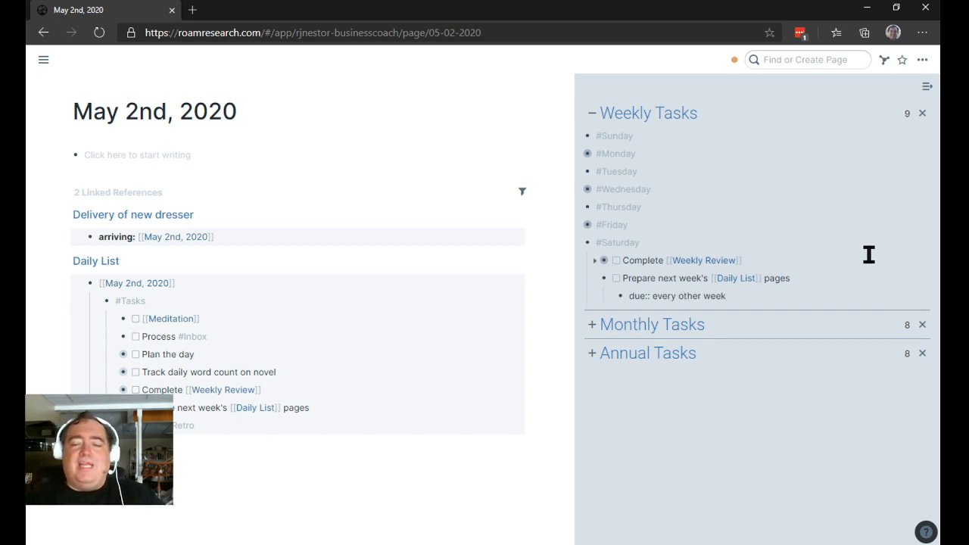
{"action": "type", "text": "nw"}
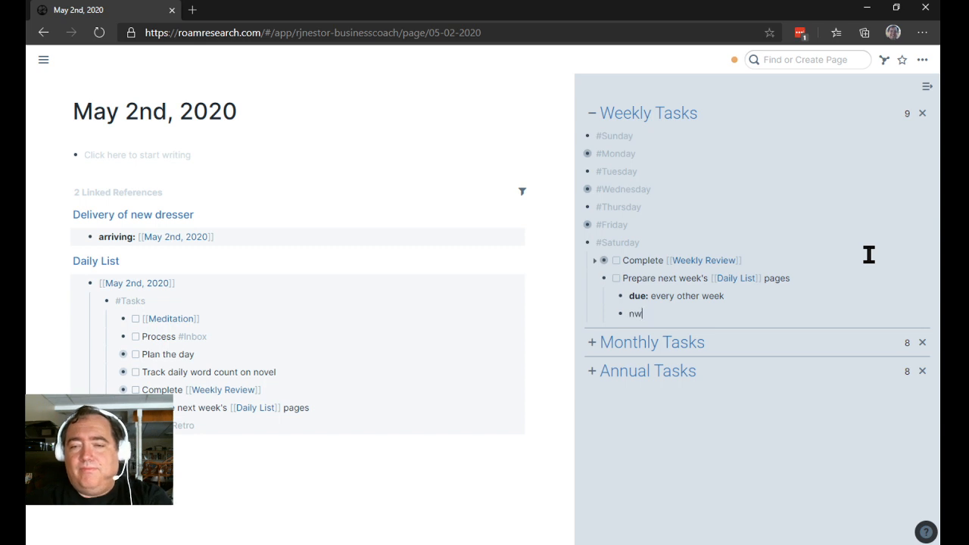
{"action": "key", "text": "Backspace"}
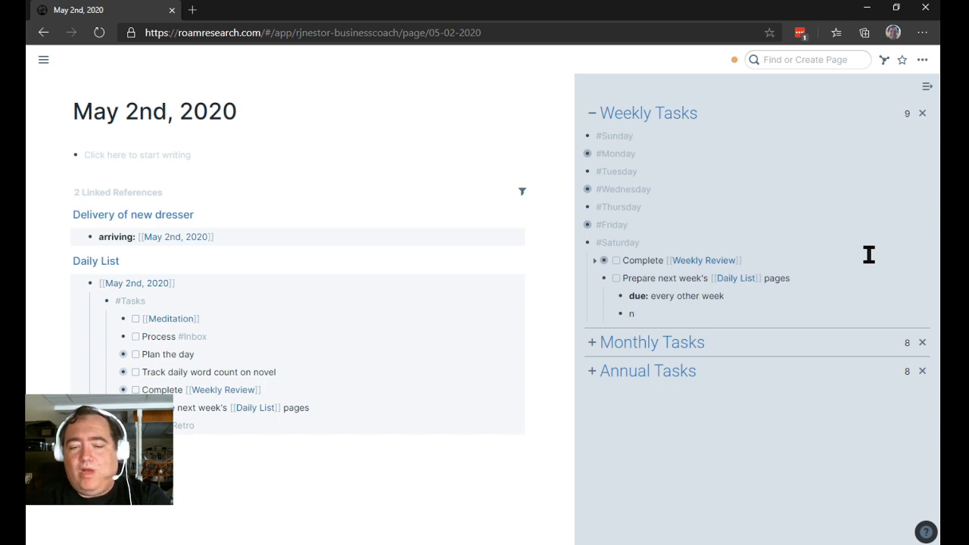
{"action": "type", "text": "ext::"}
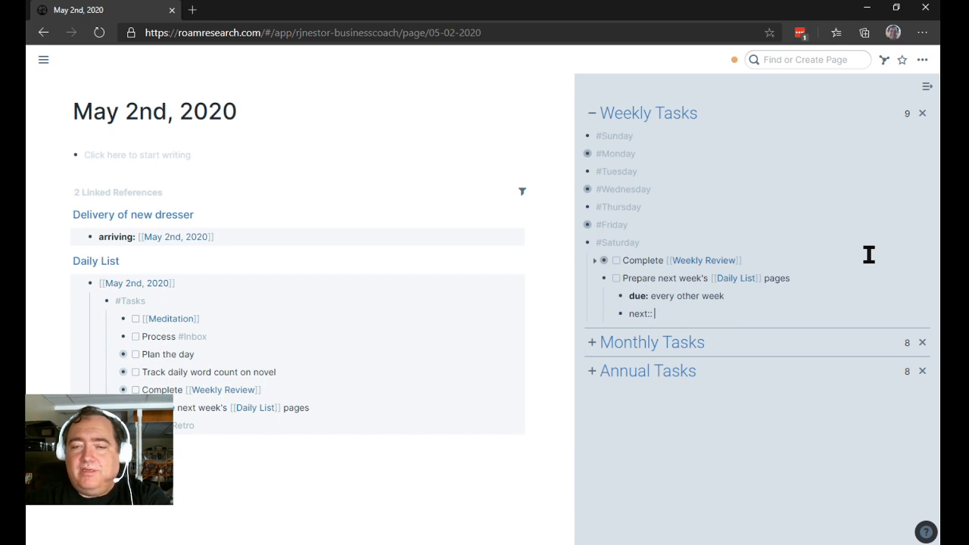
{"action": "type", "text": "[[May"}
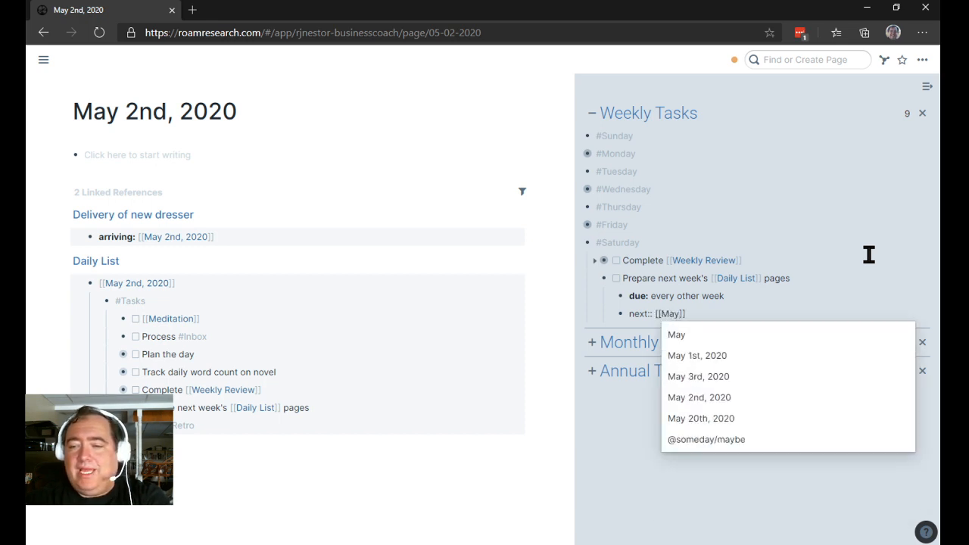